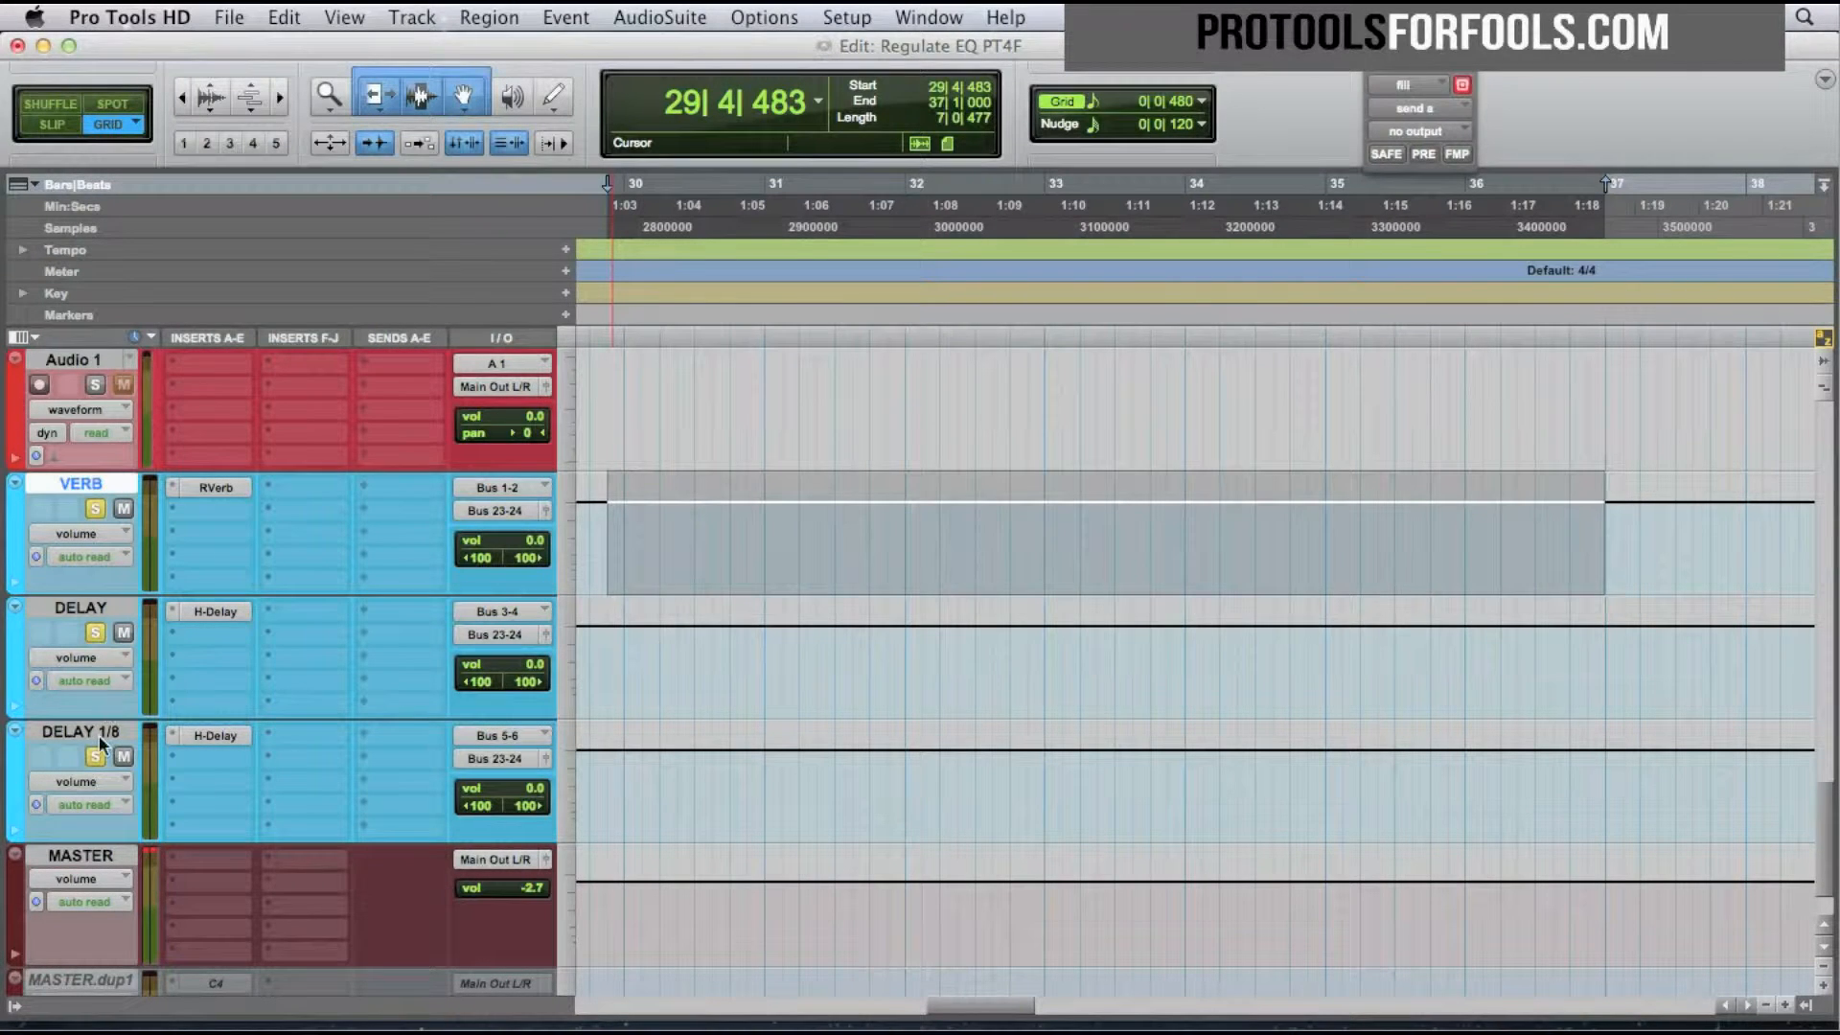
With the fill track in view, open the New Tracks dialog with Cmd+Shift+N.
{"action": "right_click", "coordinate": [79, 731]}
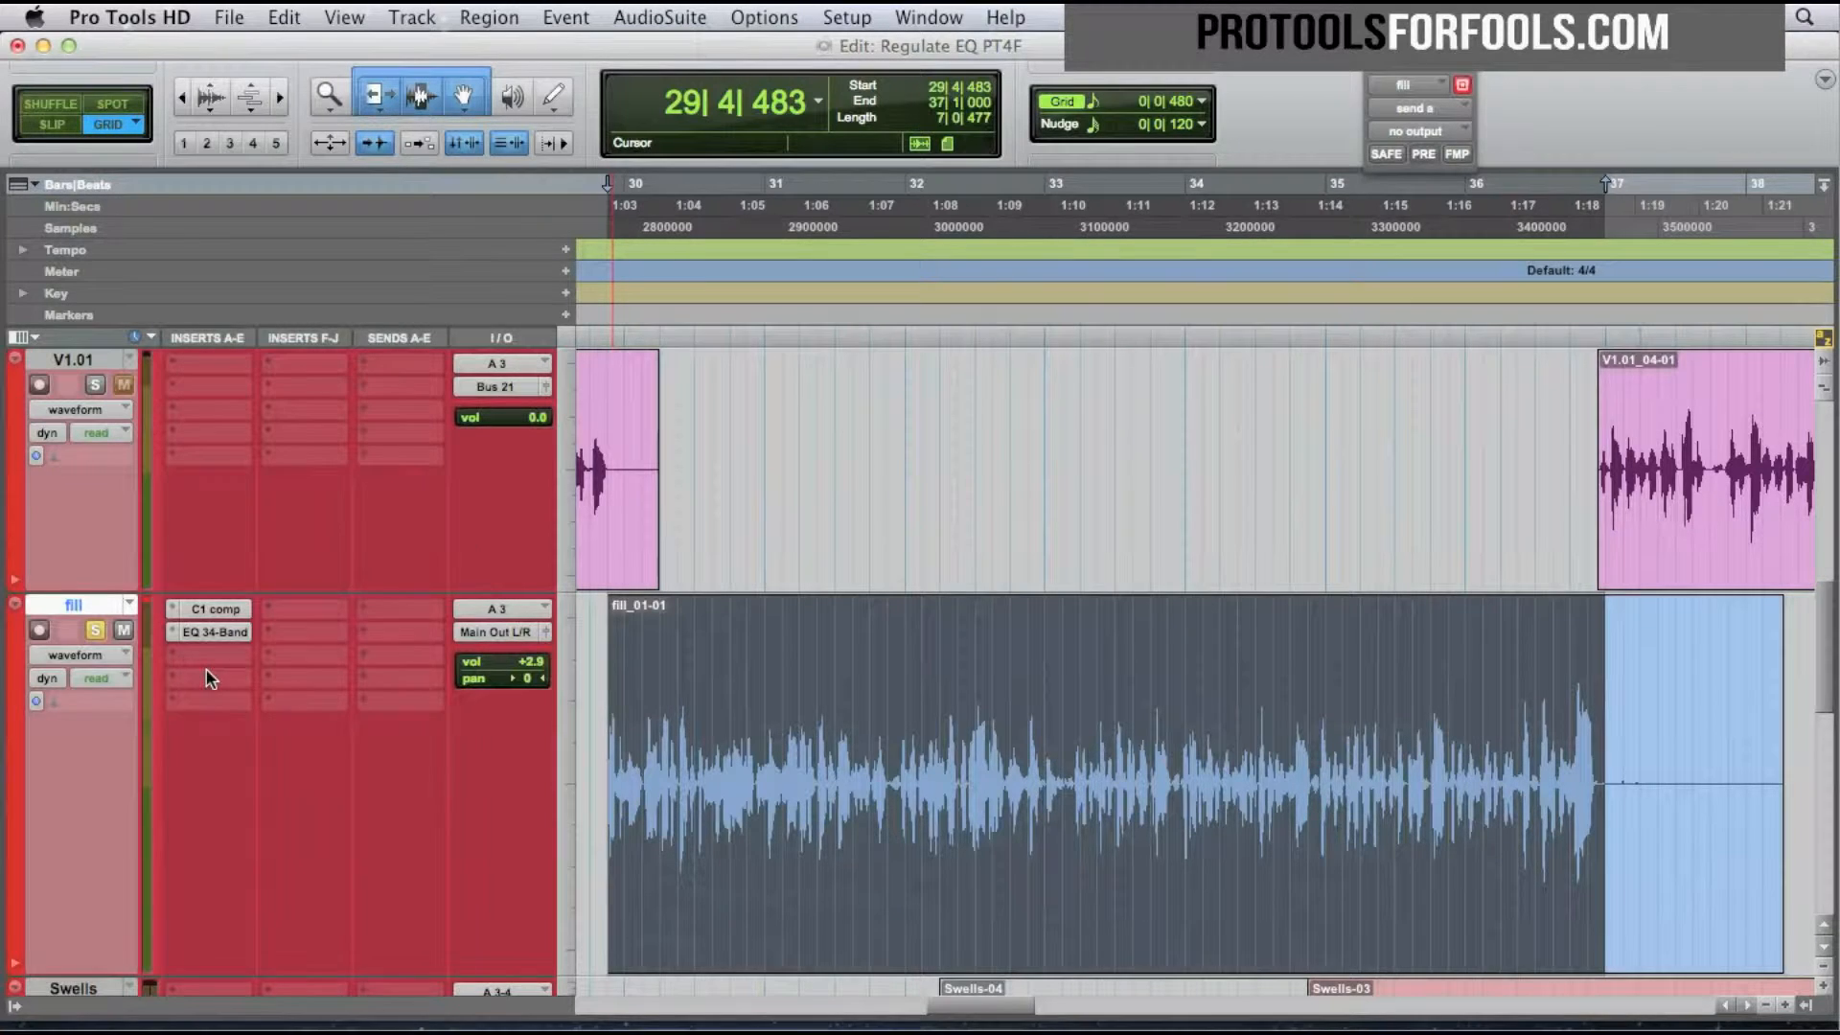
{"action": "key", "text": "cmd+shift+n"}
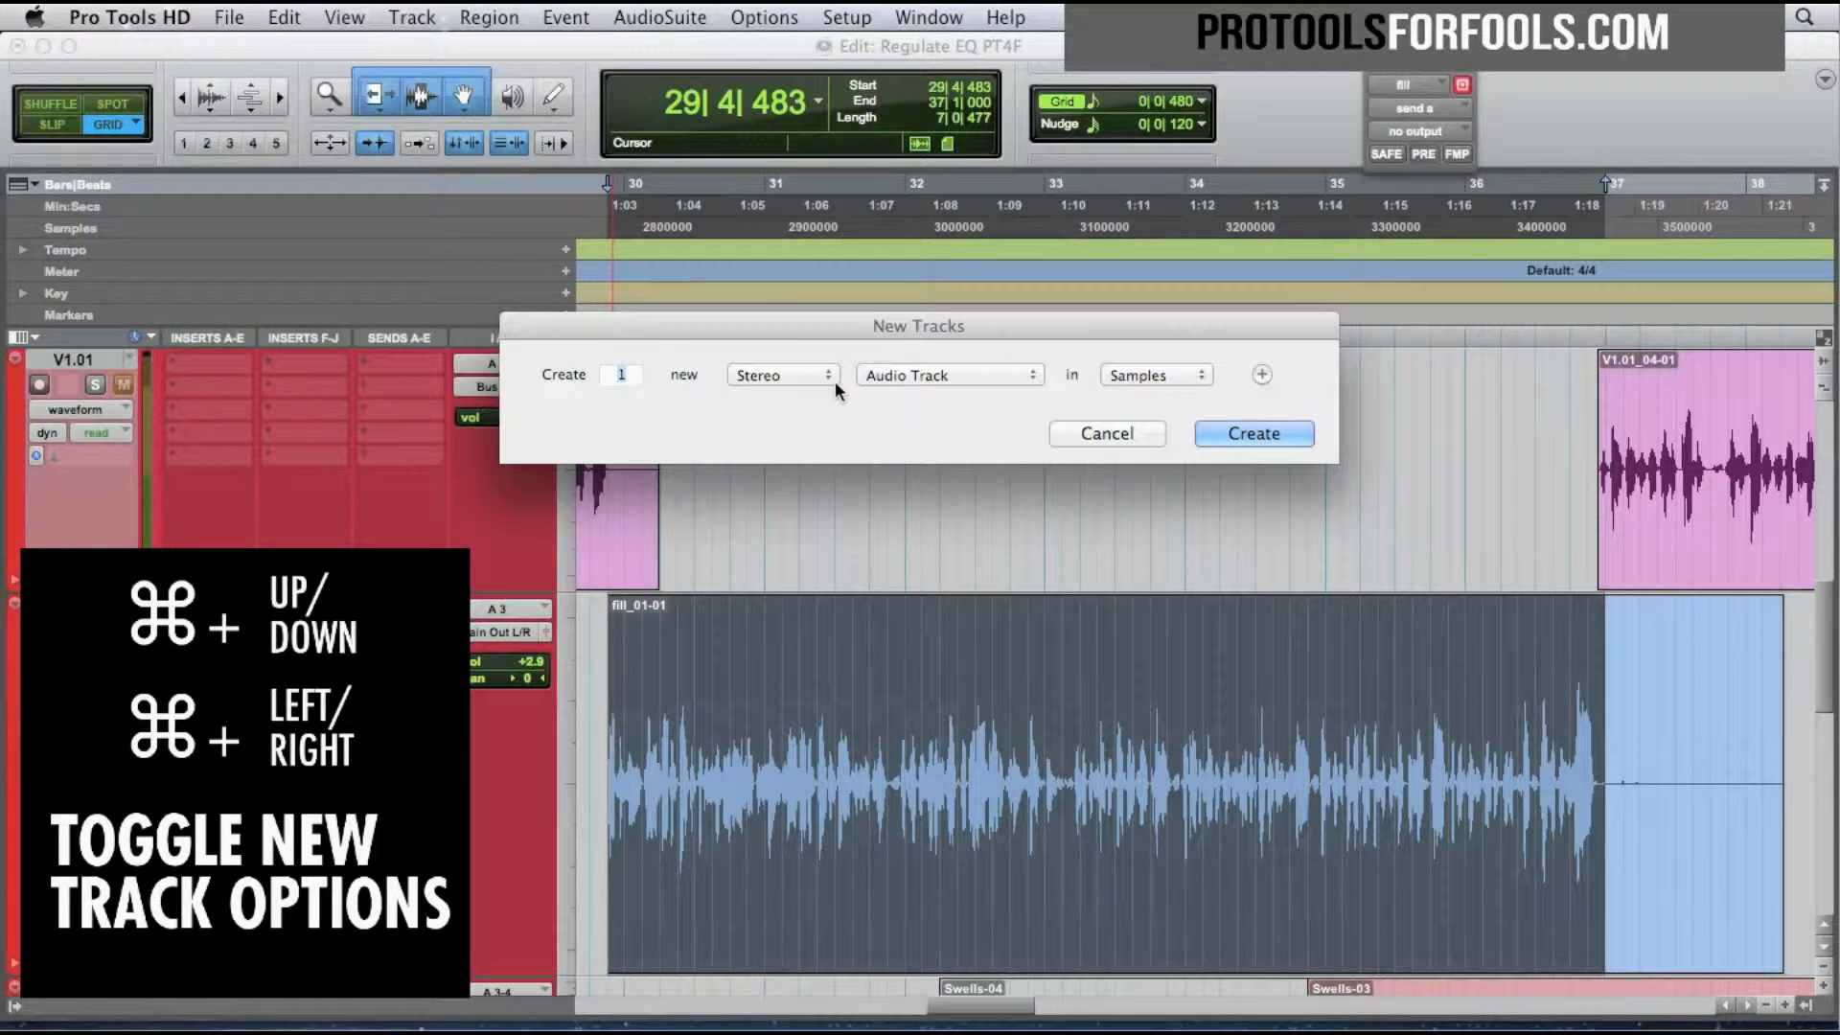
Create two stereo Aux Input tracks, Aux 1 and Aux 2.
{"action": "left_click", "coordinate": [948, 375]}
{"action": "type", "text": "2"}
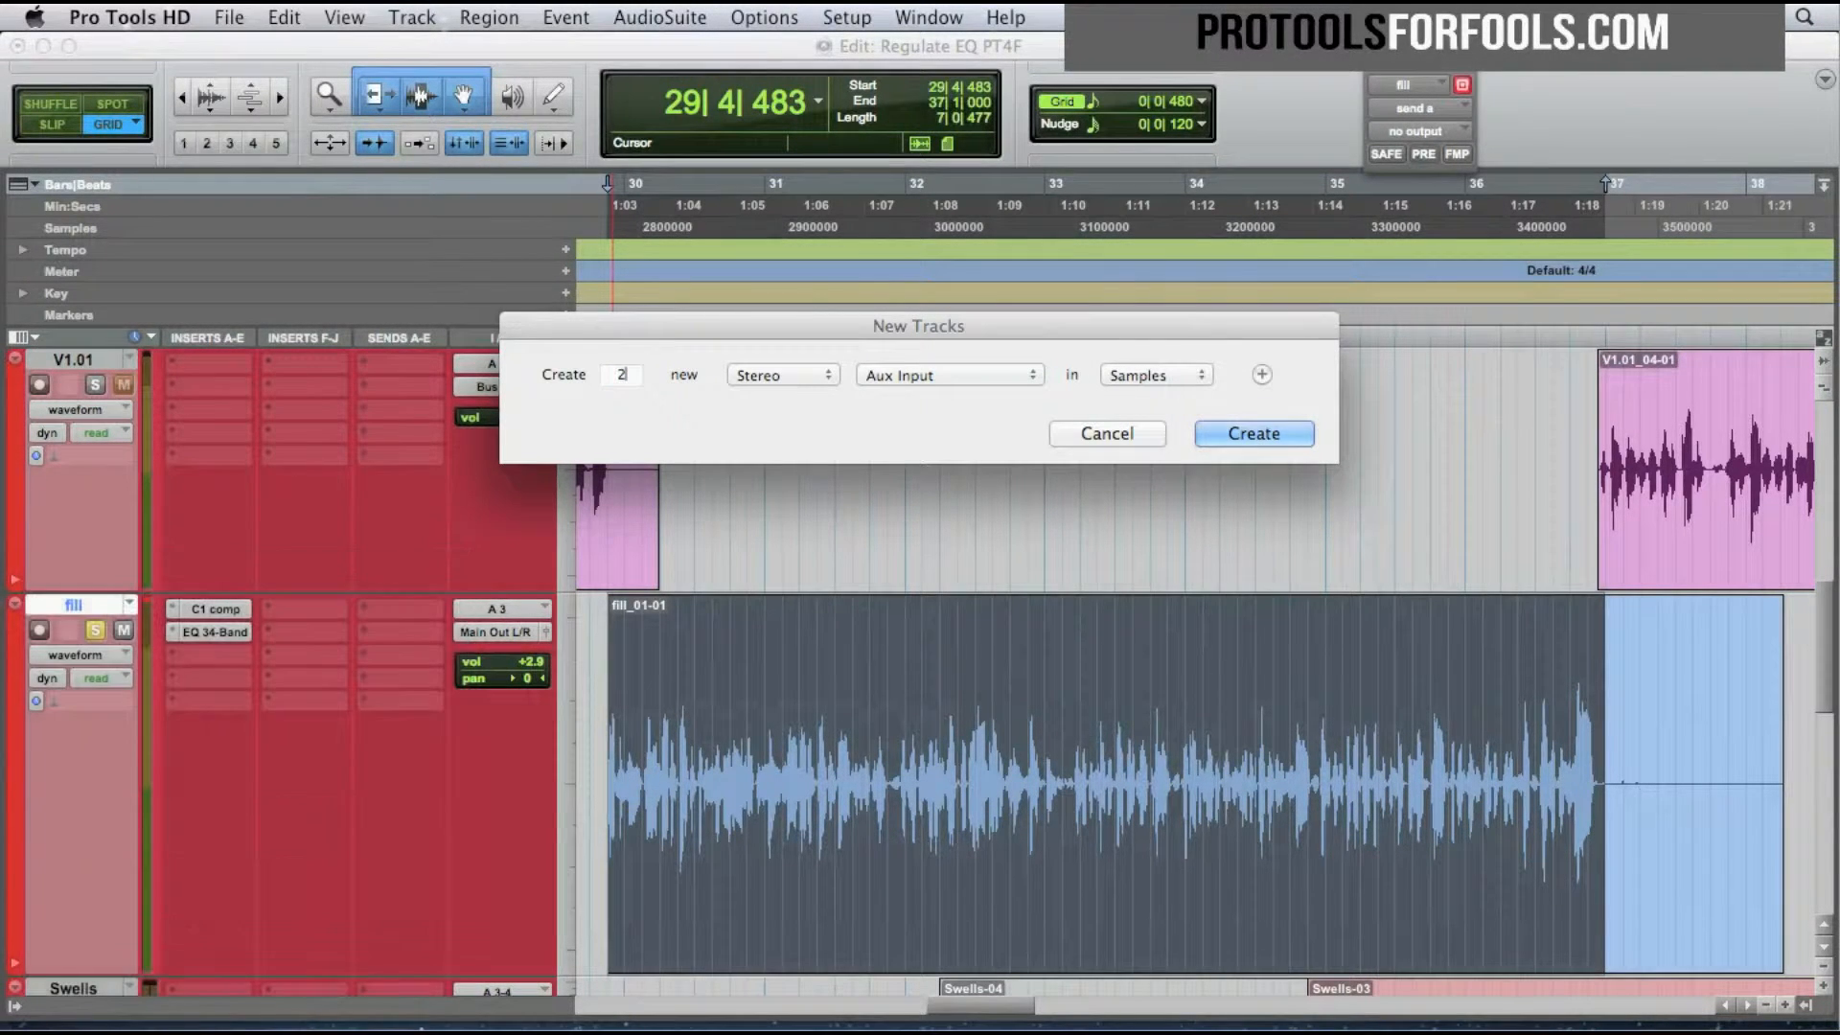
{"action": "left_click", "coordinate": [1251, 433]}
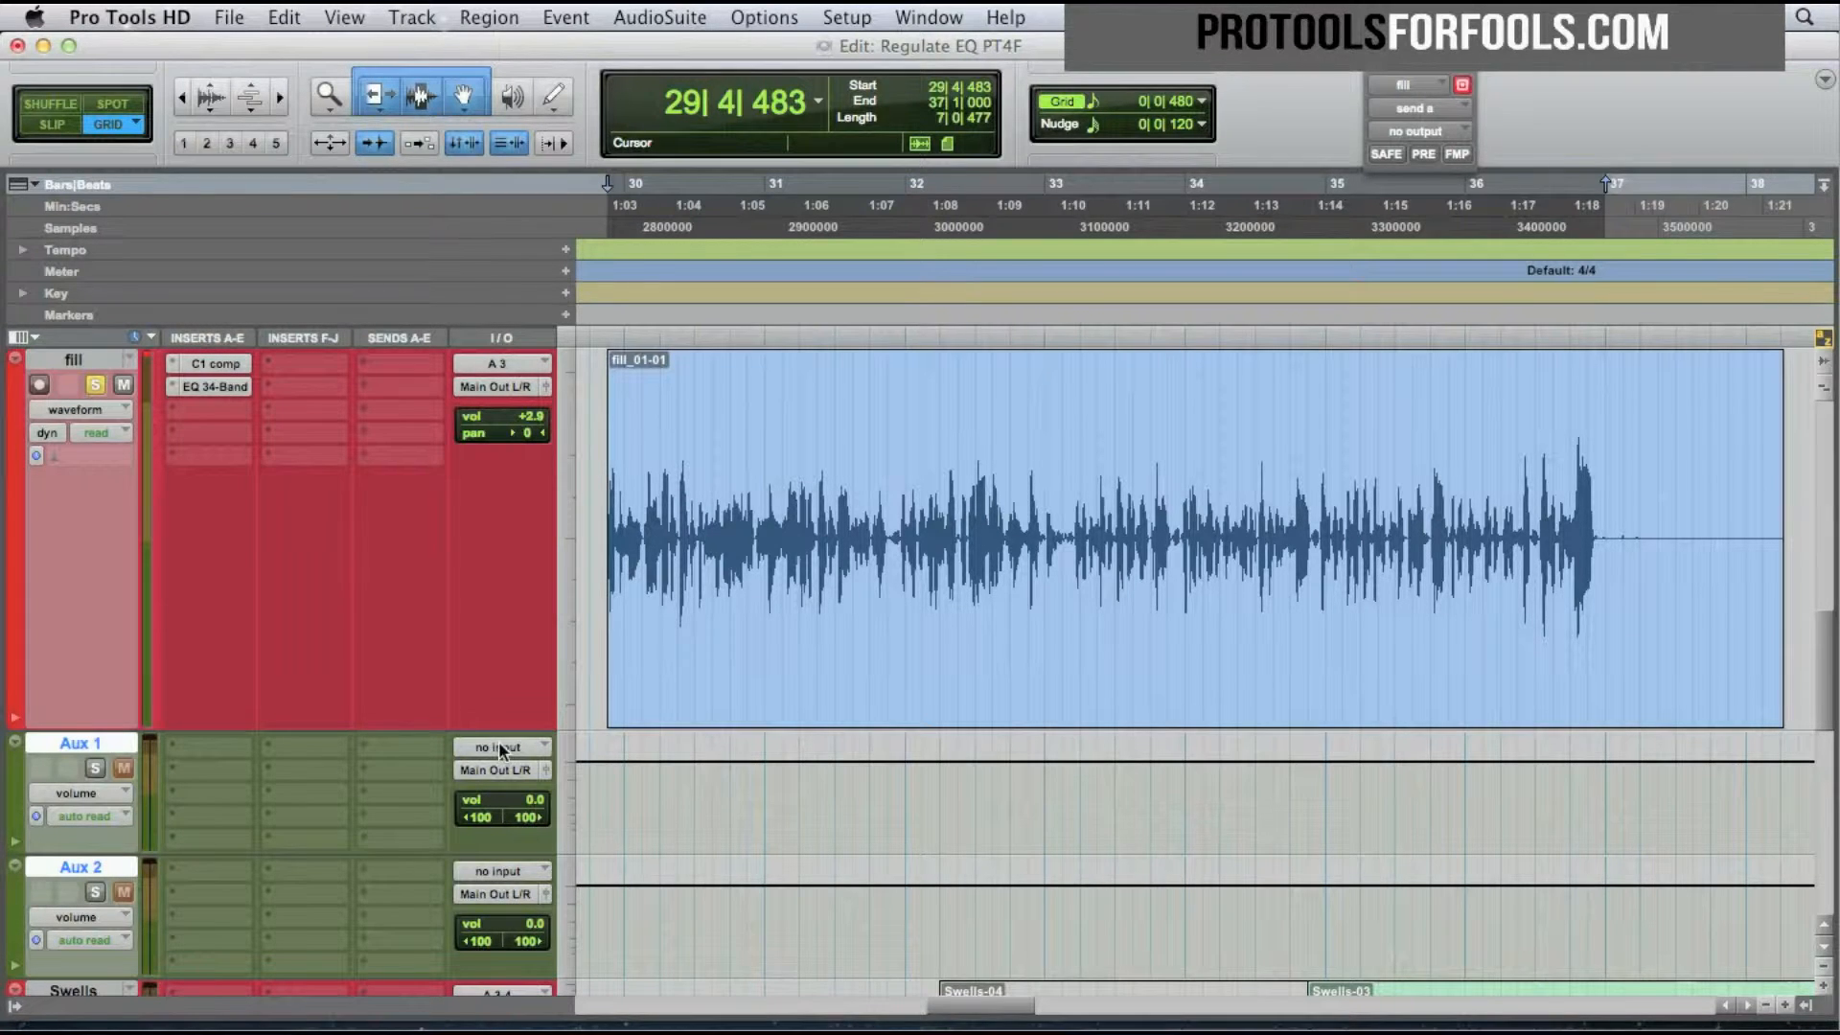
Set Aux 1 input to Bus 1-2 and Aux 2 to Bus 3-4, and add fill Send A to Bus 1-2.
{"action": "left_click", "coordinate": [501, 746]}
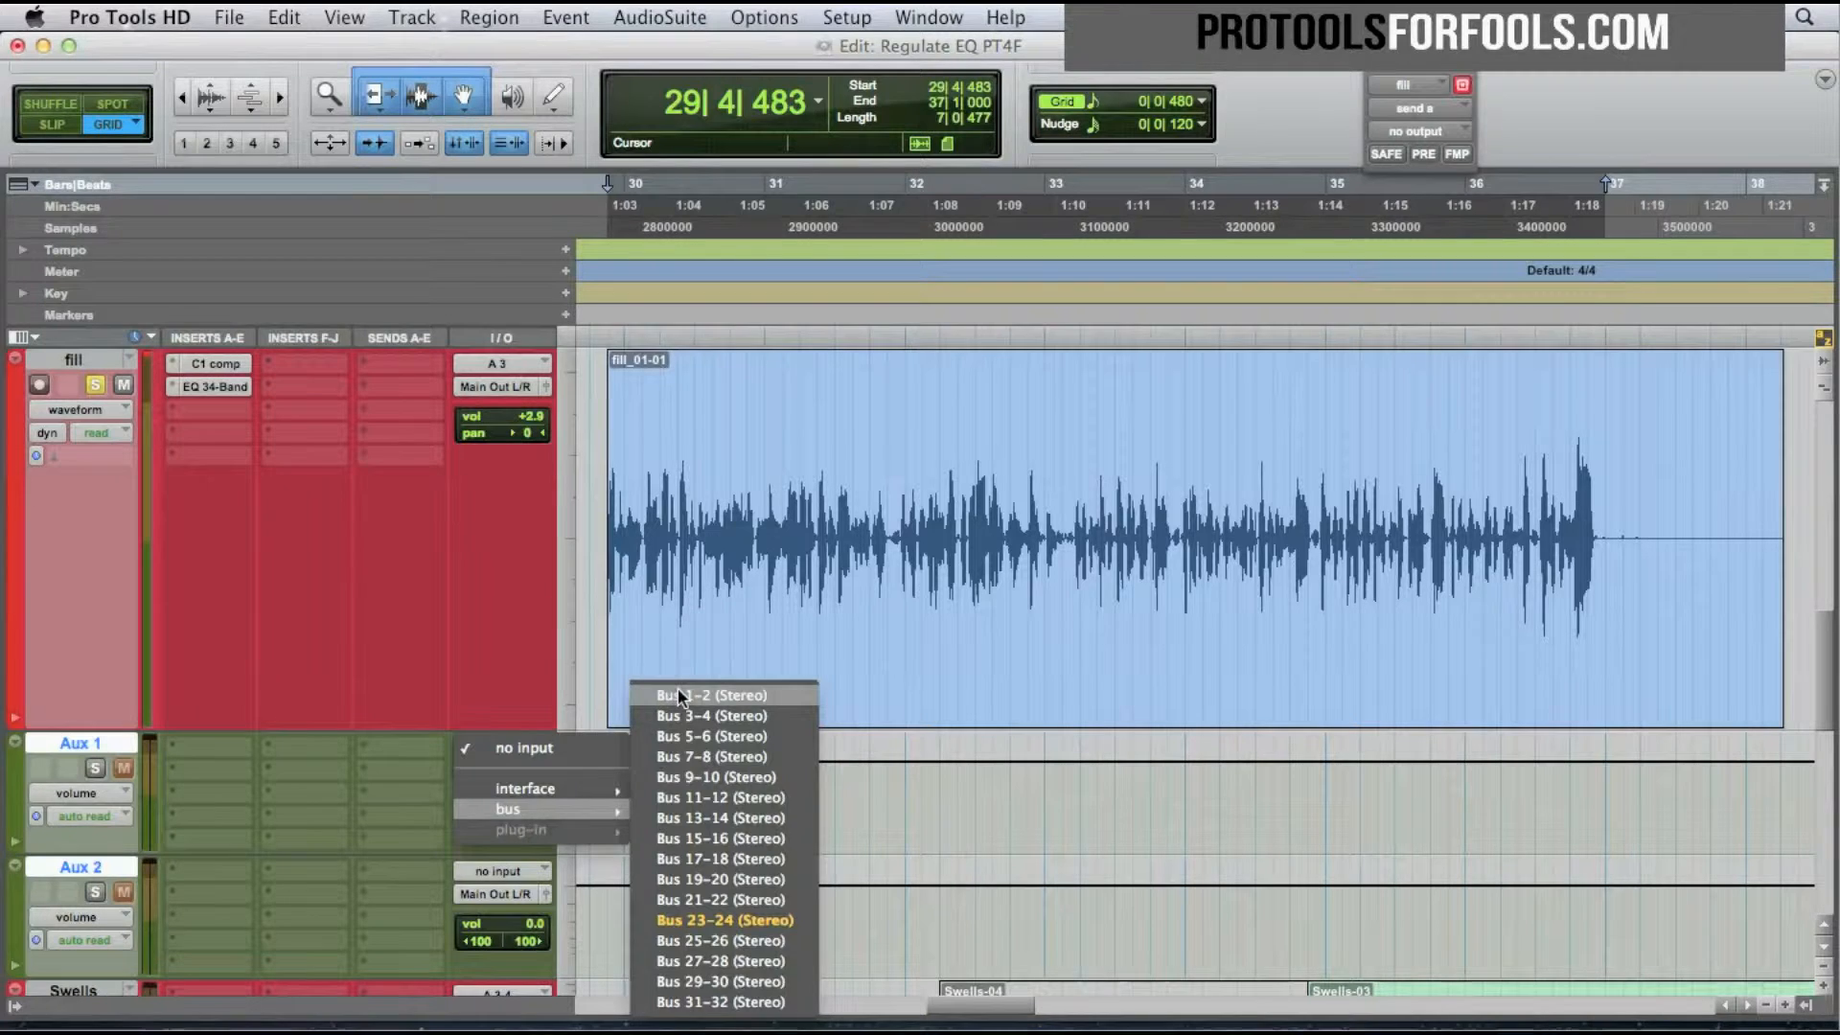
{"action": "left_click", "coordinate": [696, 694]}
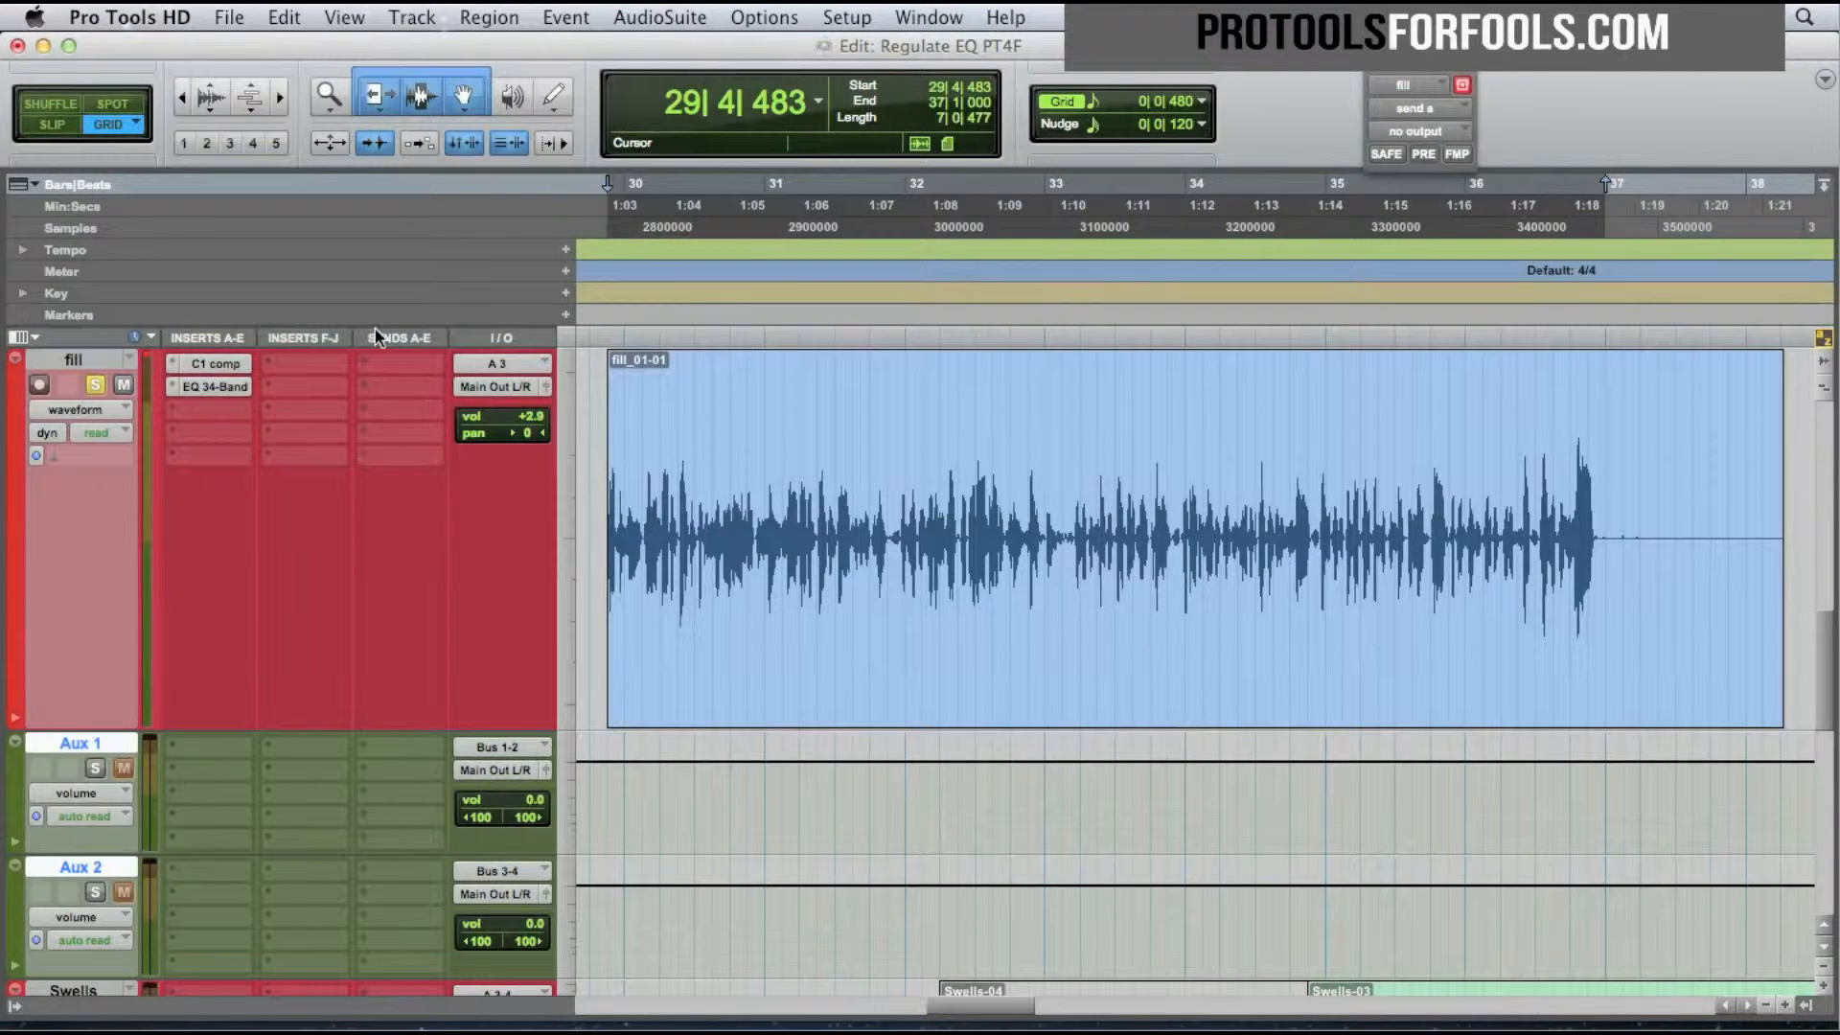
{"action": "left_click", "coordinate": [398, 364]}
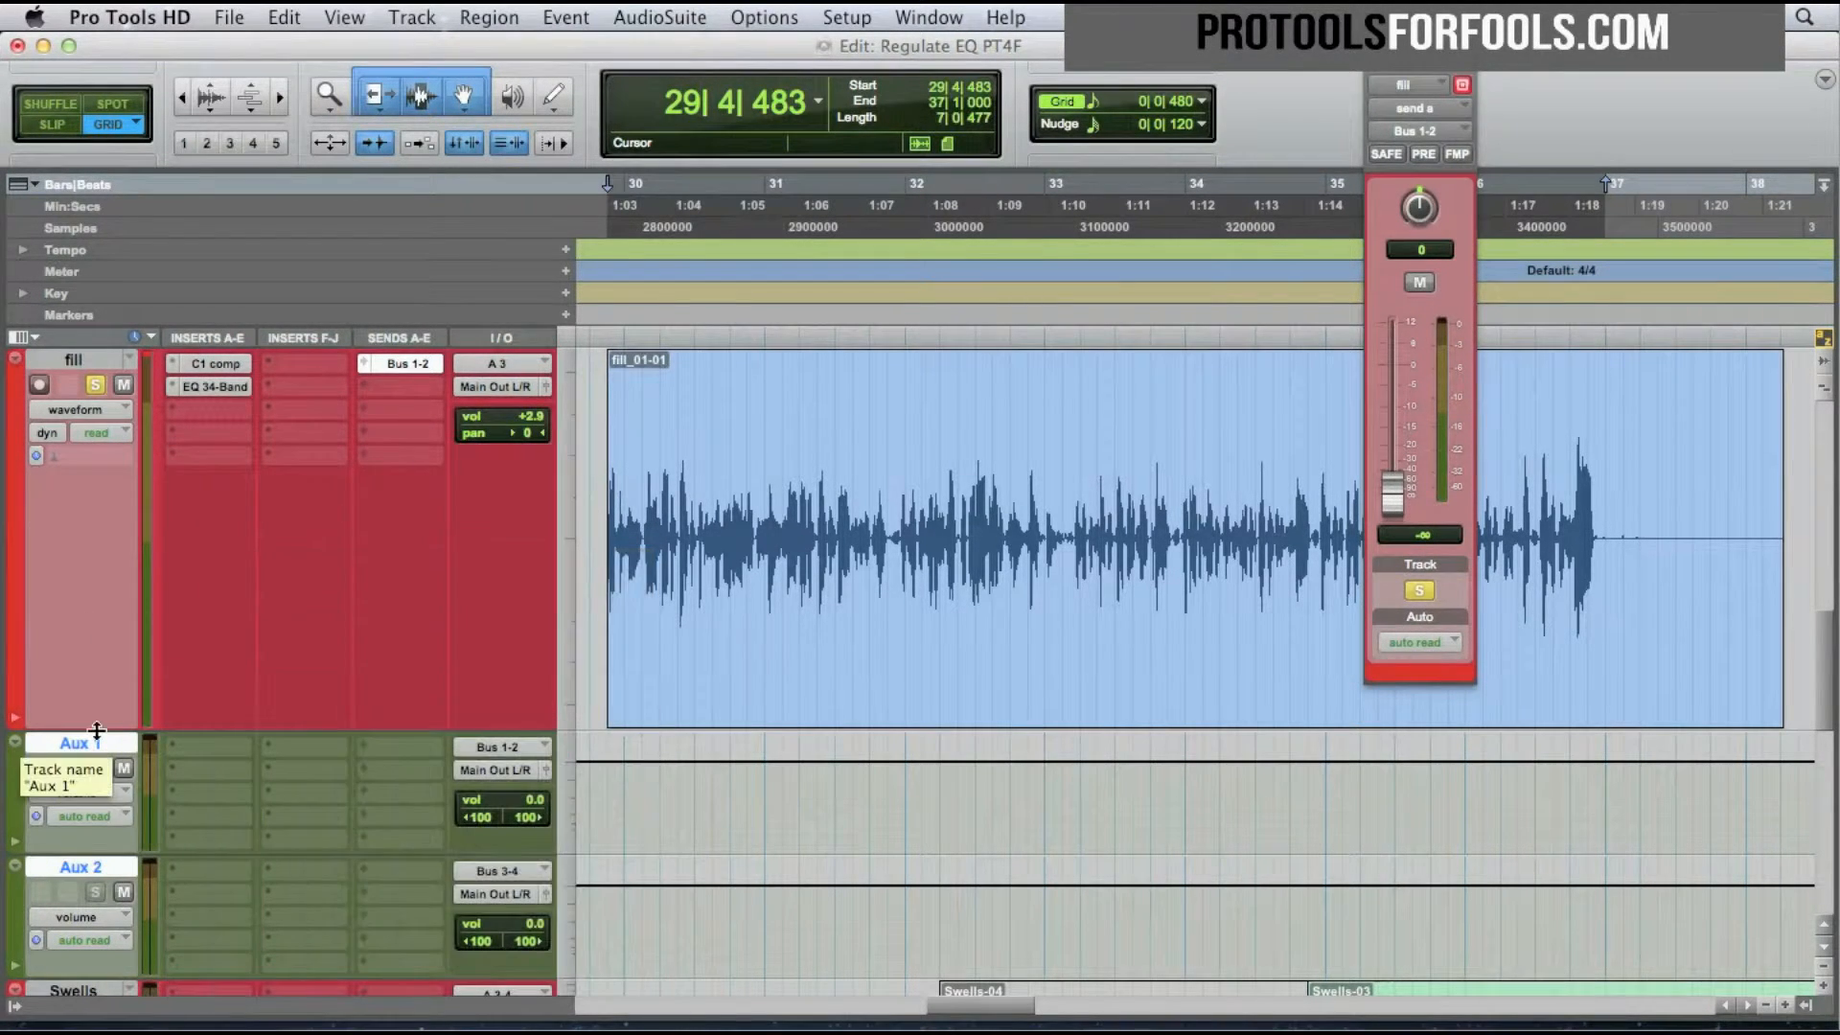
Rename Aux 1 to VERB2 and Aux 2 to DELAY2.
{"action": "double_click", "coordinate": [72, 742]}
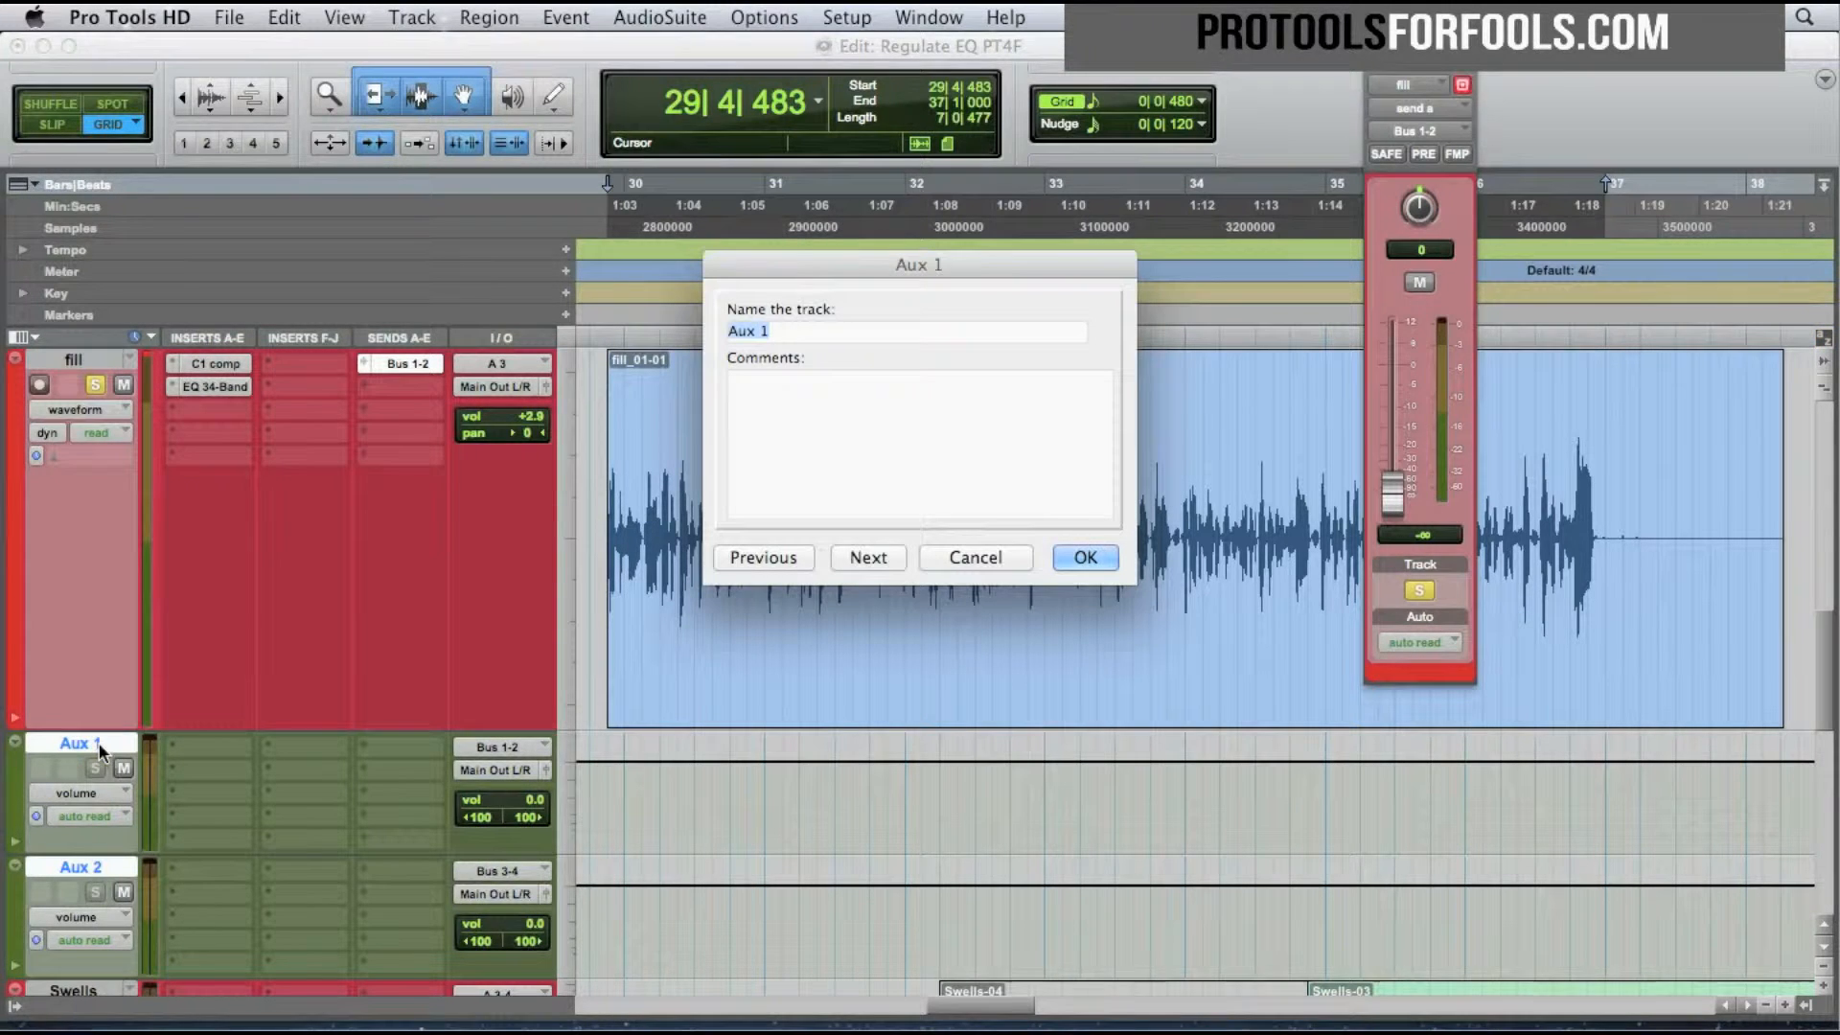
{"action": "left_click", "coordinate": [1082, 558]}
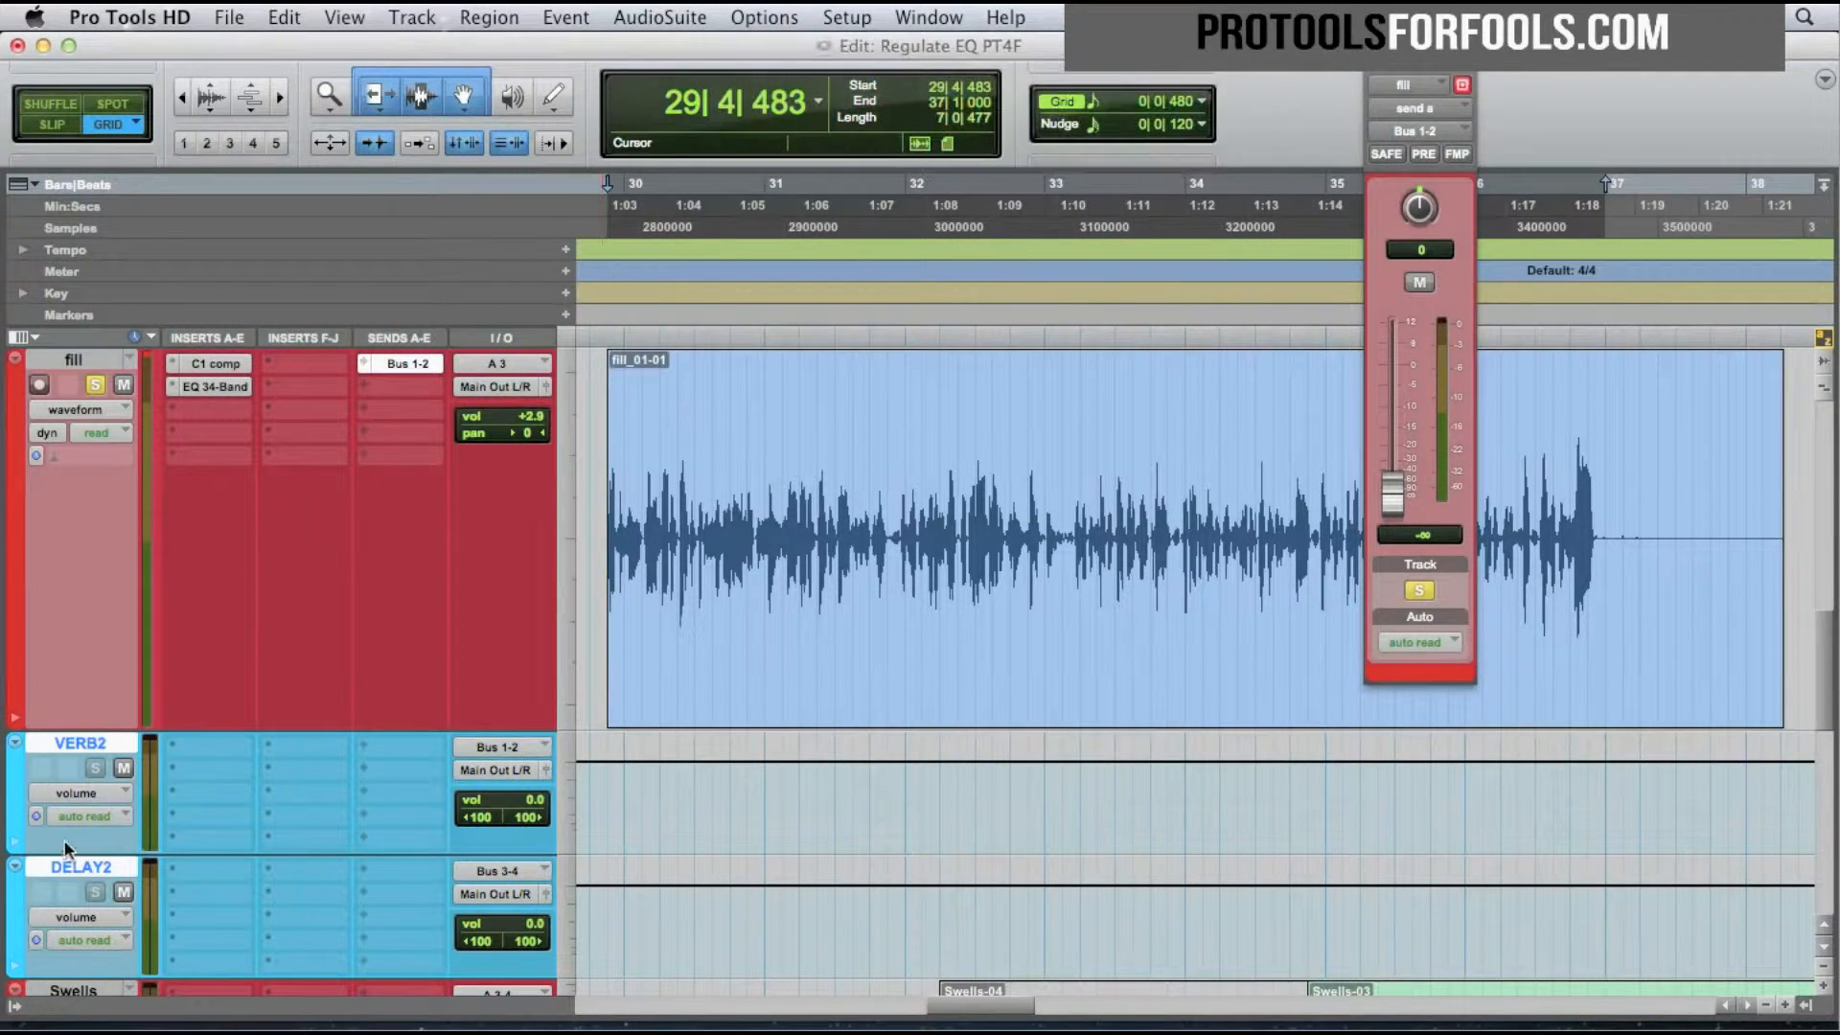
{"action": "key", "text": "space"}
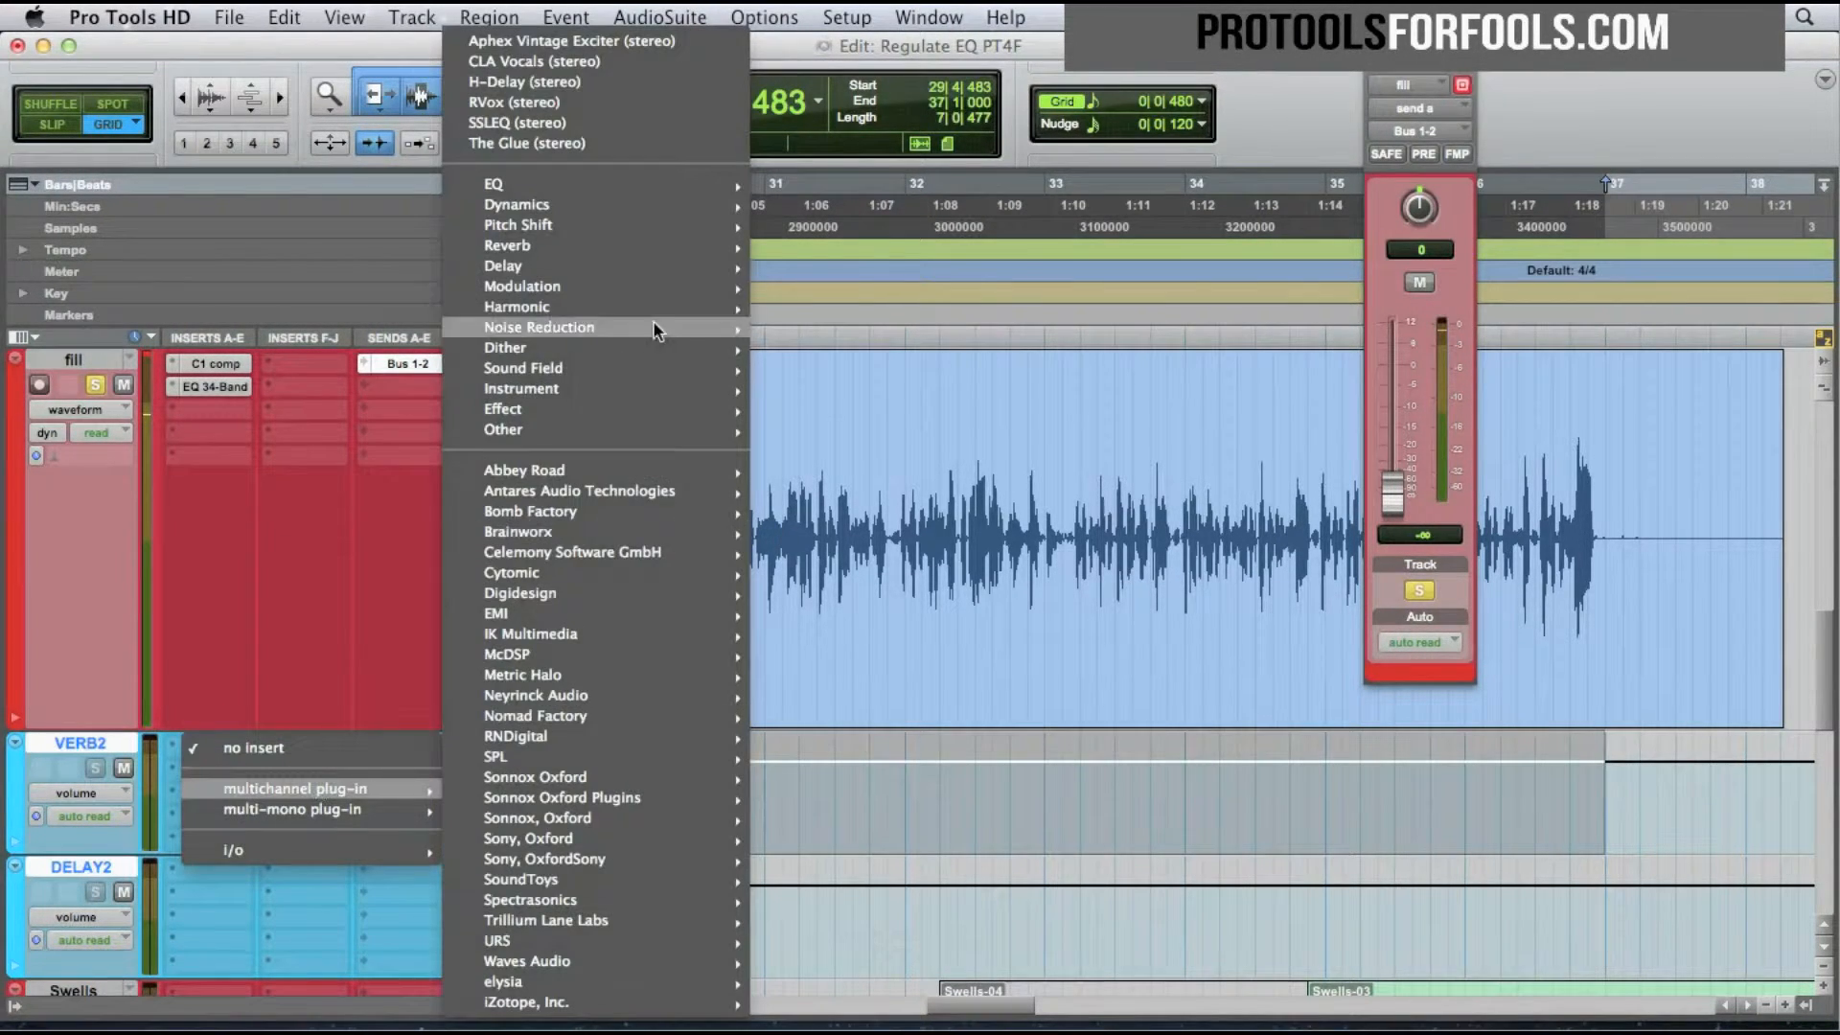
{"action": "mouse_move", "coordinate": [507, 245]}
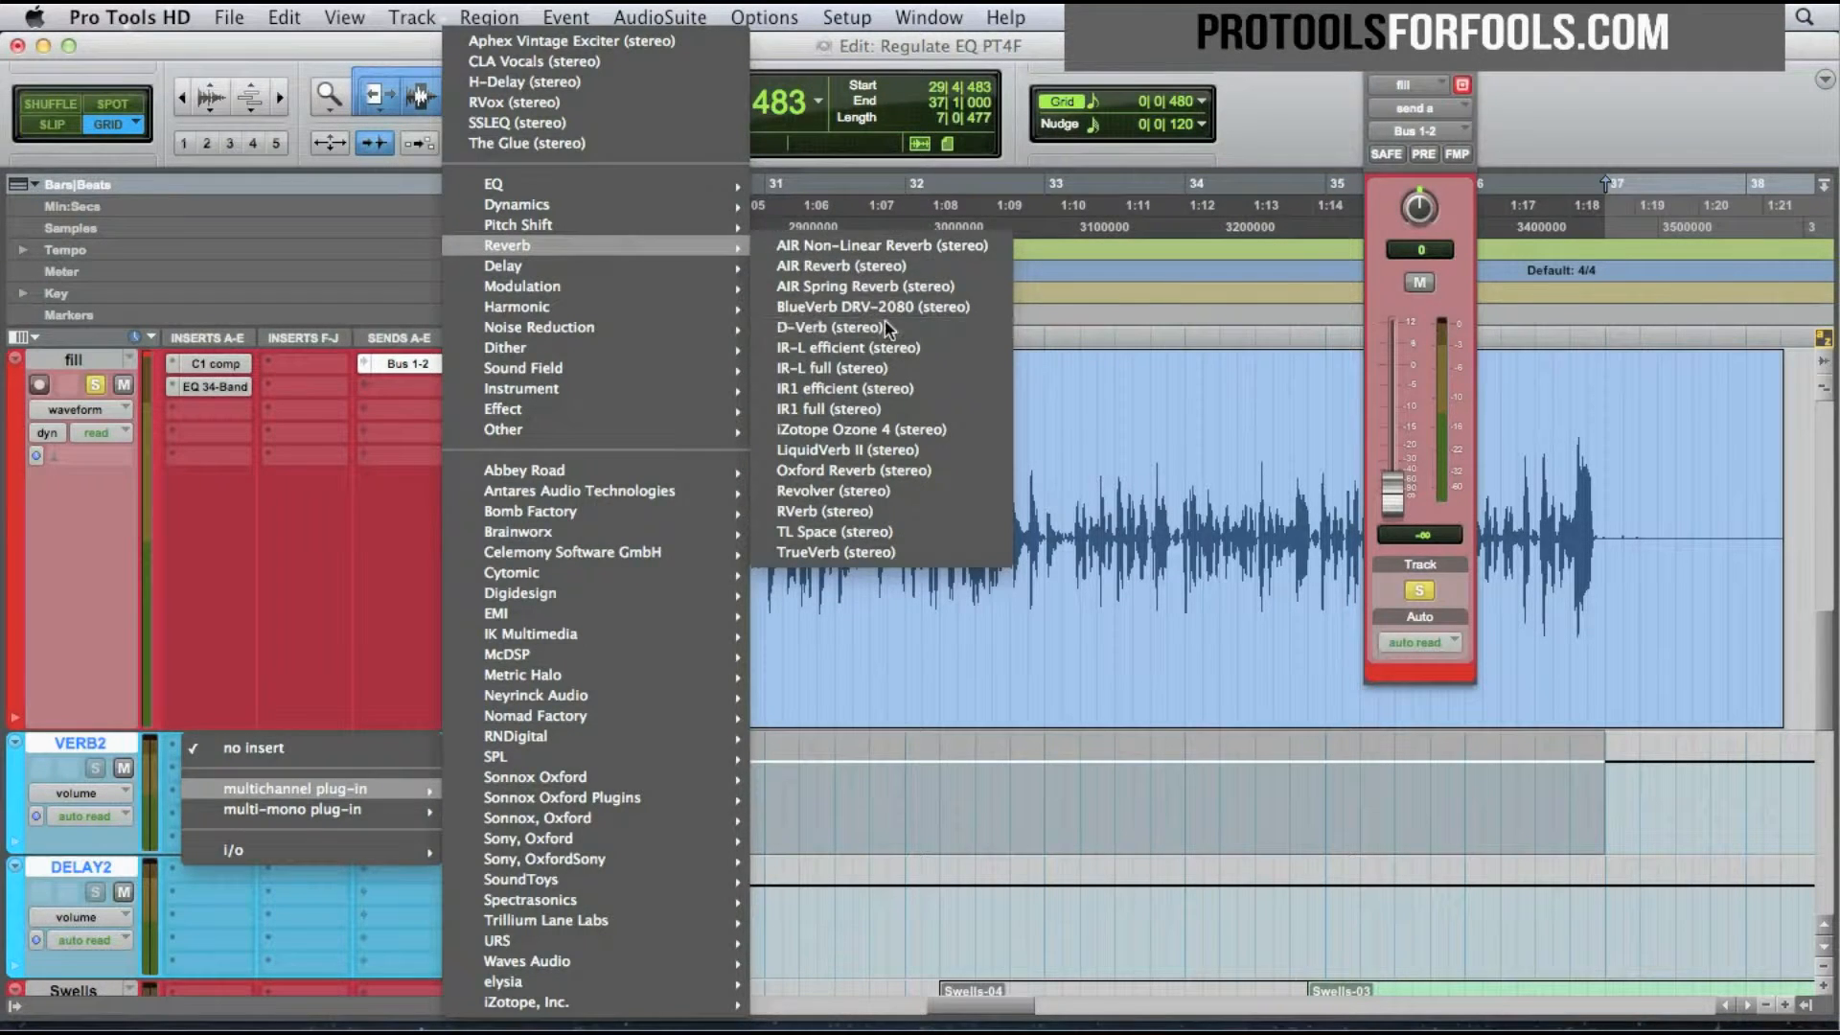
Insert D-Verb on VERB2 and set fill's Send A to about -14 dB during playback.
{"action": "left_click", "coordinate": [827, 328]}
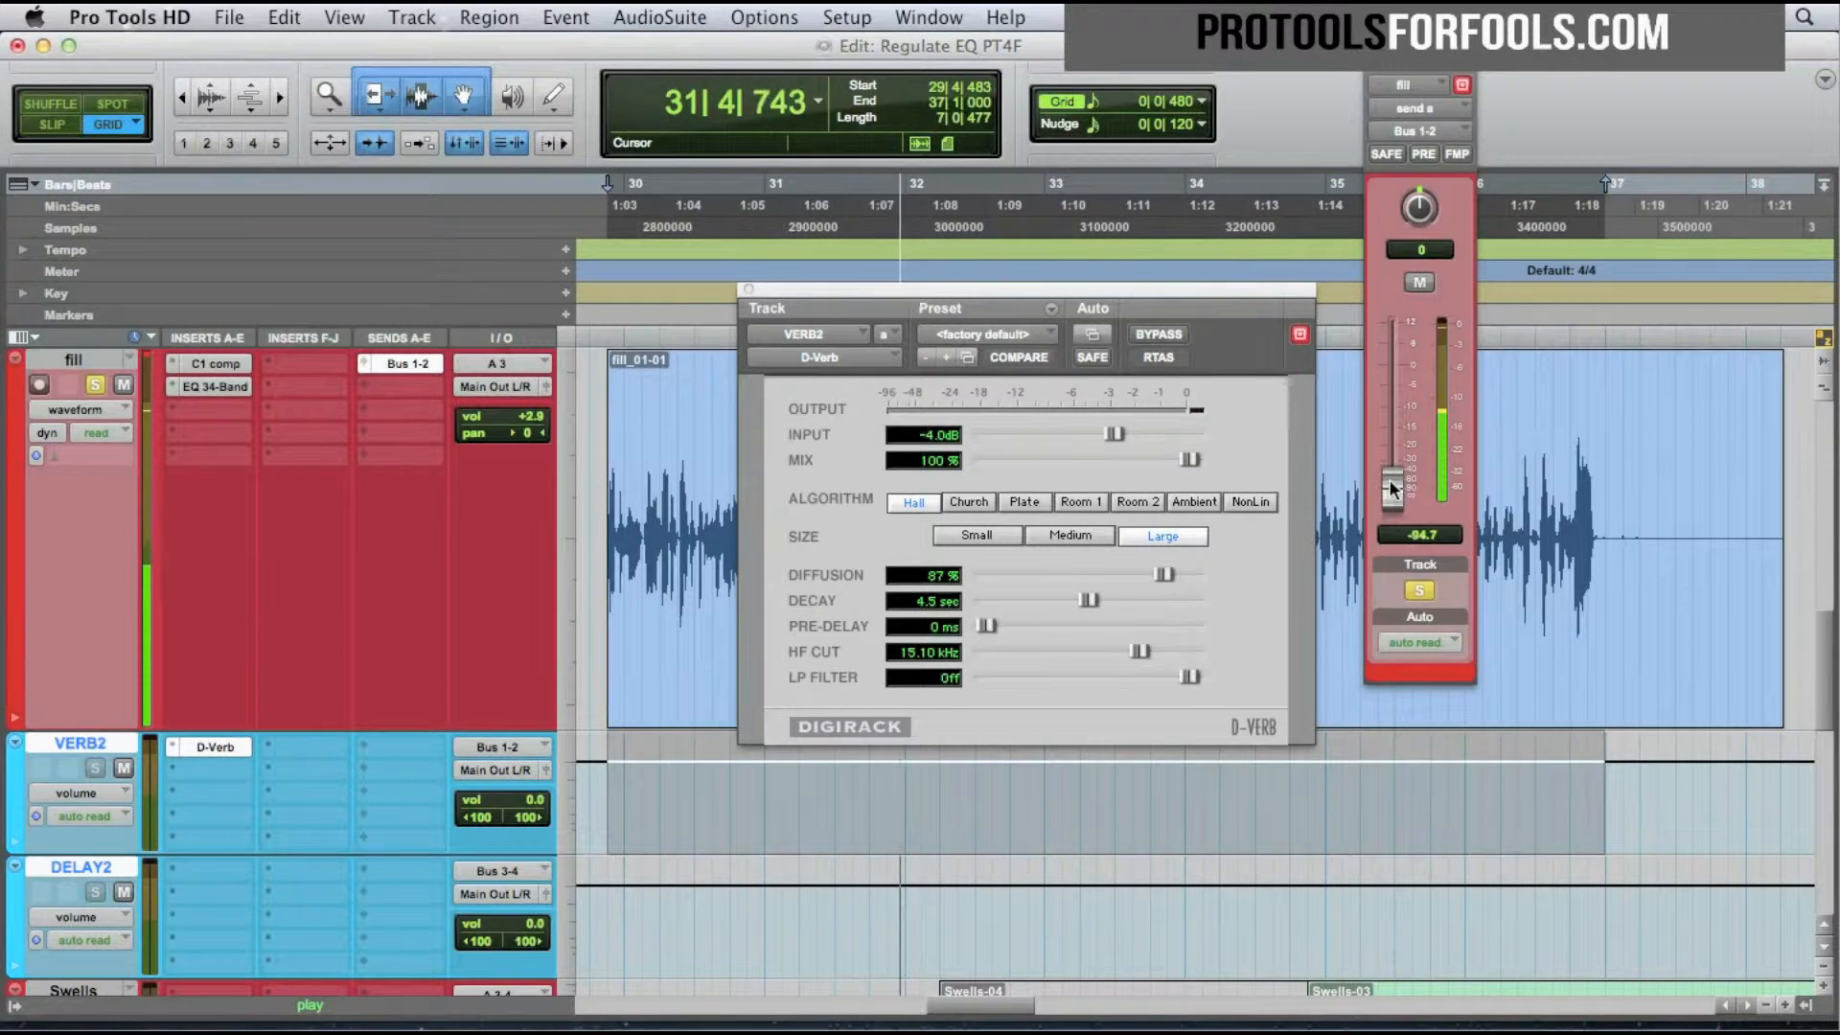
{"action": "left_click_drag", "start_coordinate": [1390, 491], "coordinate": [1389, 428]}
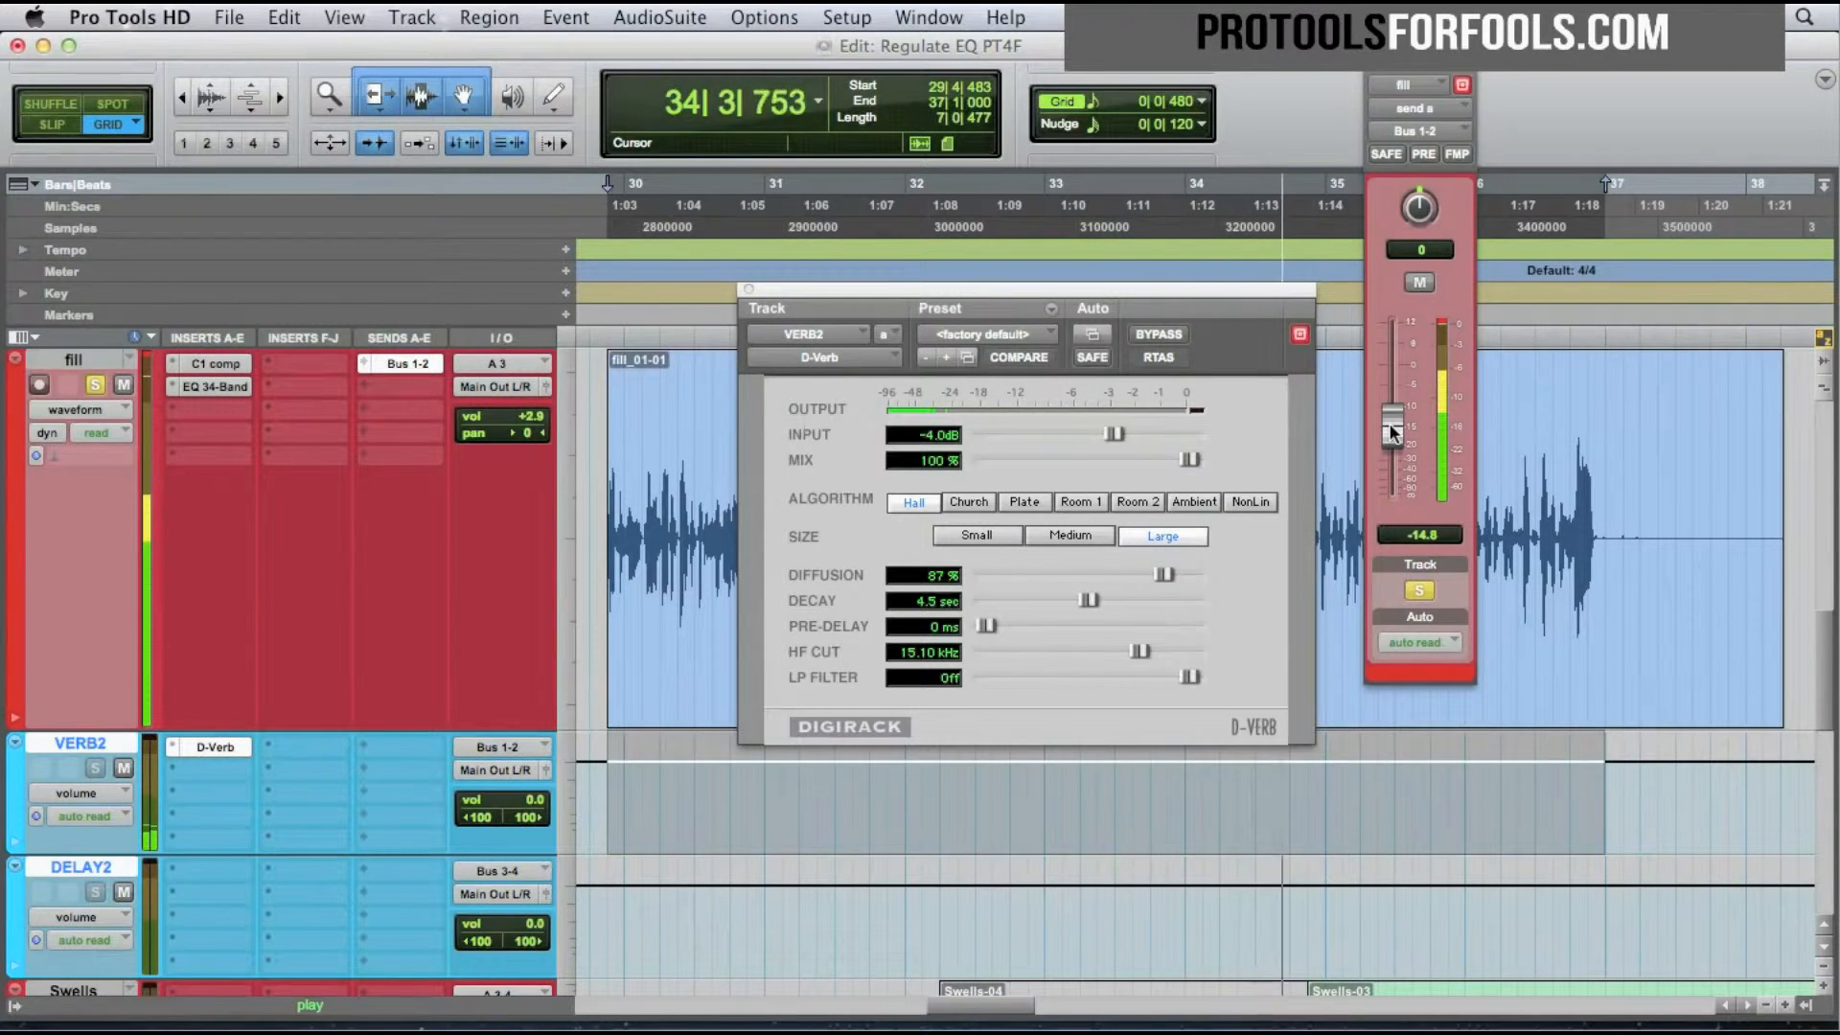
{"action": "left_click_drag", "start_coordinate": [1391, 432], "coordinate": [1403, 378]}
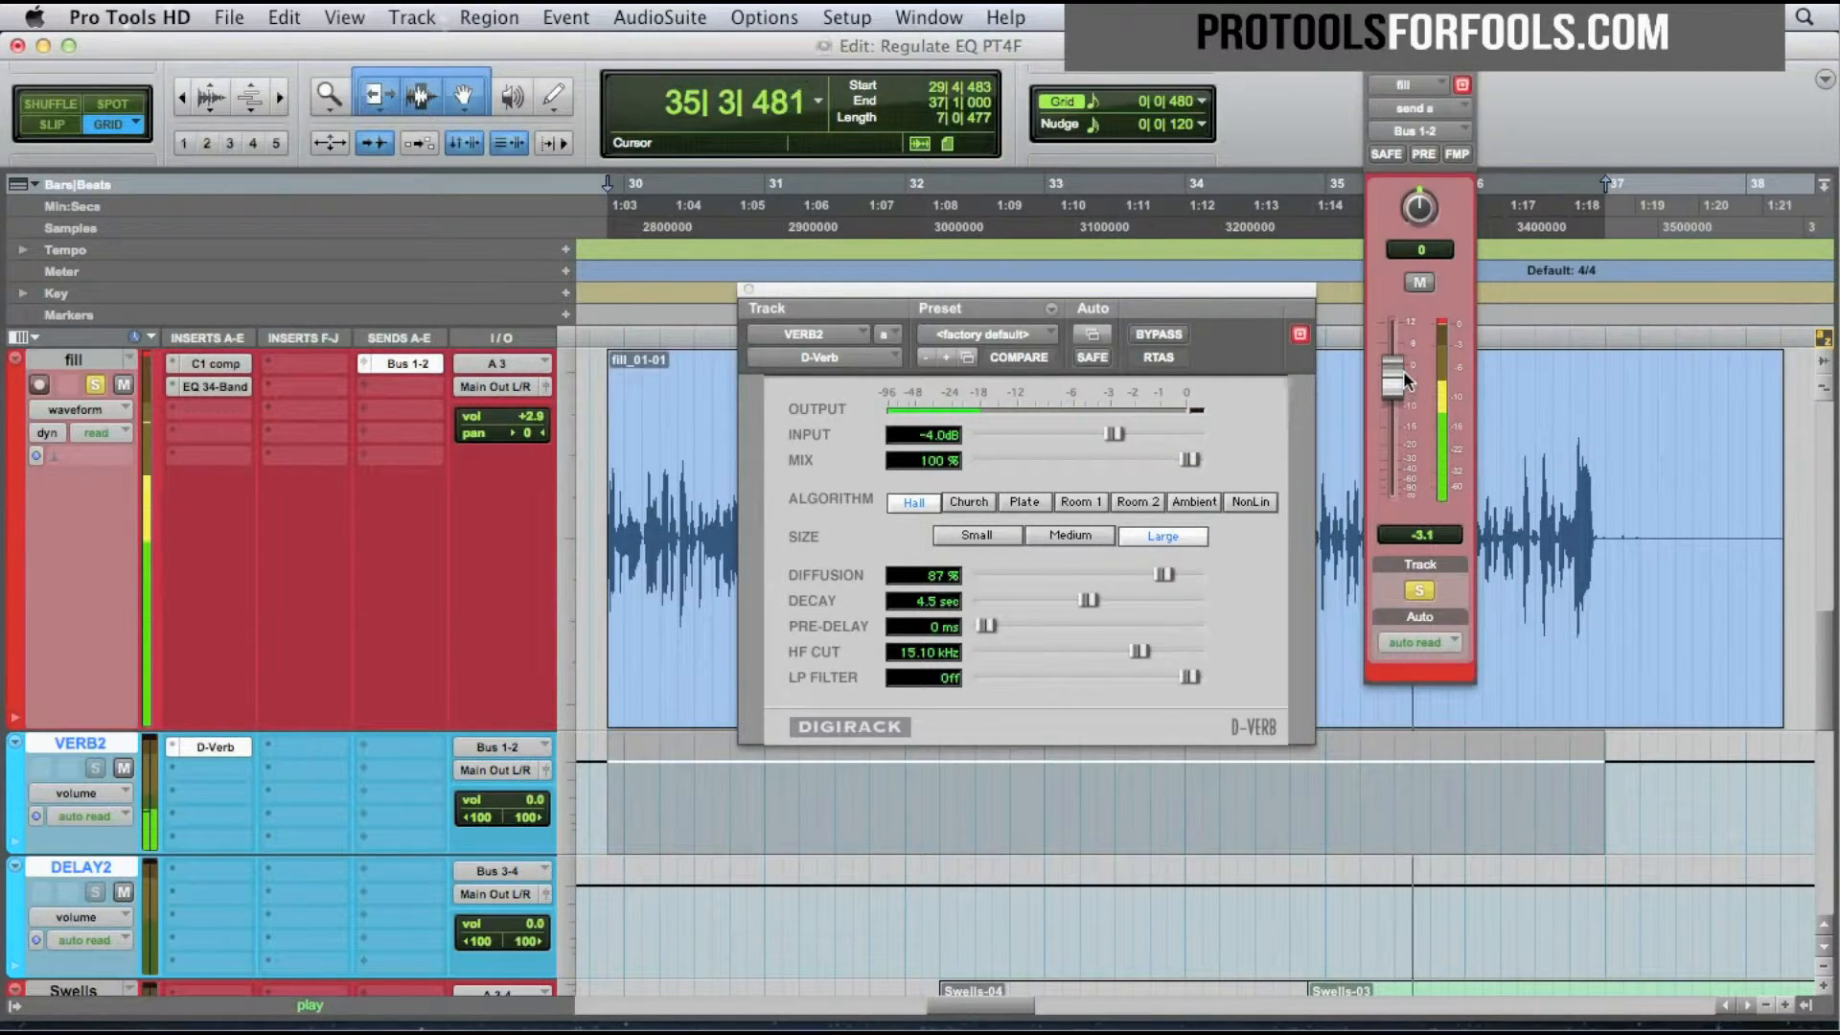
{"action": "left_click_drag", "start_coordinate": [1405, 378], "coordinate": [1407, 404]}
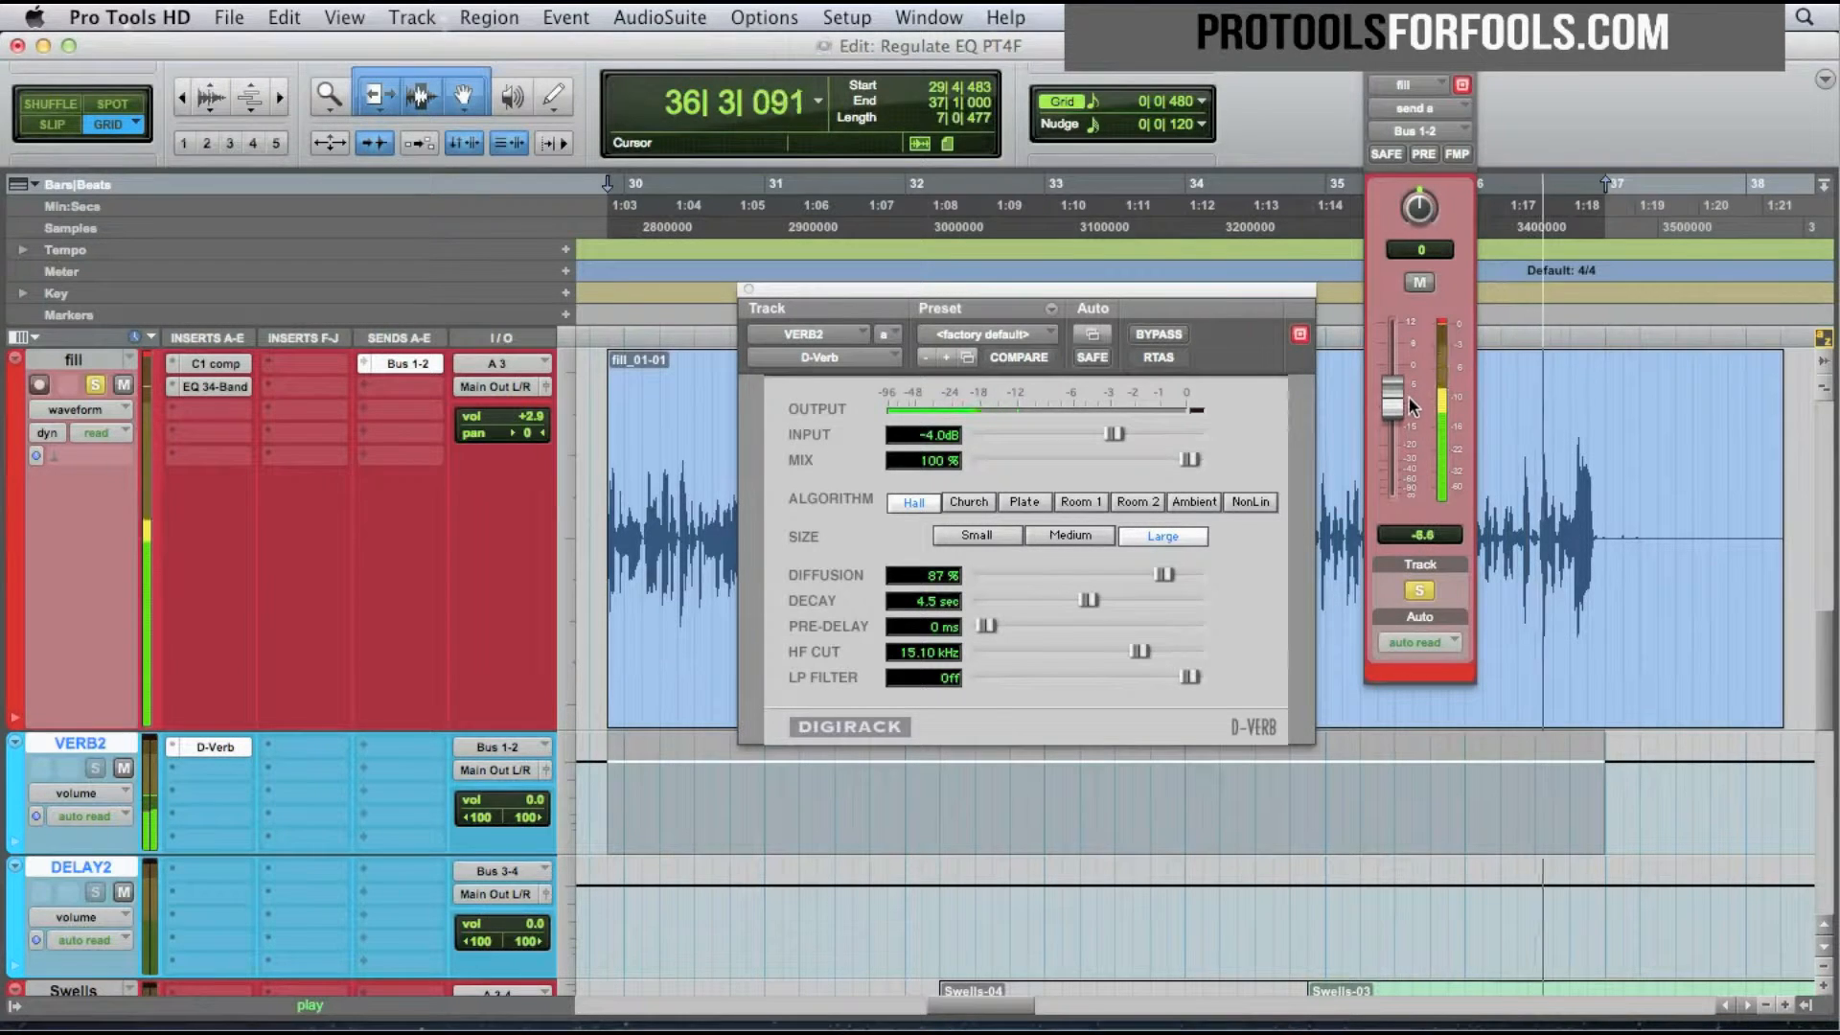
{"action": "left_click_drag", "start_coordinate": [1396, 404], "coordinate": [1397, 422]}
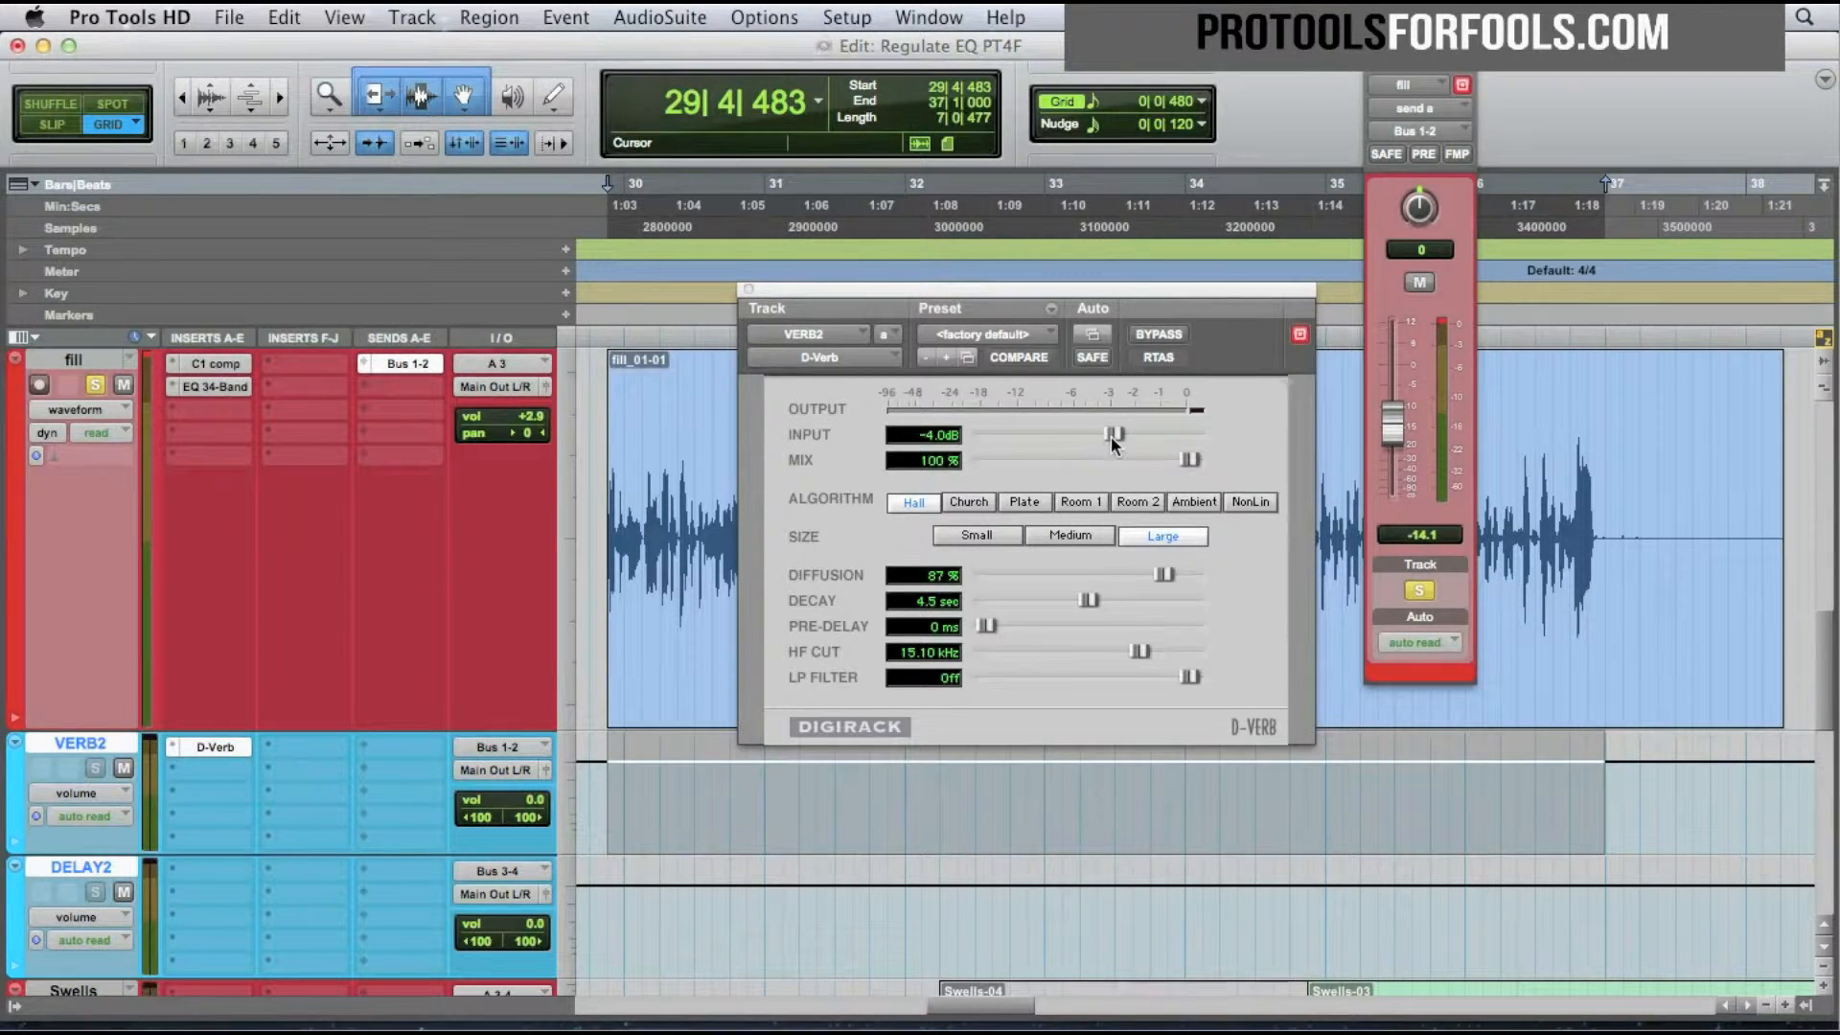
Set the D-Verb input on VERB2 to about -3.9 dB and adjust VERB2's volume fader.
{"action": "left_click_drag", "start_coordinate": [1115, 434], "coordinate": [1112, 434]}
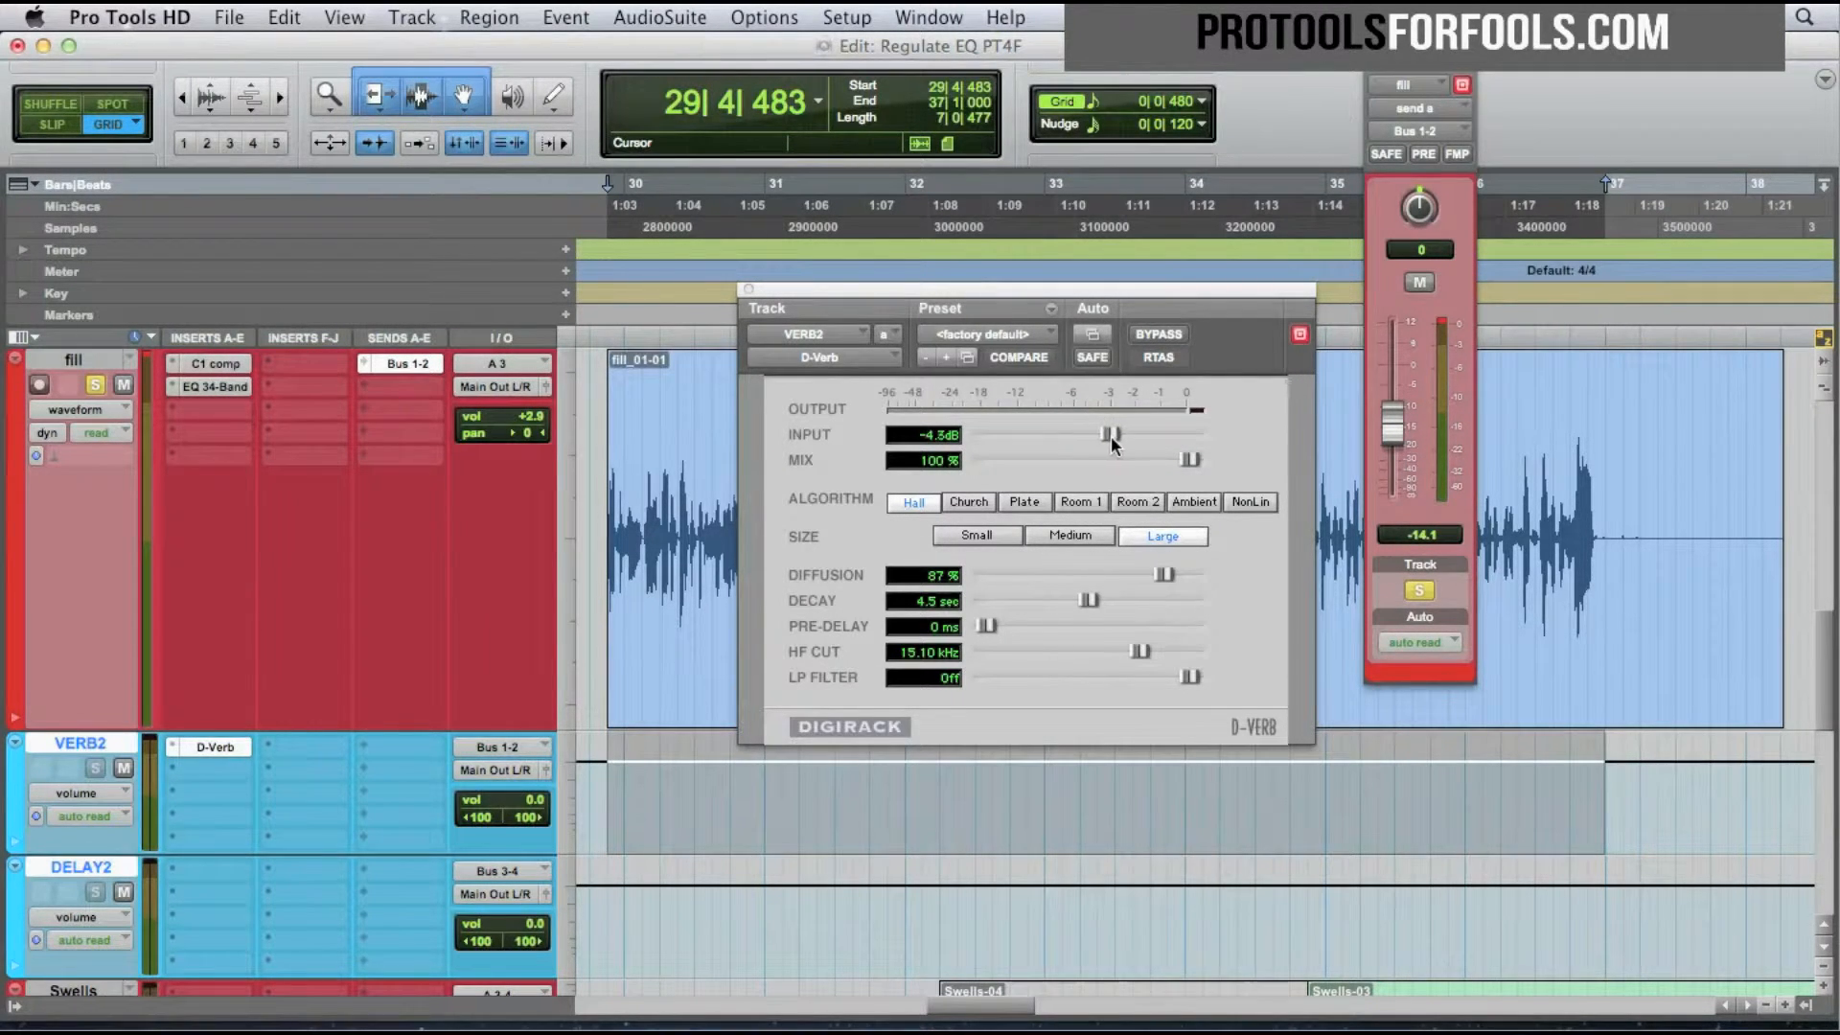
{"action": "left_click_drag", "start_coordinate": [1112, 435], "coordinate": [1138, 434]}
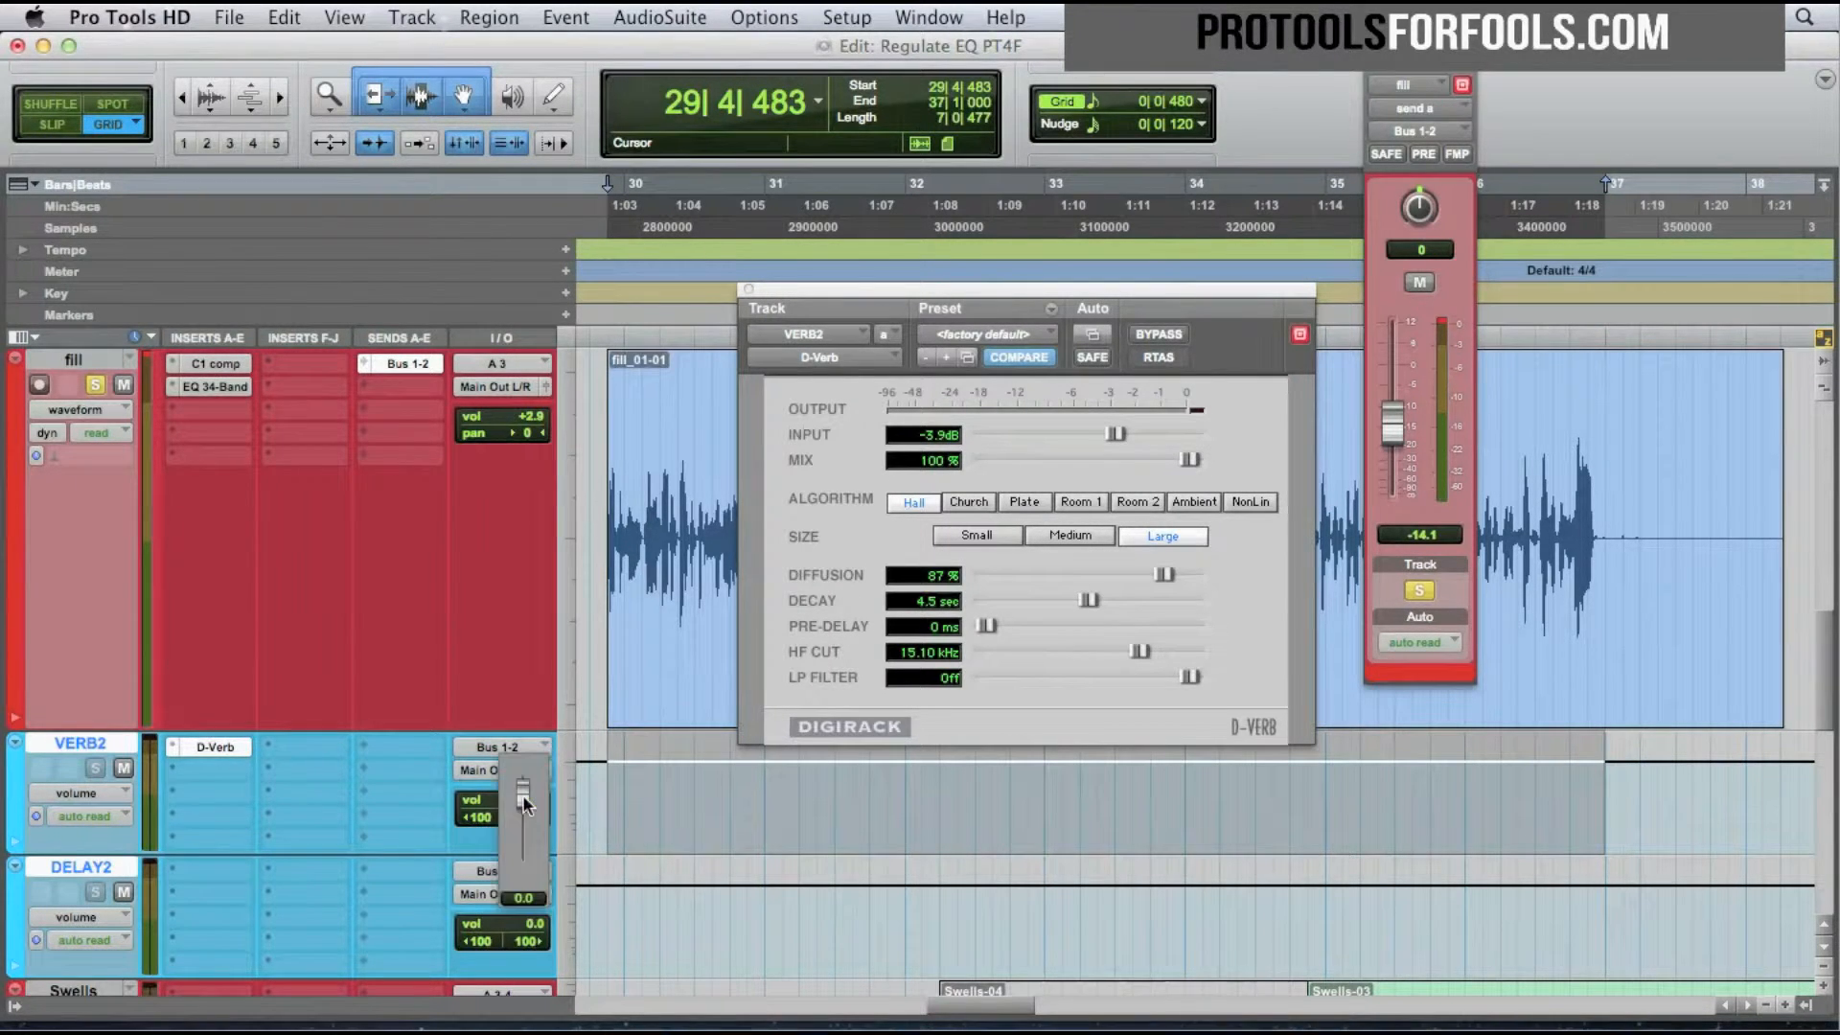
{"action": "left_click_drag", "start_coordinate": [524, 798], "coordinate": [524, 806]}
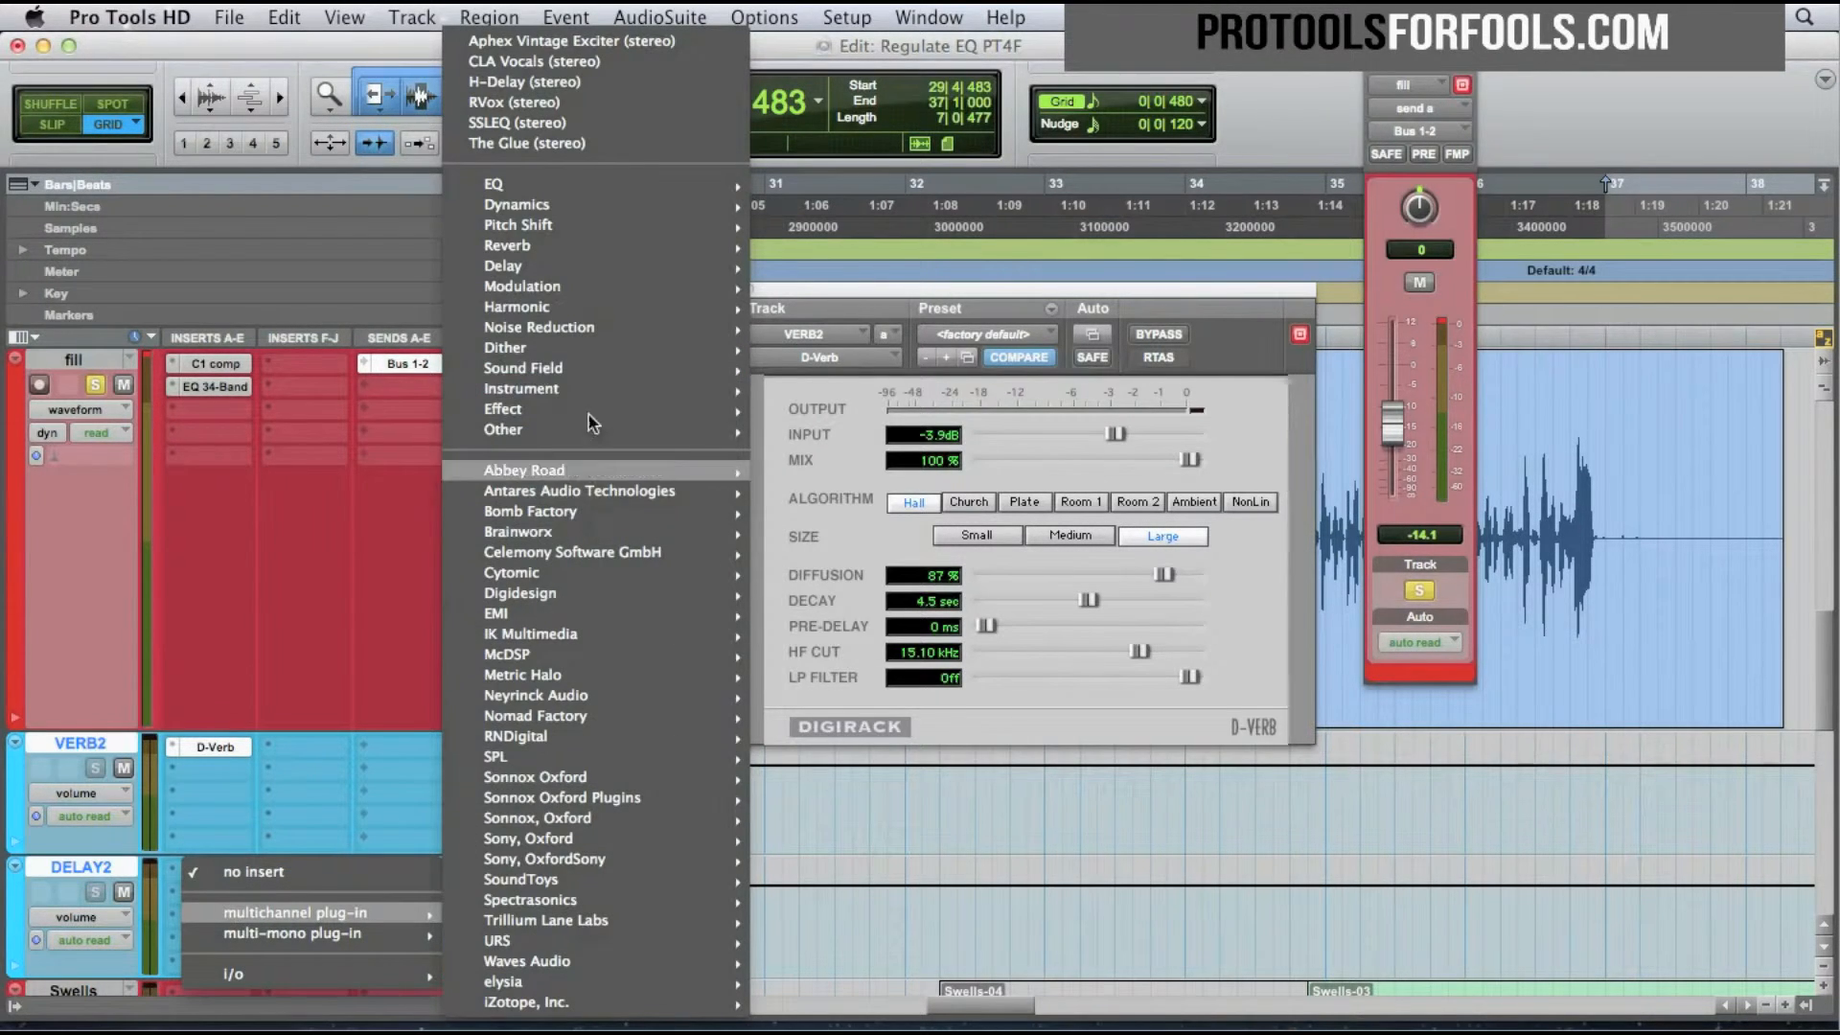
{"action": "mouse_move", "coordinate": [503, 266]}
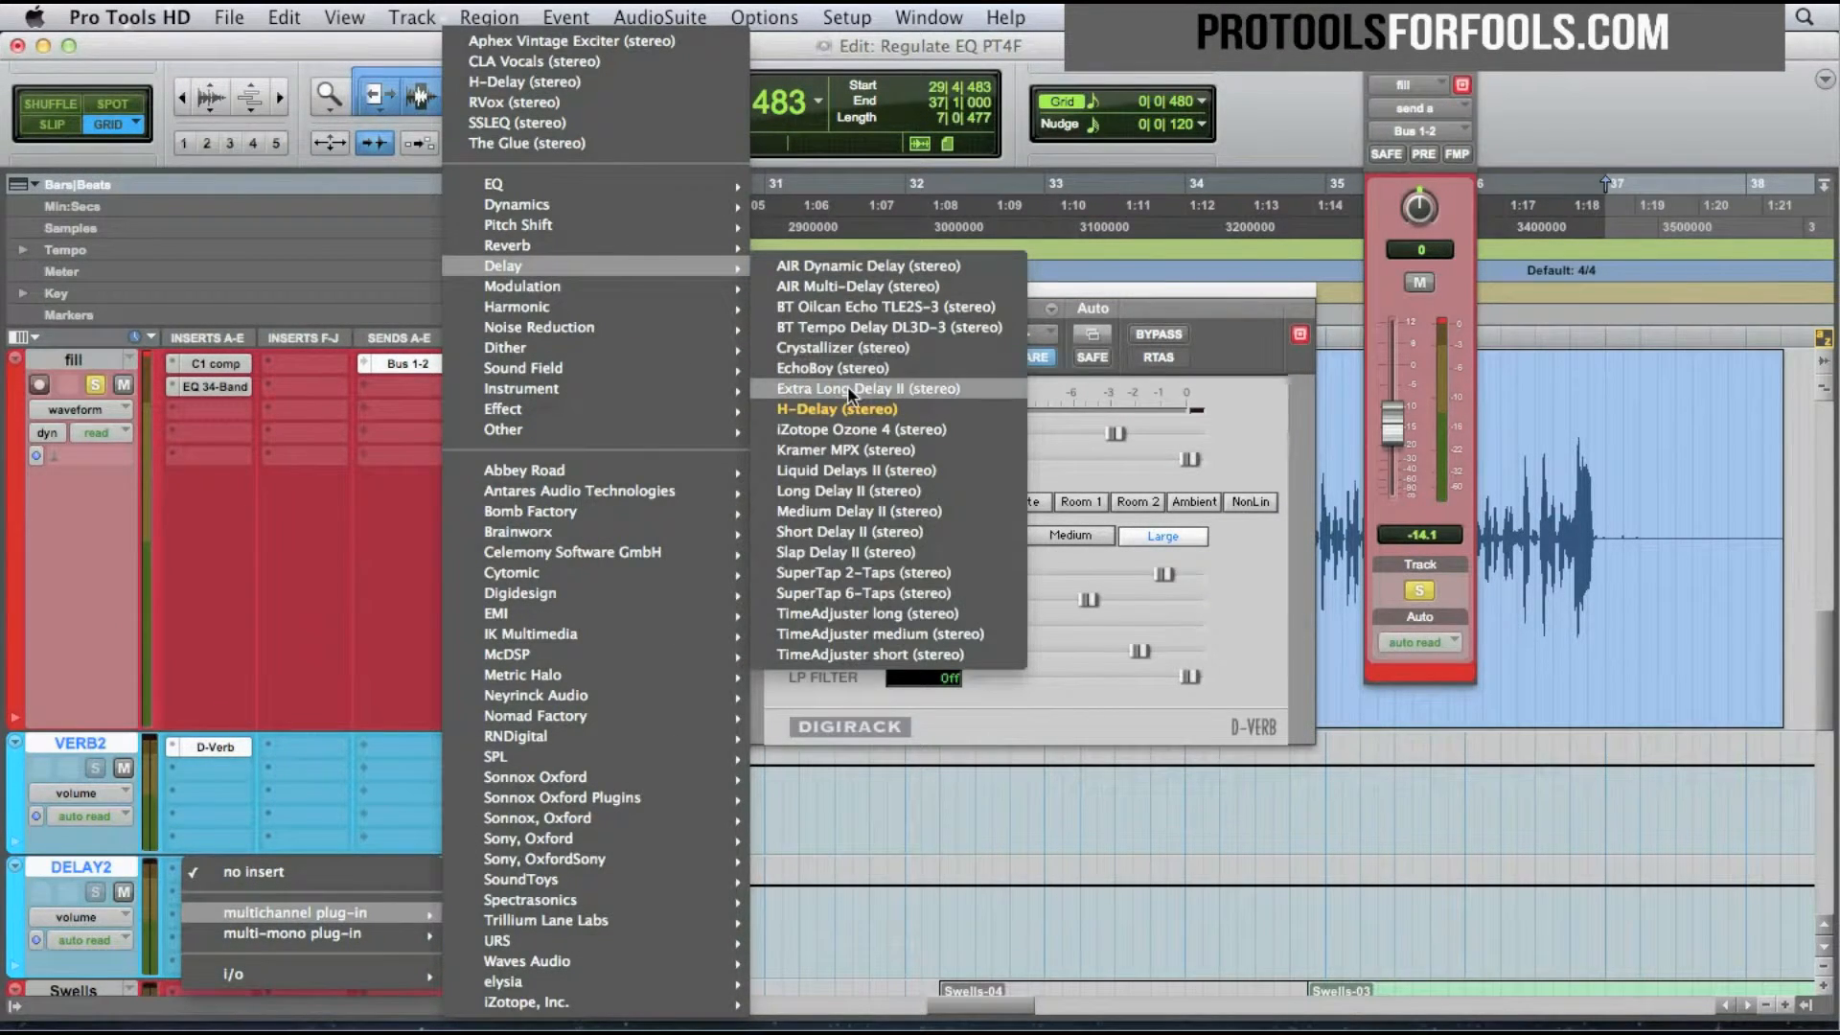
Put Long Delay II (stereo) on DELAY2, showing a 678 ms delay.
{"action": "left_click", "coordinate": [867, 388]}
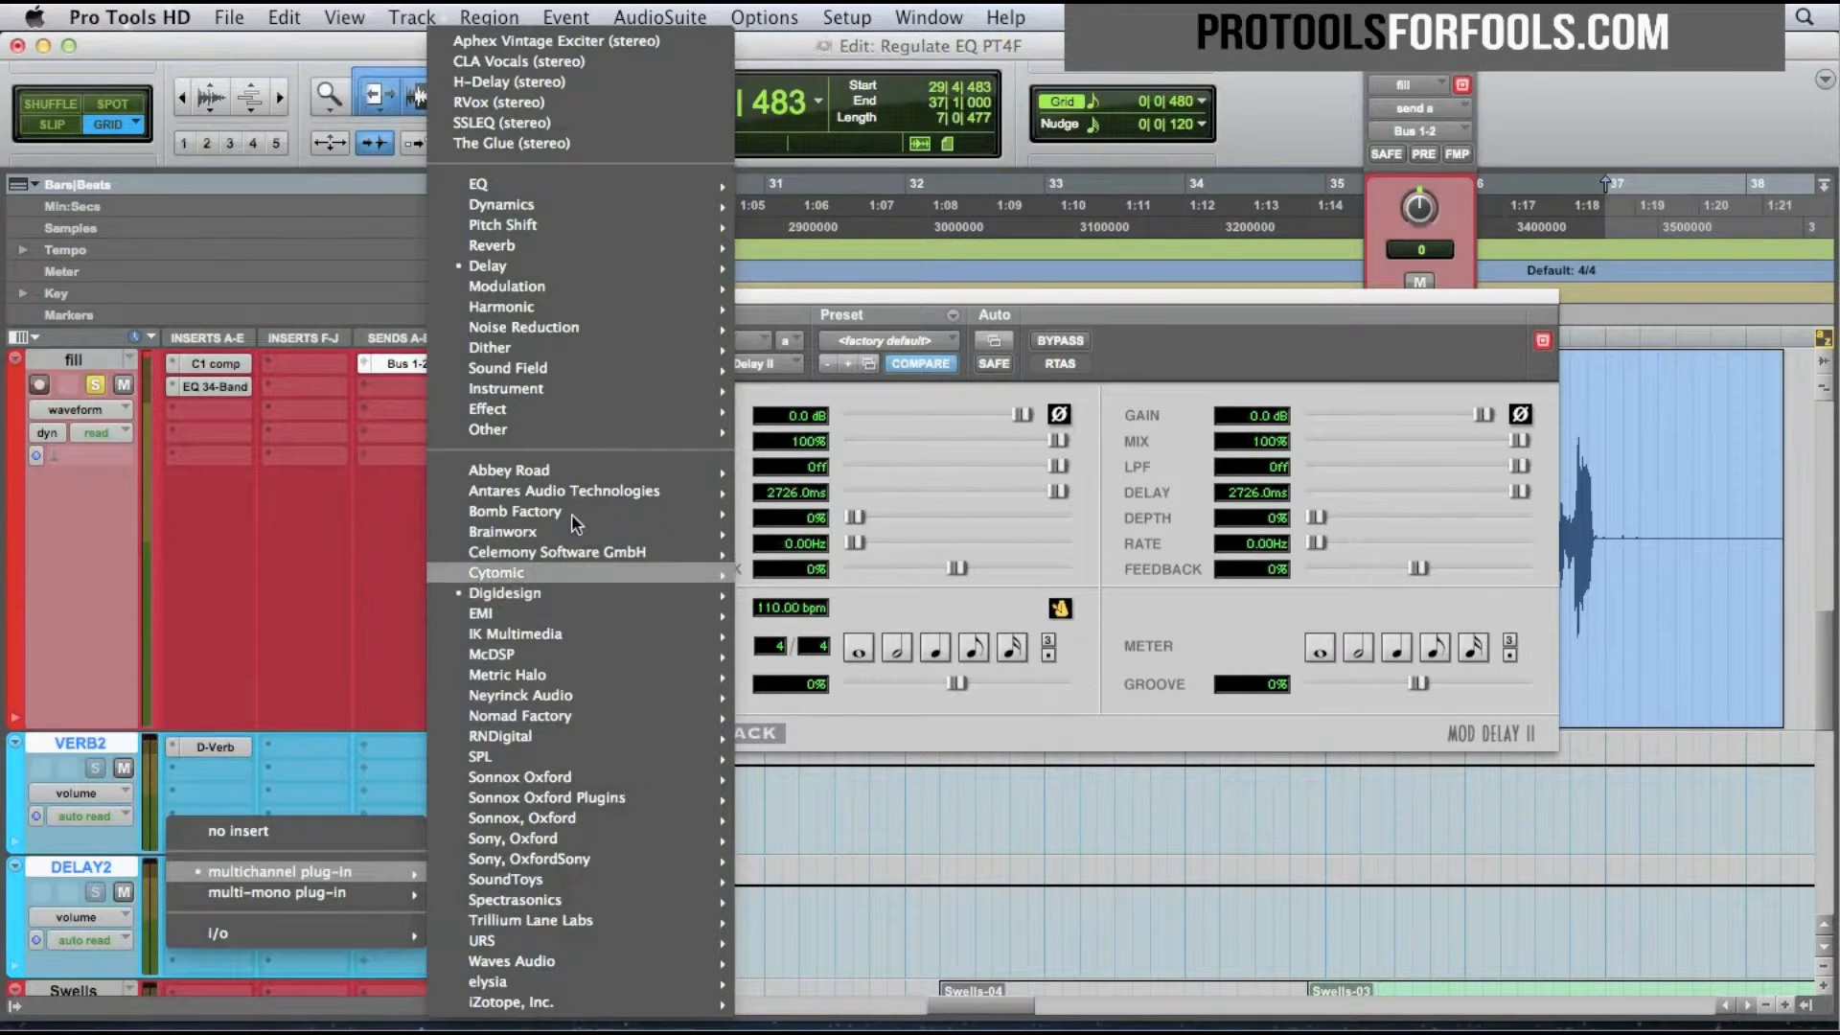
{"action": "mouse_move", "coordinate": [487, 265]}
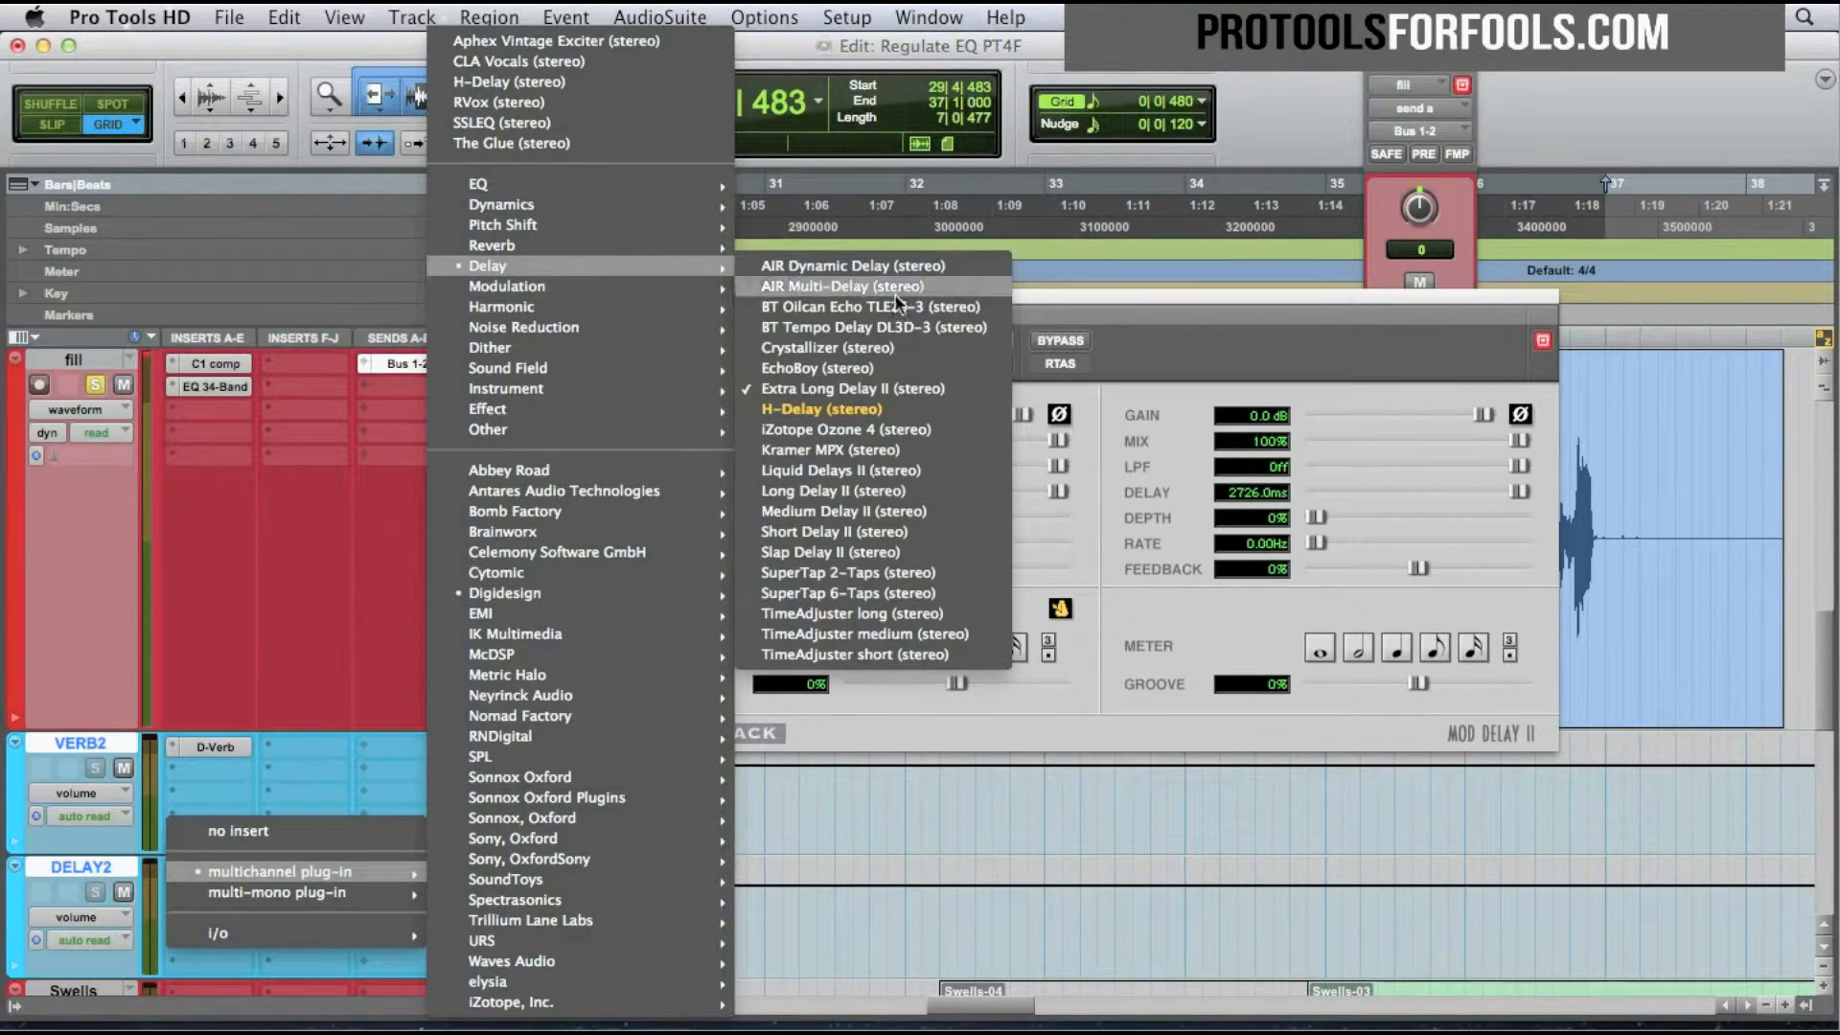
{"action": "mouse_move", "coordinate": [925, 396]}
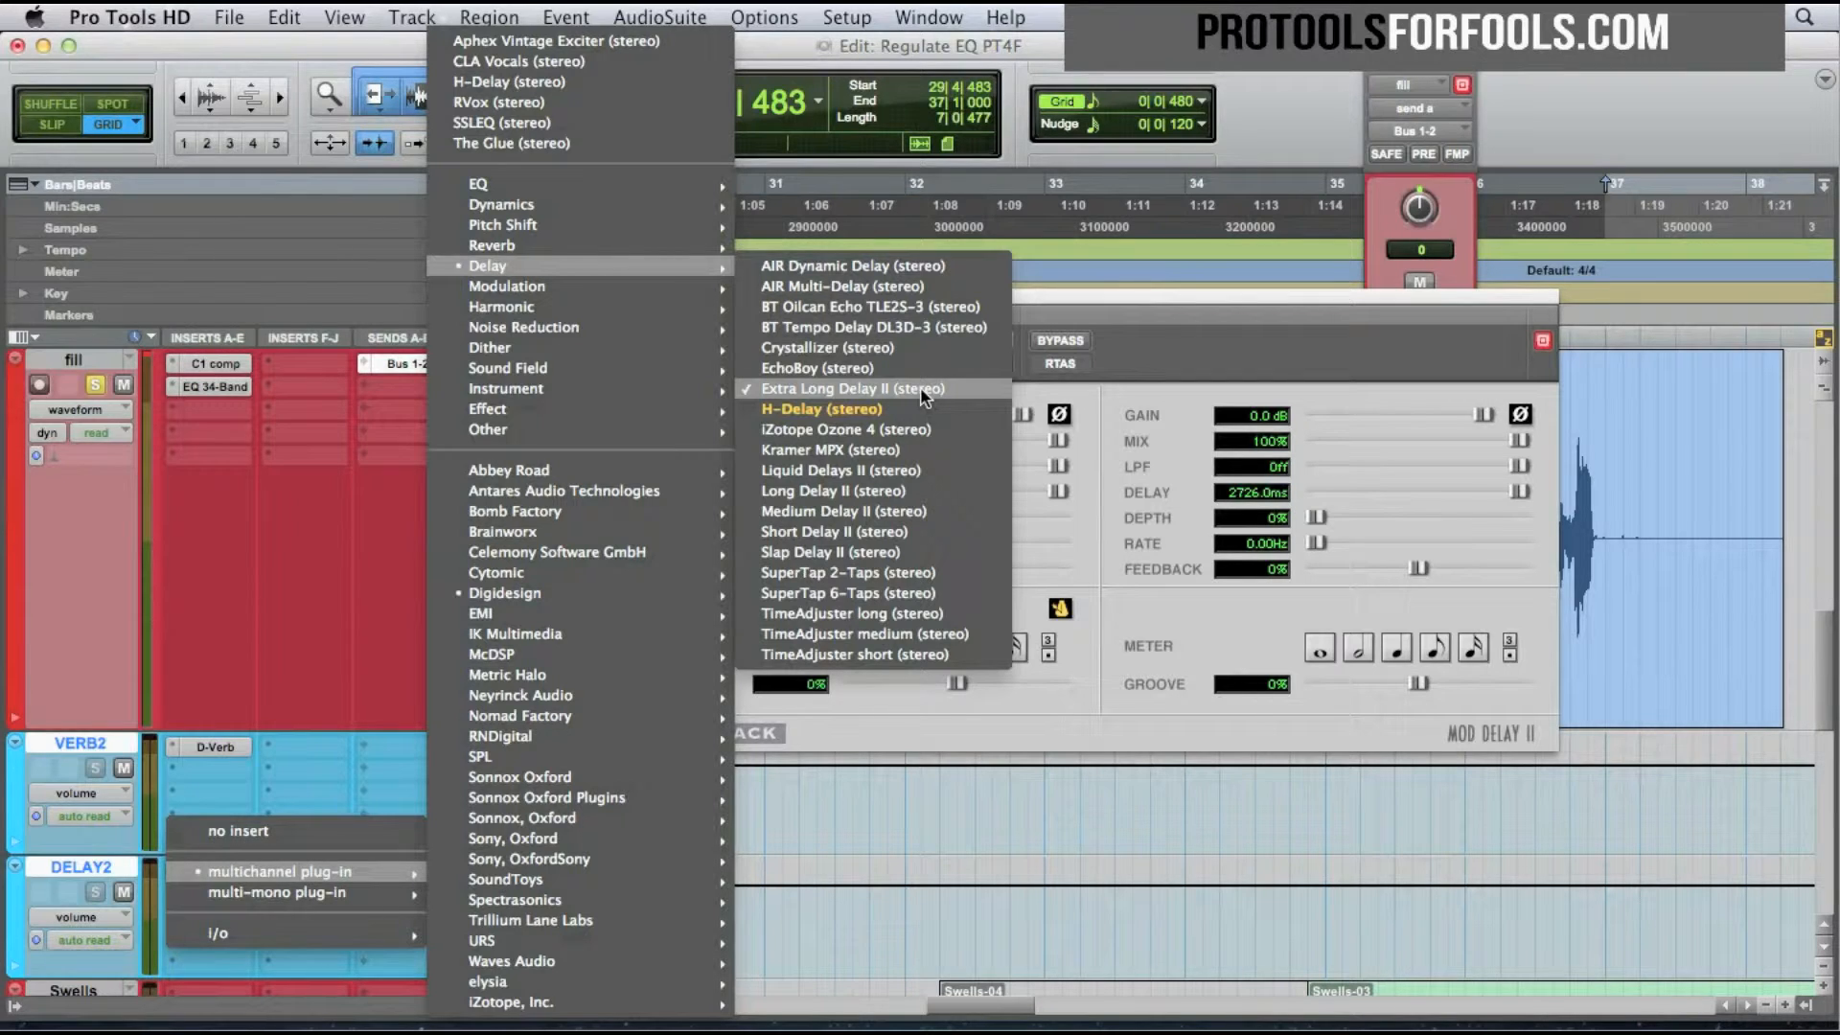
{"action": "mouse_move", "coordinate": [833, 490]}
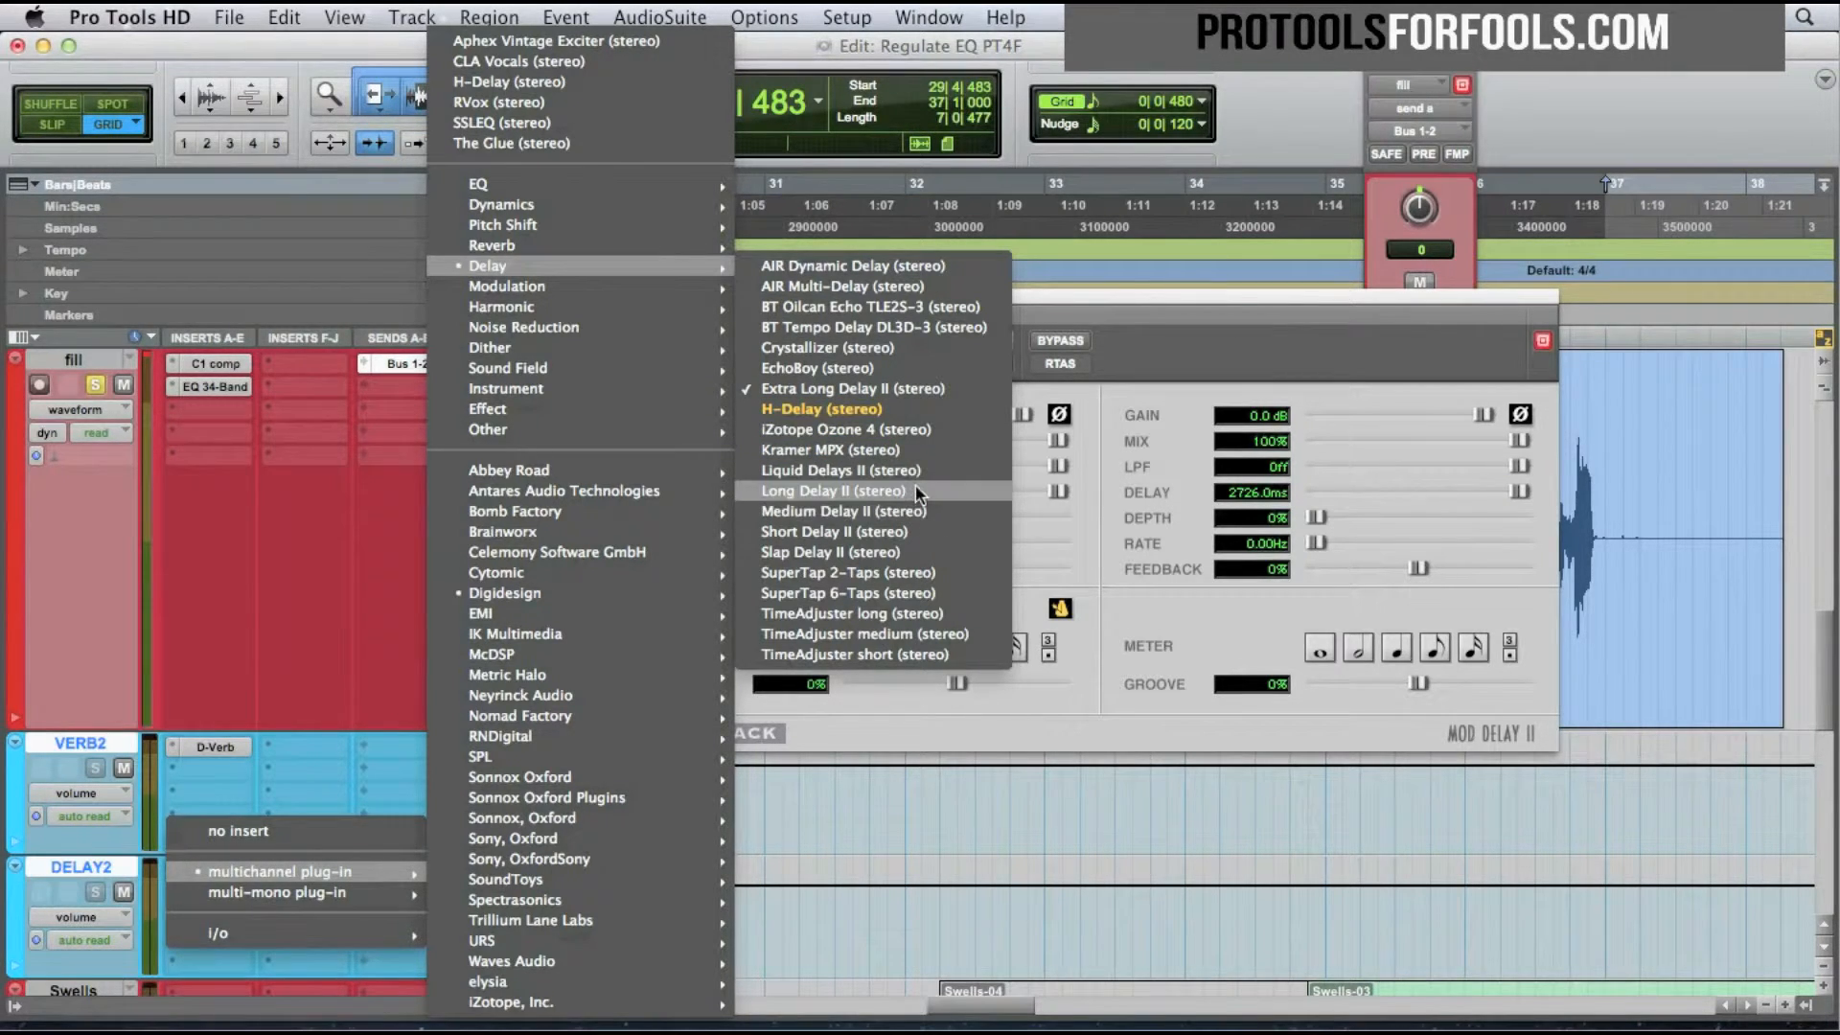
{"action": "left_click", "coordinate": [832, 491]}
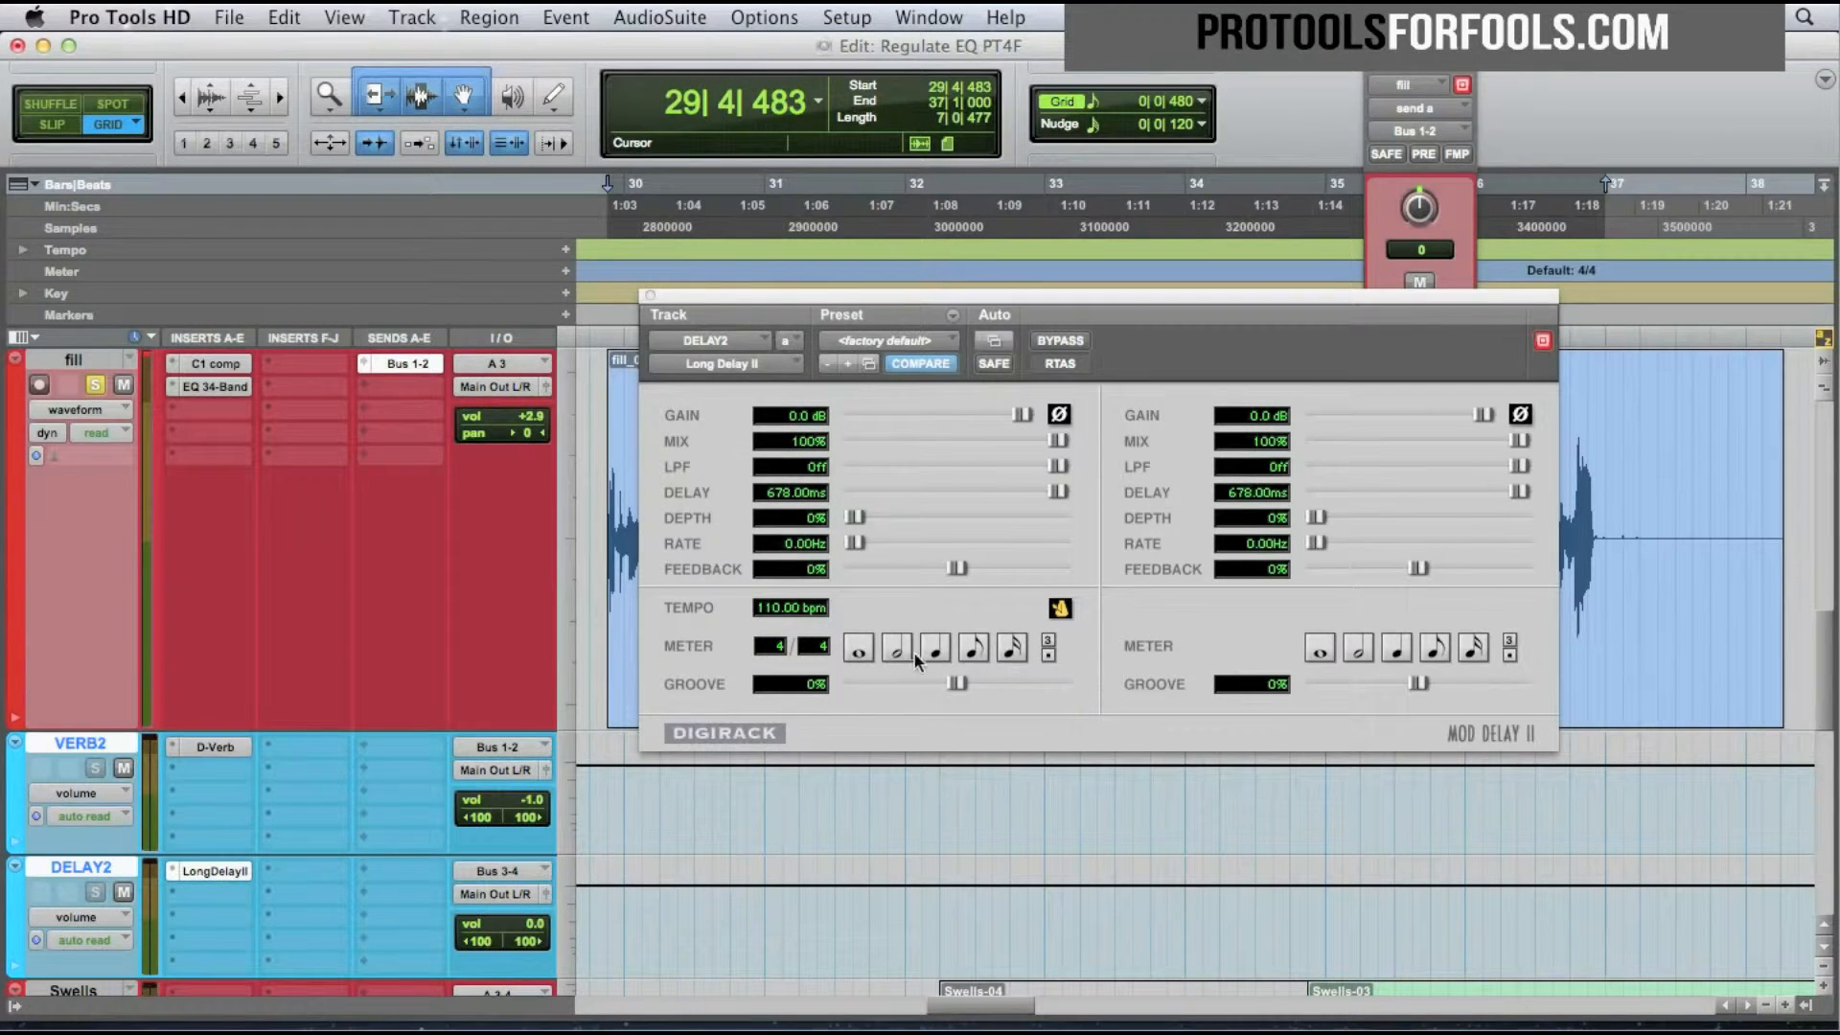
{"action": "left_click", "coordinate": [935, 646]}
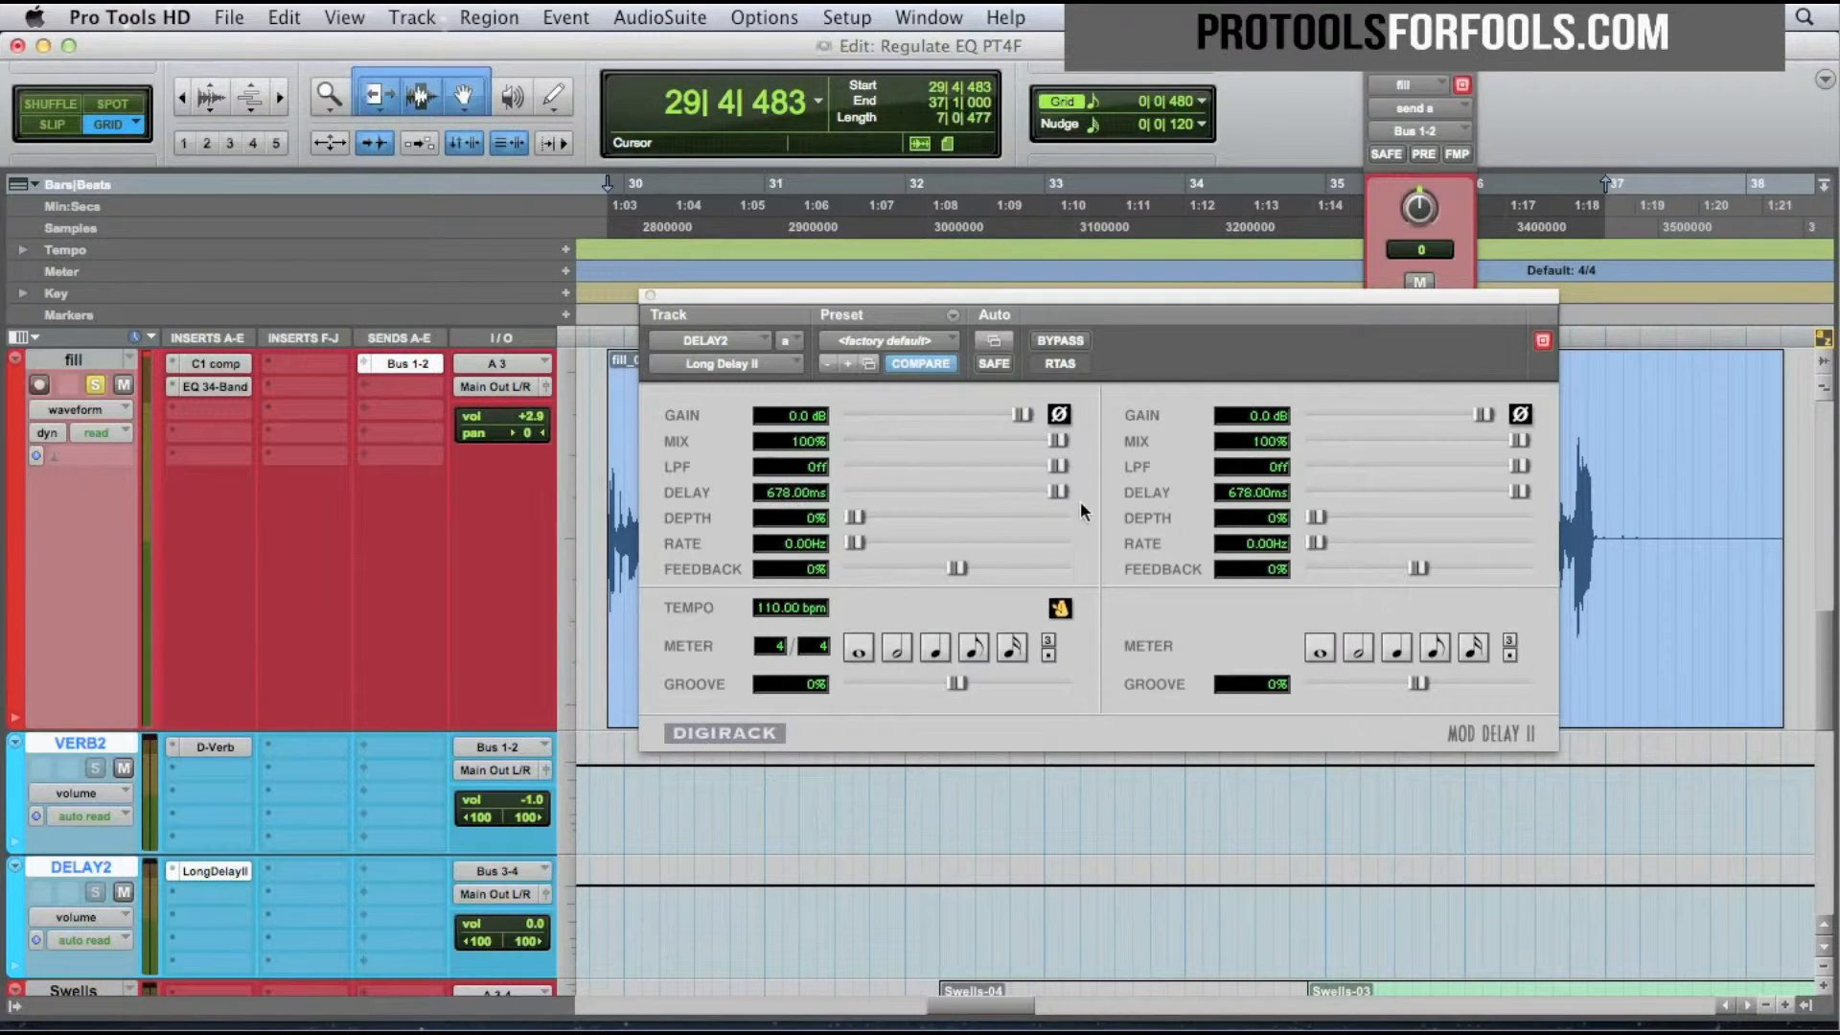
{"action": "mouse_move", "coordinate": [1086, 512]}
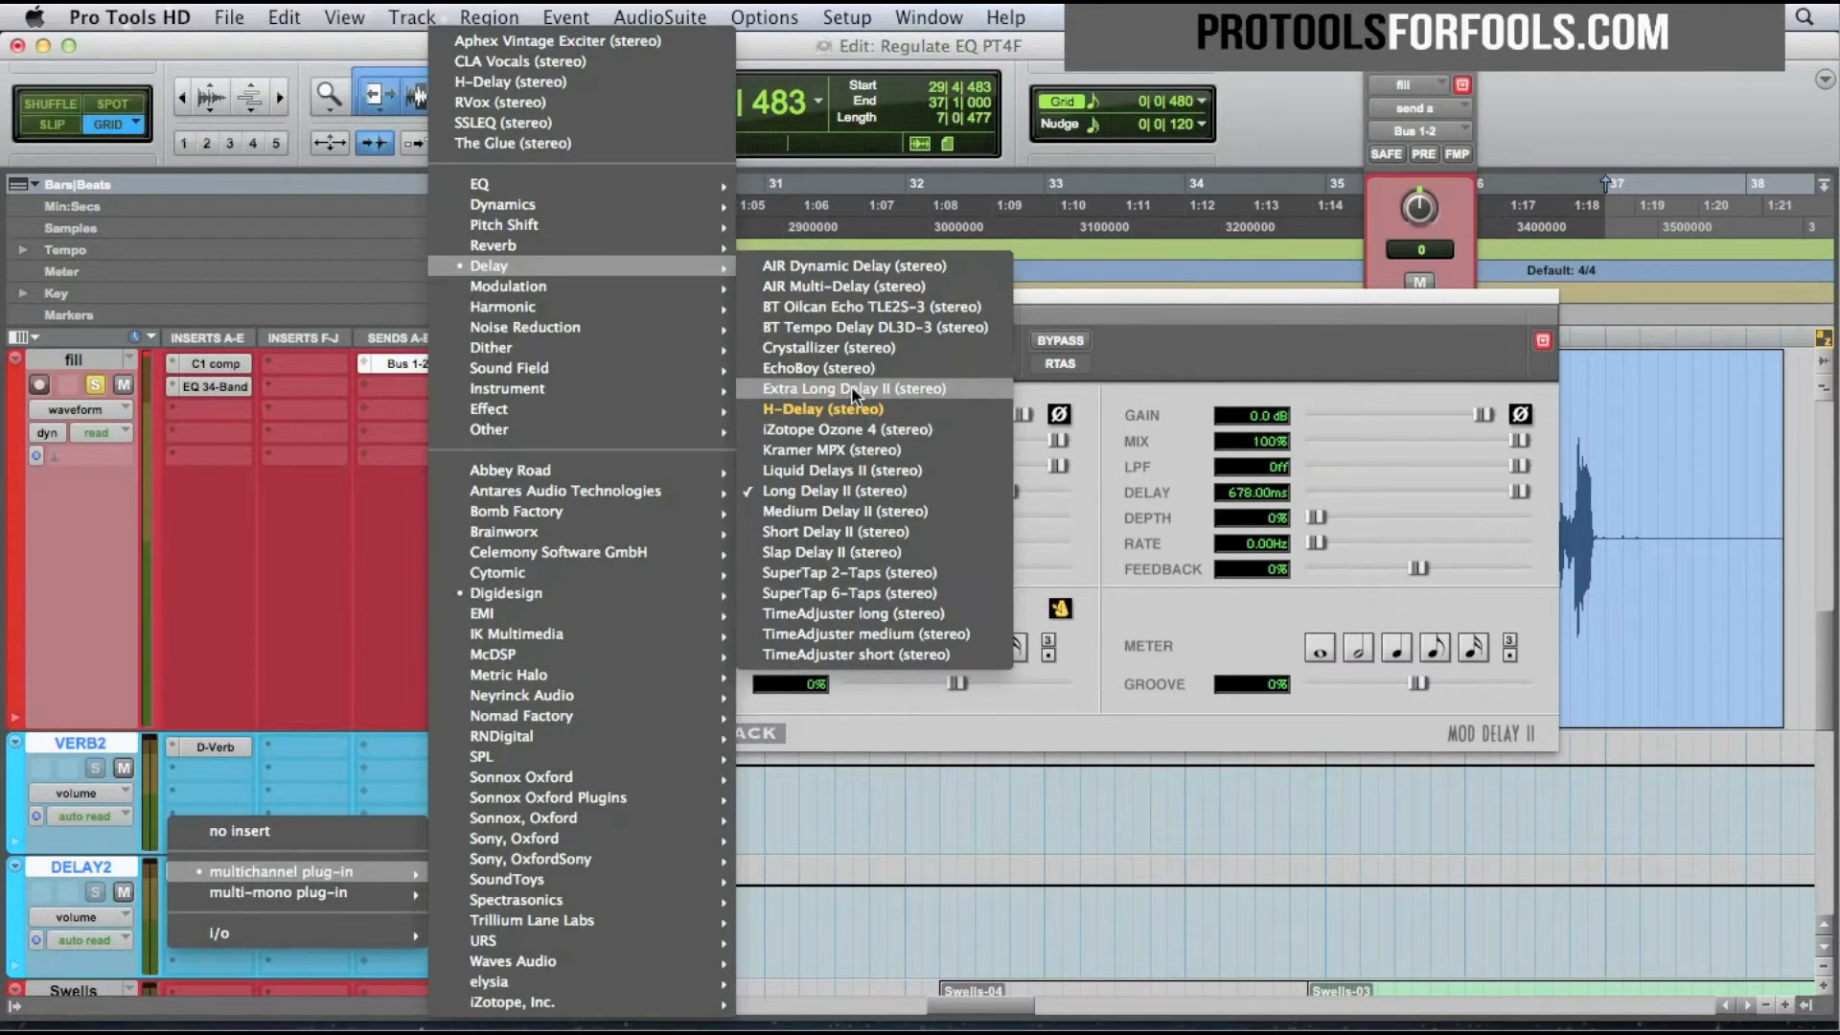
Switch DELAY2 to Extra Long Delay II and sync the left delay to a quarter note (545 ms).
{"action": "left_click", "coordinate": [858, 388]}
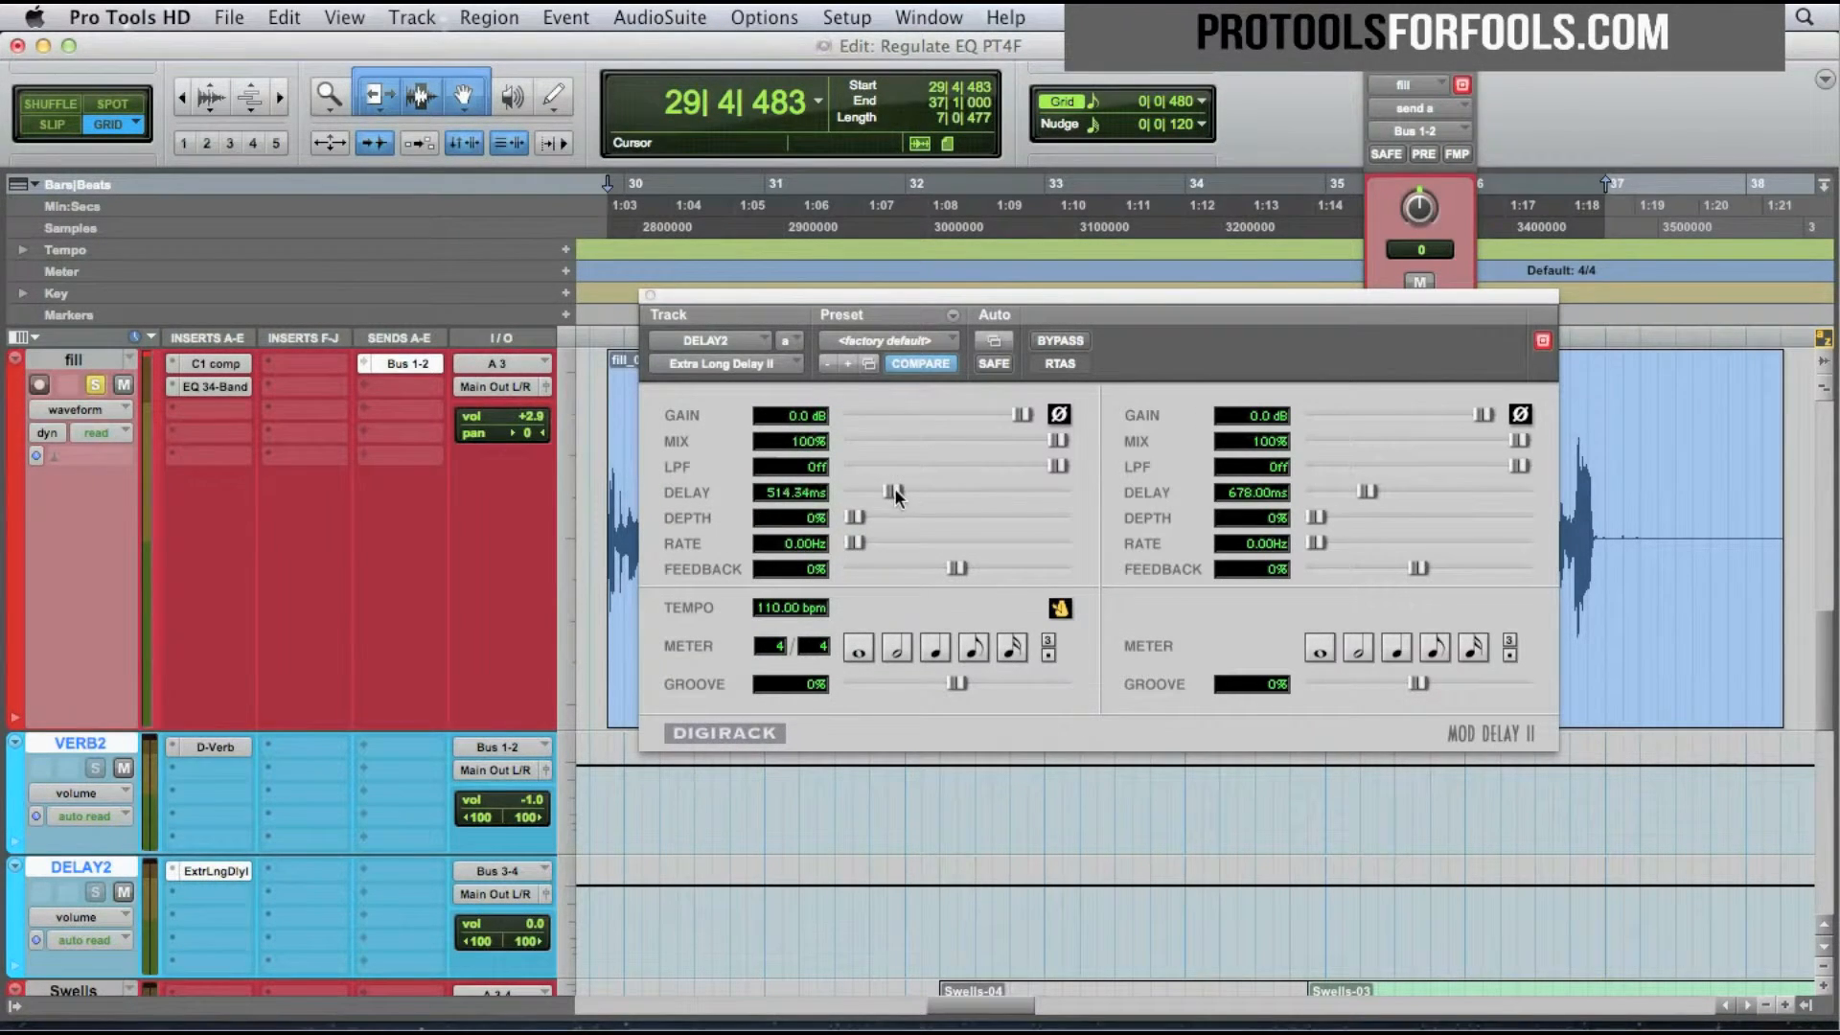
{"action": "left_click_drag", "start_coordinate": [889, 491], "coordinate": [1033, 491]}
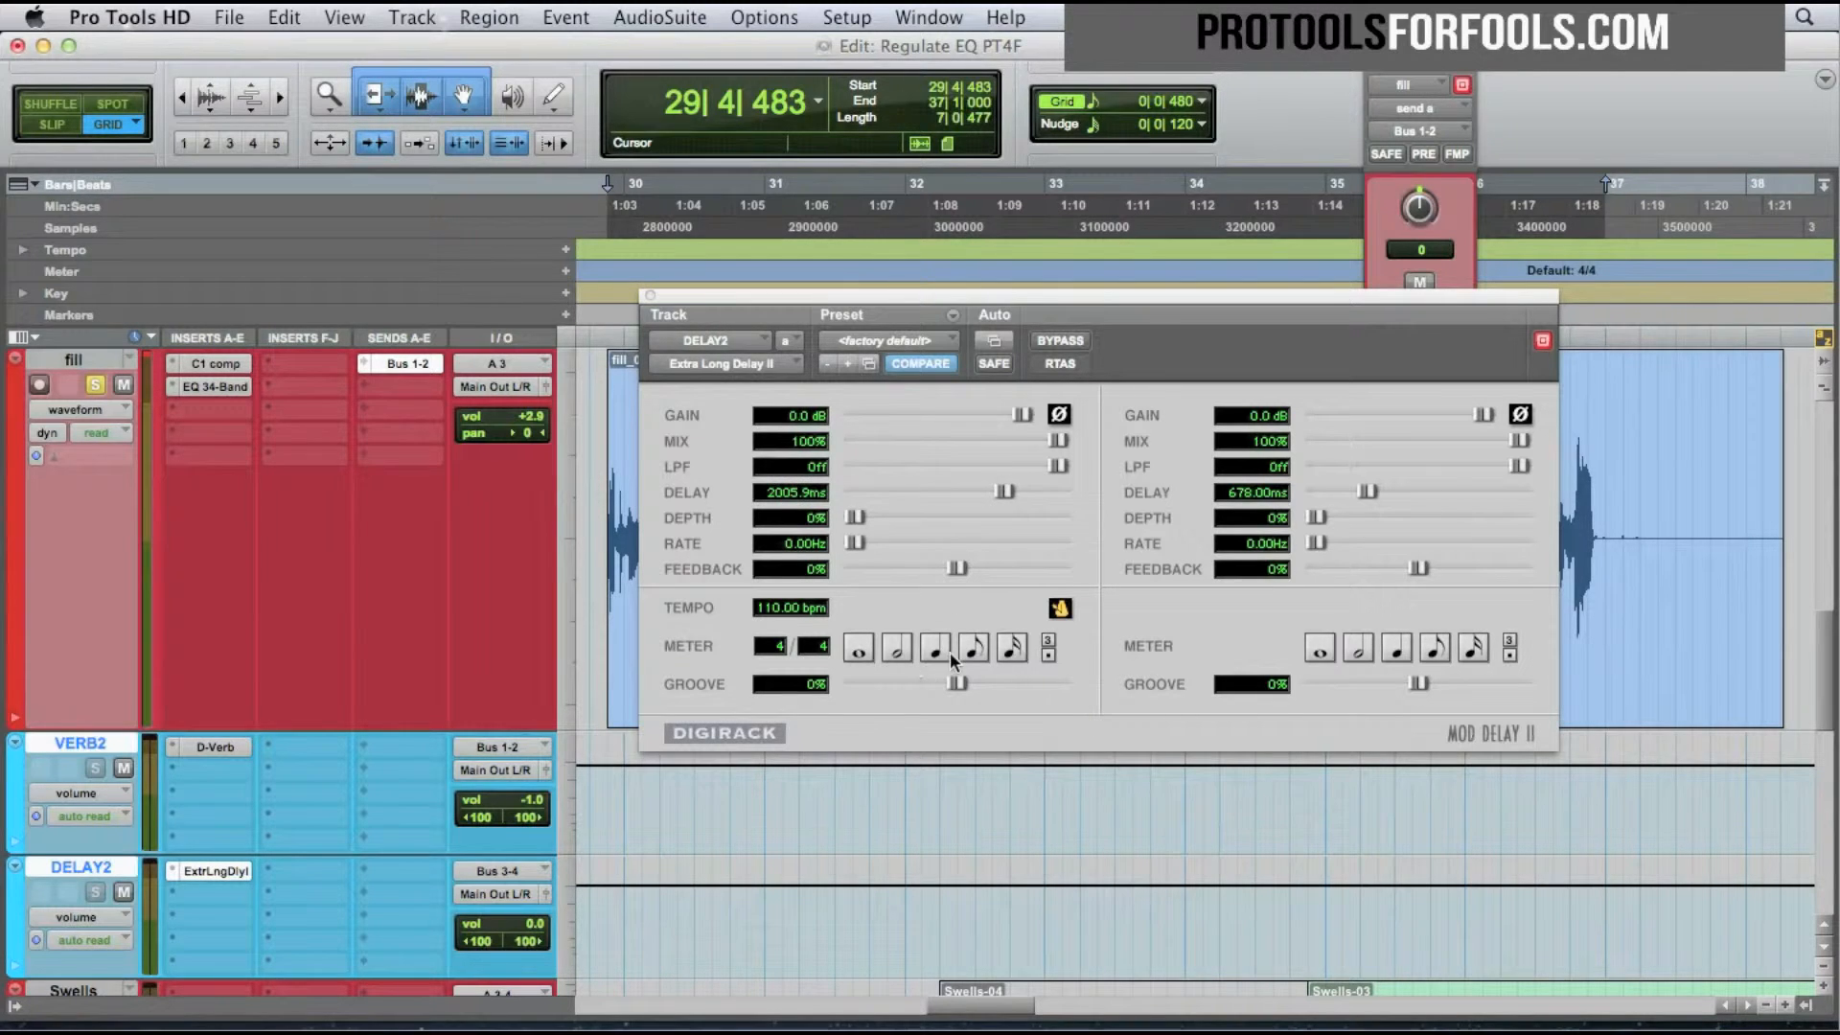
{"action": "left_click", "coordinate": [935, 646]}
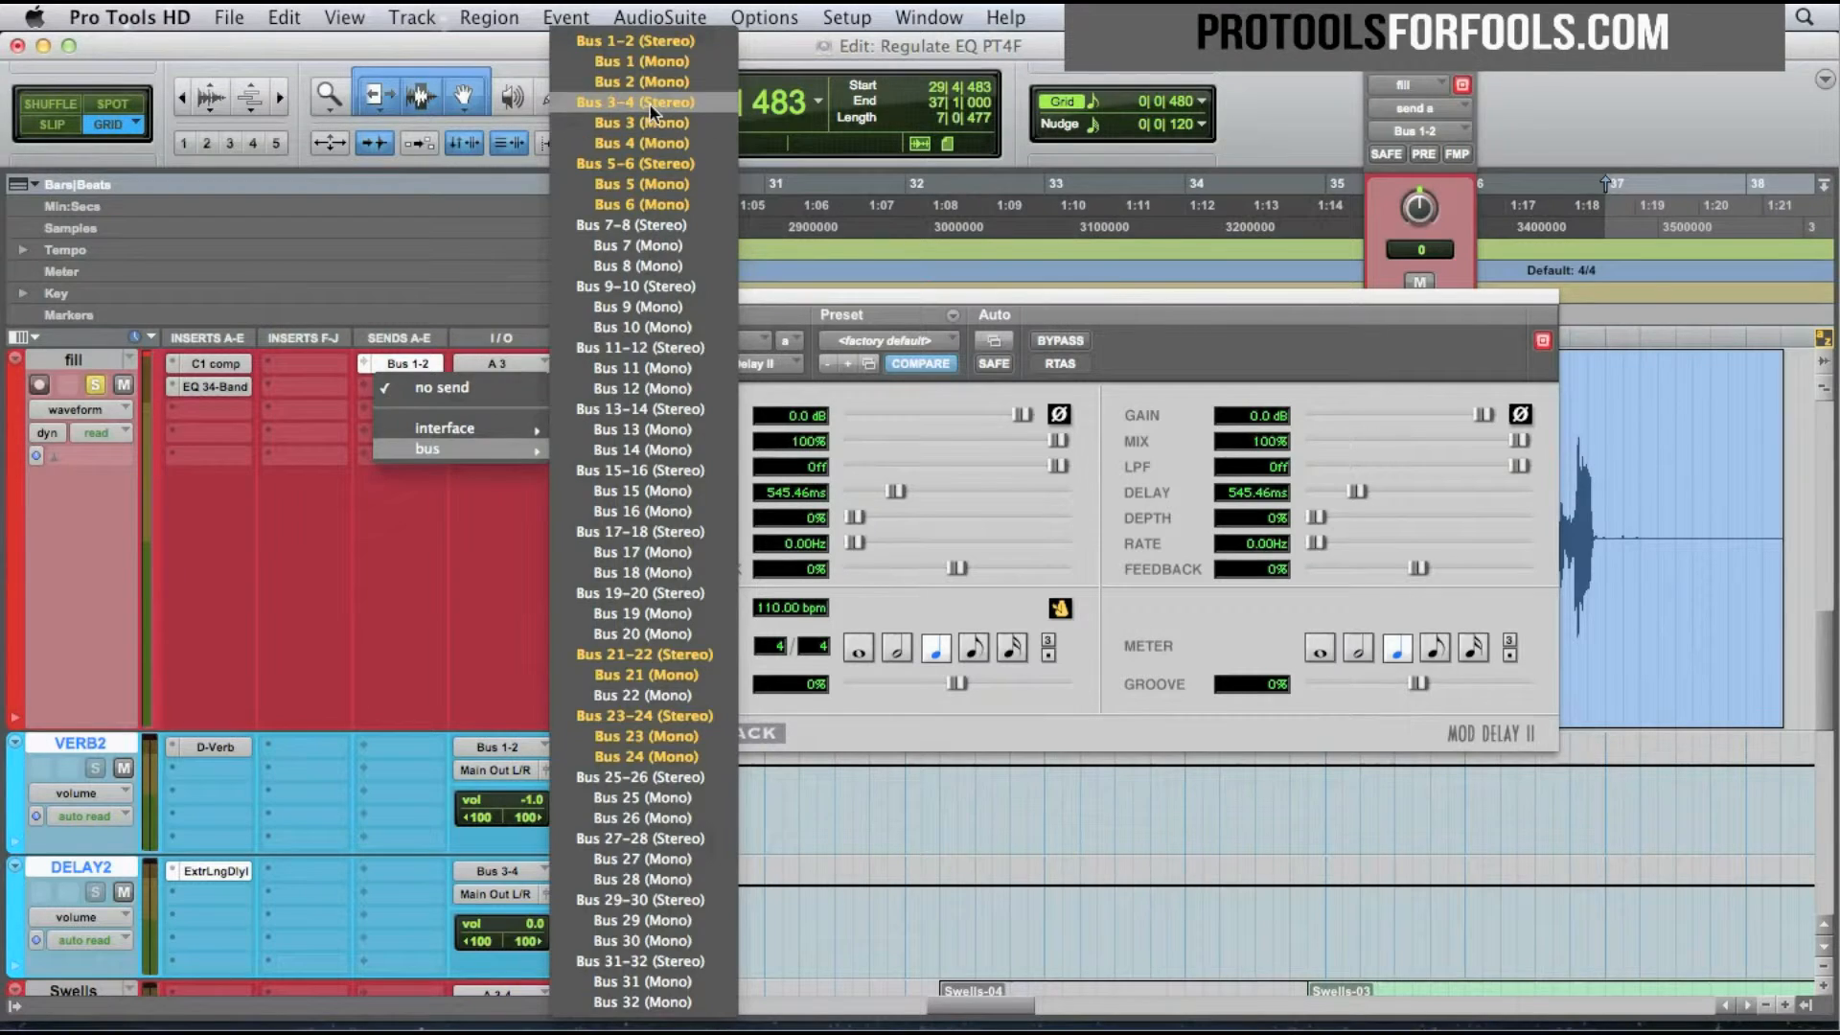
Route fill's Send B to Bus 3-4 and raise its send level.
{"action": "left_click", "coordinate": [634, 100]}
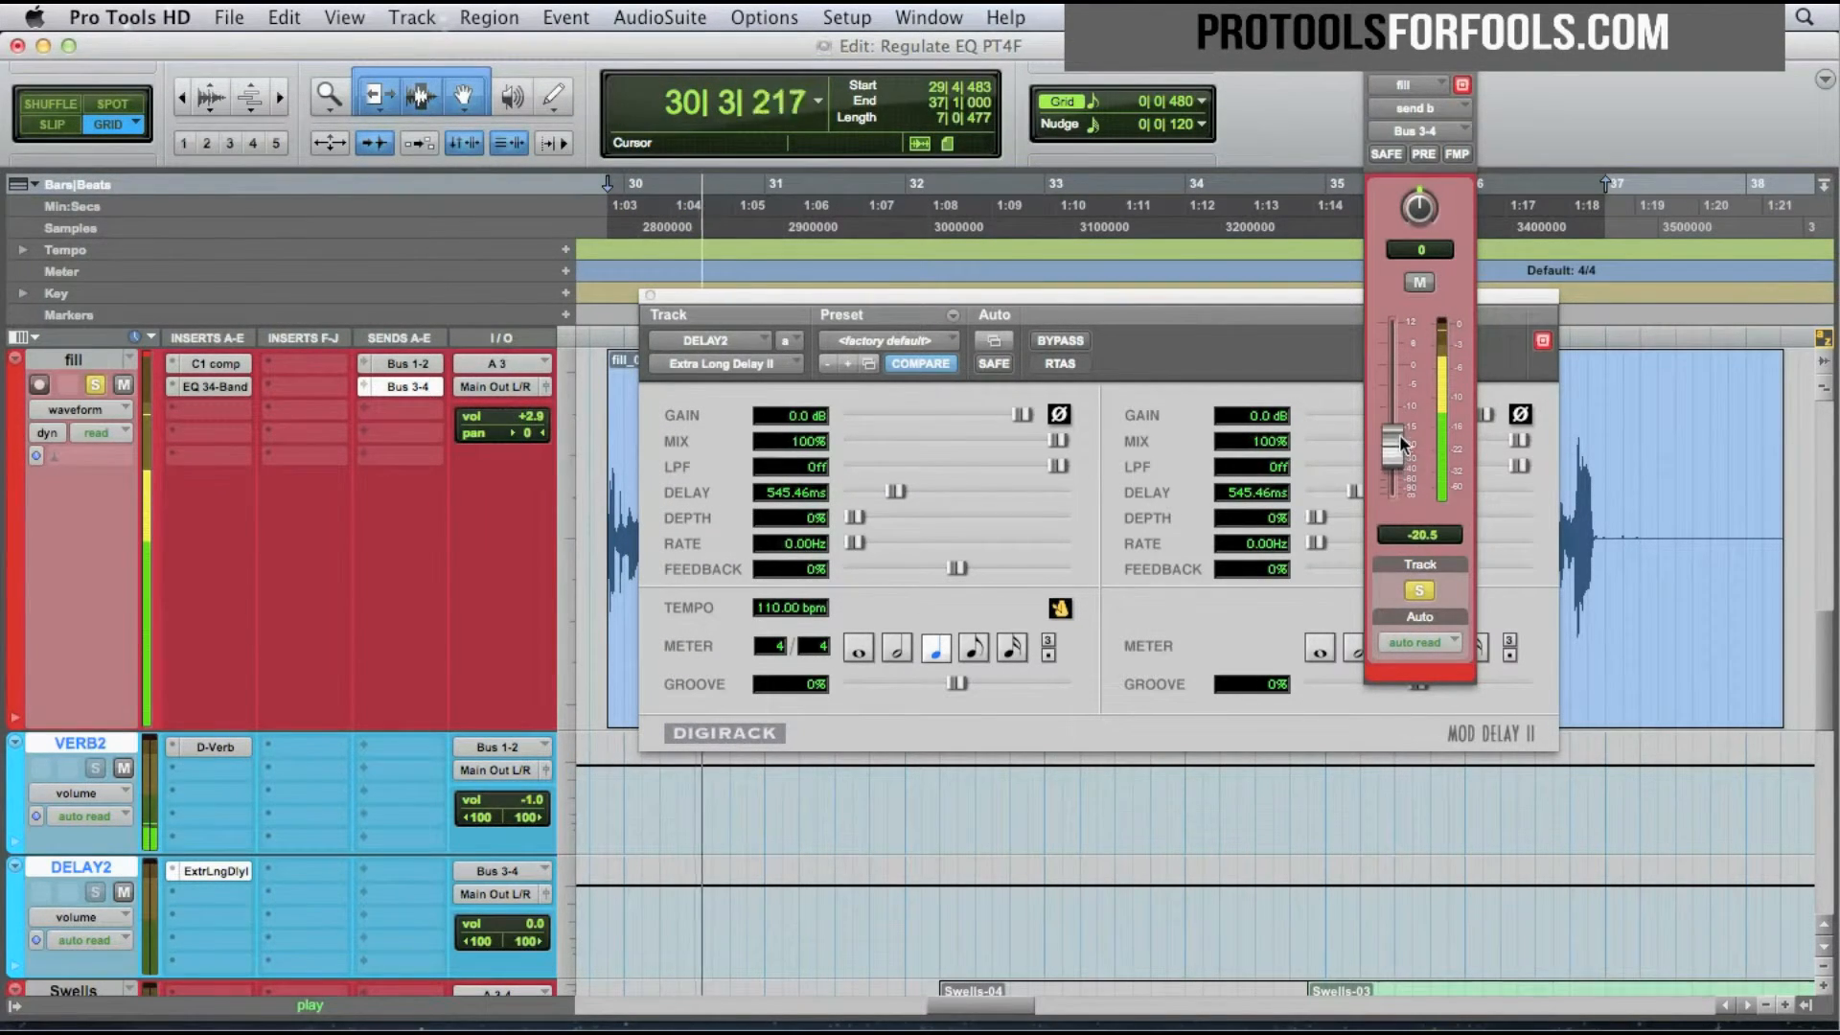
{"action": "left_click_drag", "start_coordinate": [1396, 444], "coordinate": [1396, 398]}
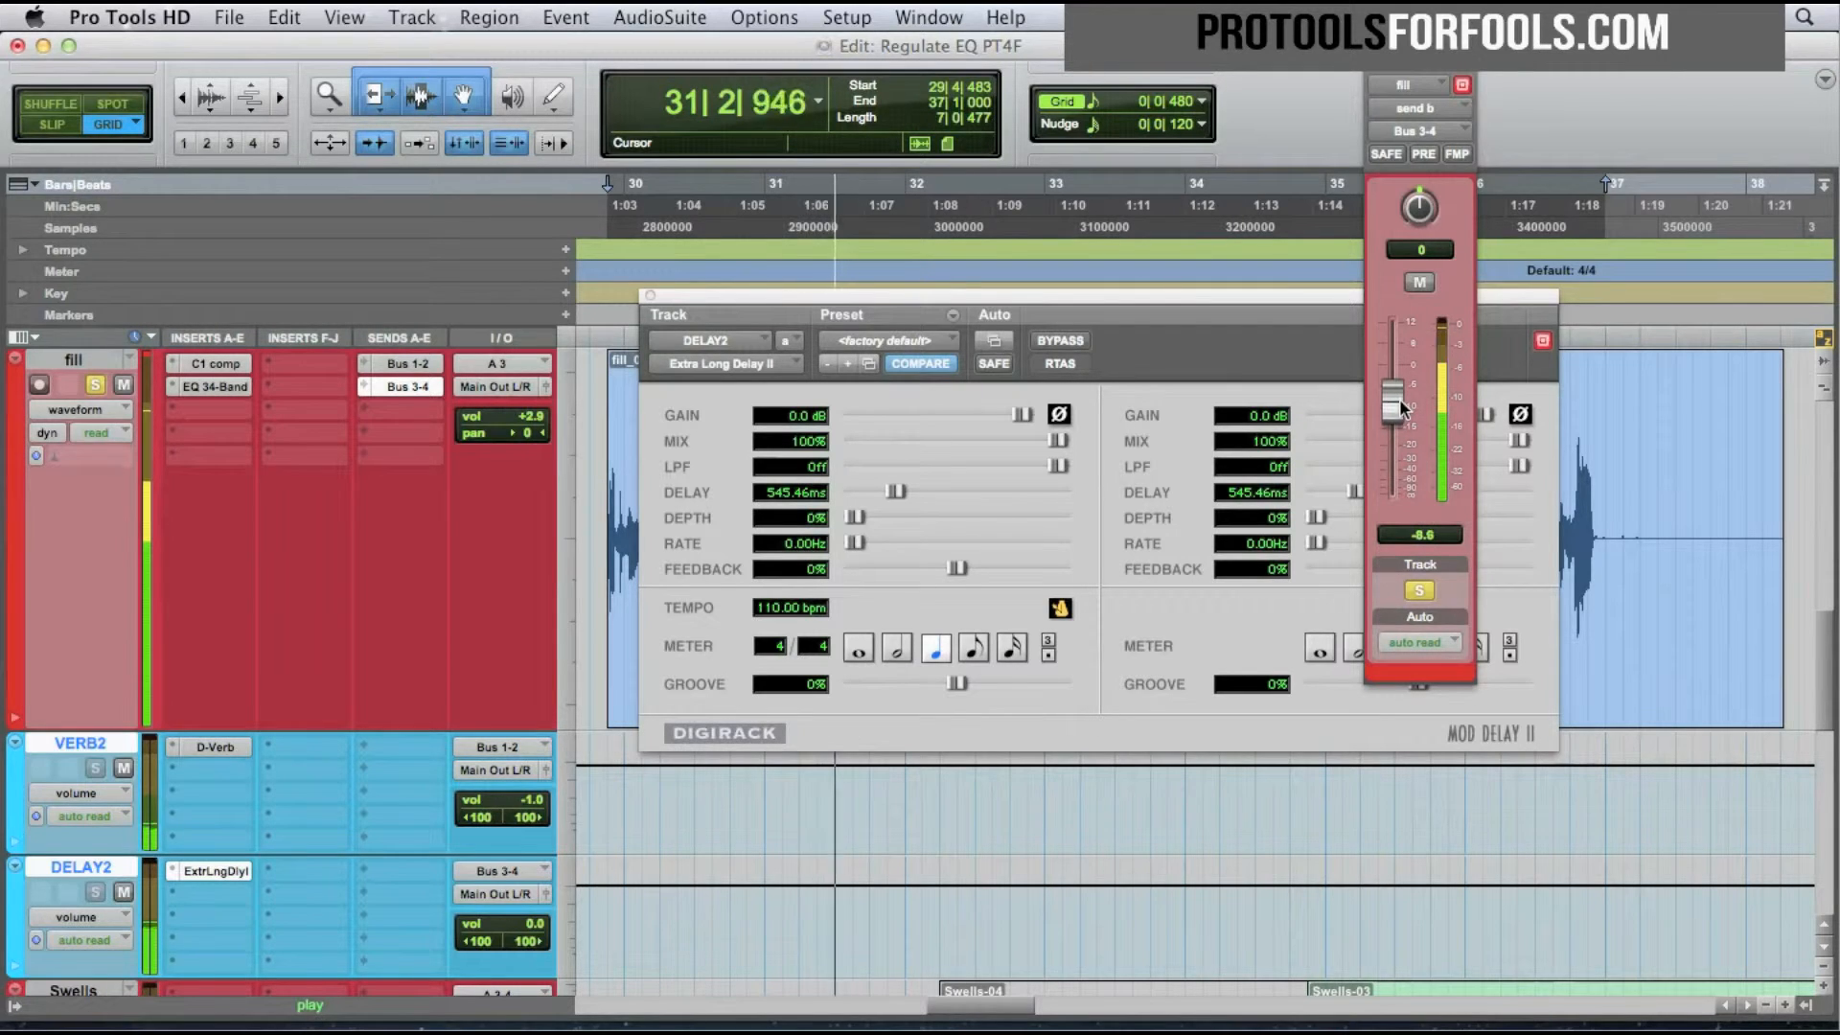
{"action": "left_click_drag", "start_coordinate": [1395, 412], "coordinate": [1396, 424]}
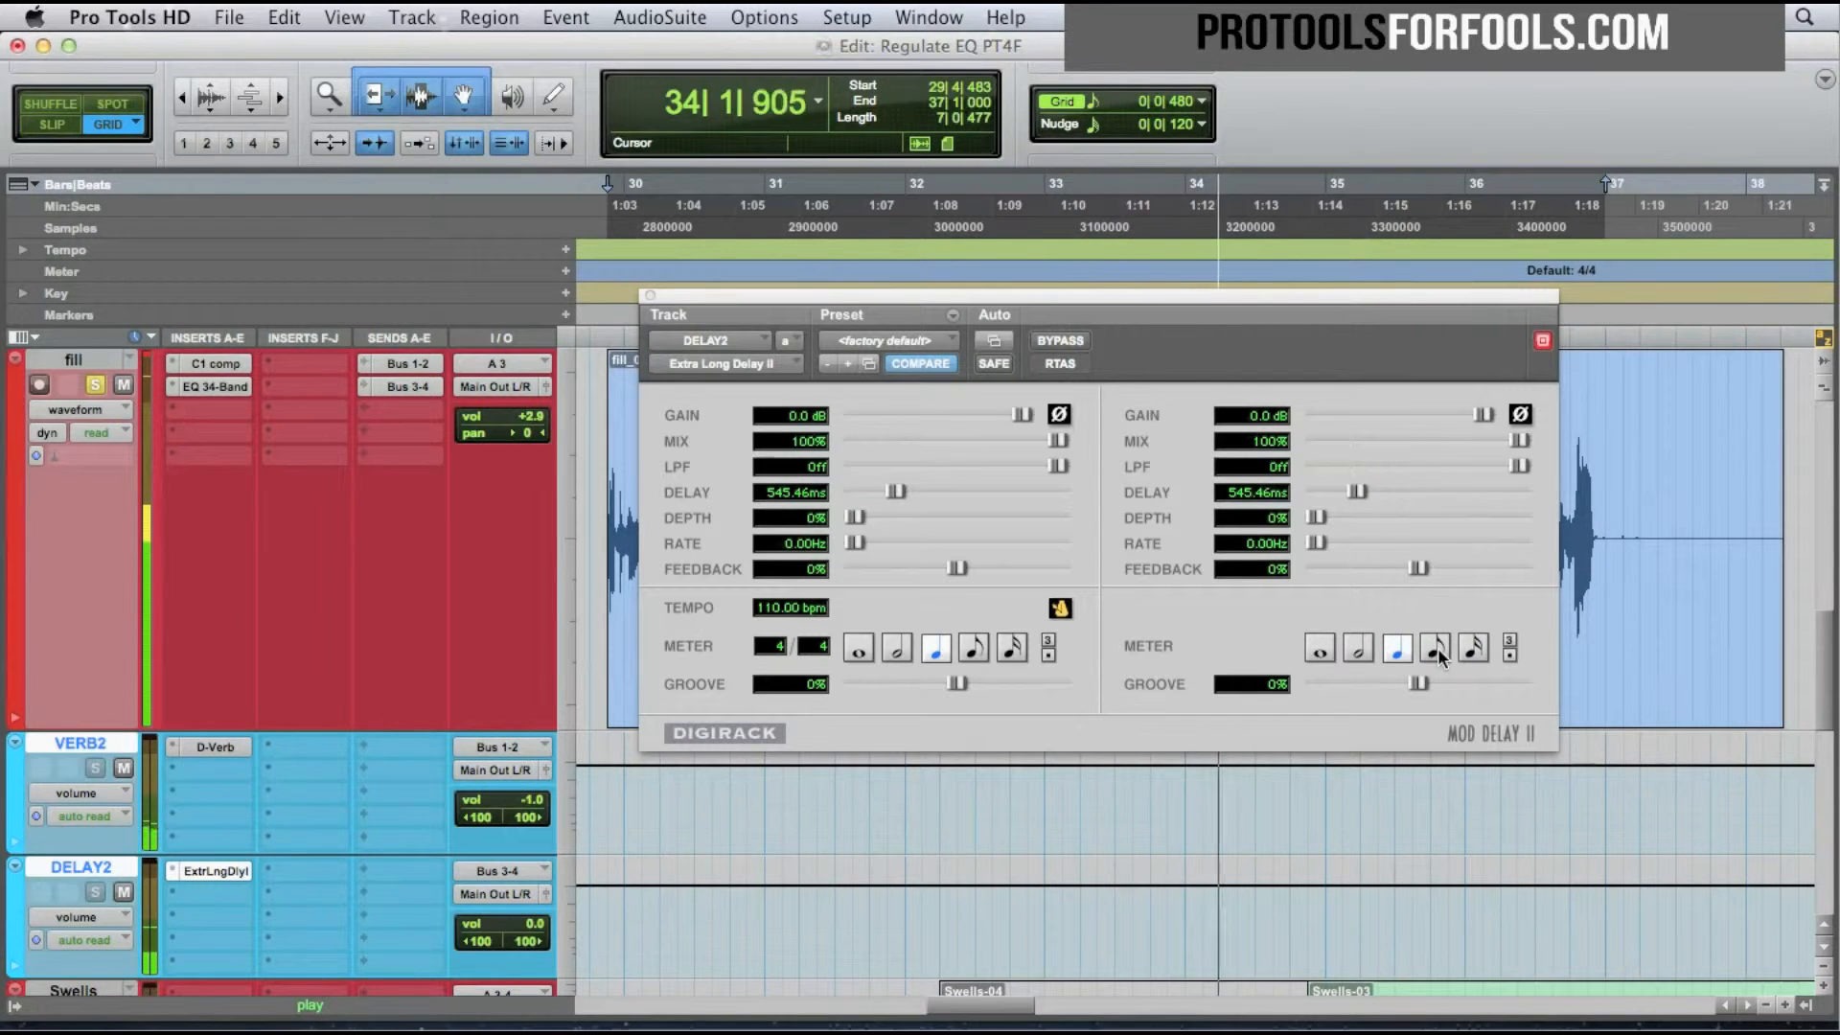
Sync the right delay to a quarter note, lower DELAY2 to about -5.7 dB, and close the plug-in.
{"action": "left_click", "coordinate": [1436, 648]}
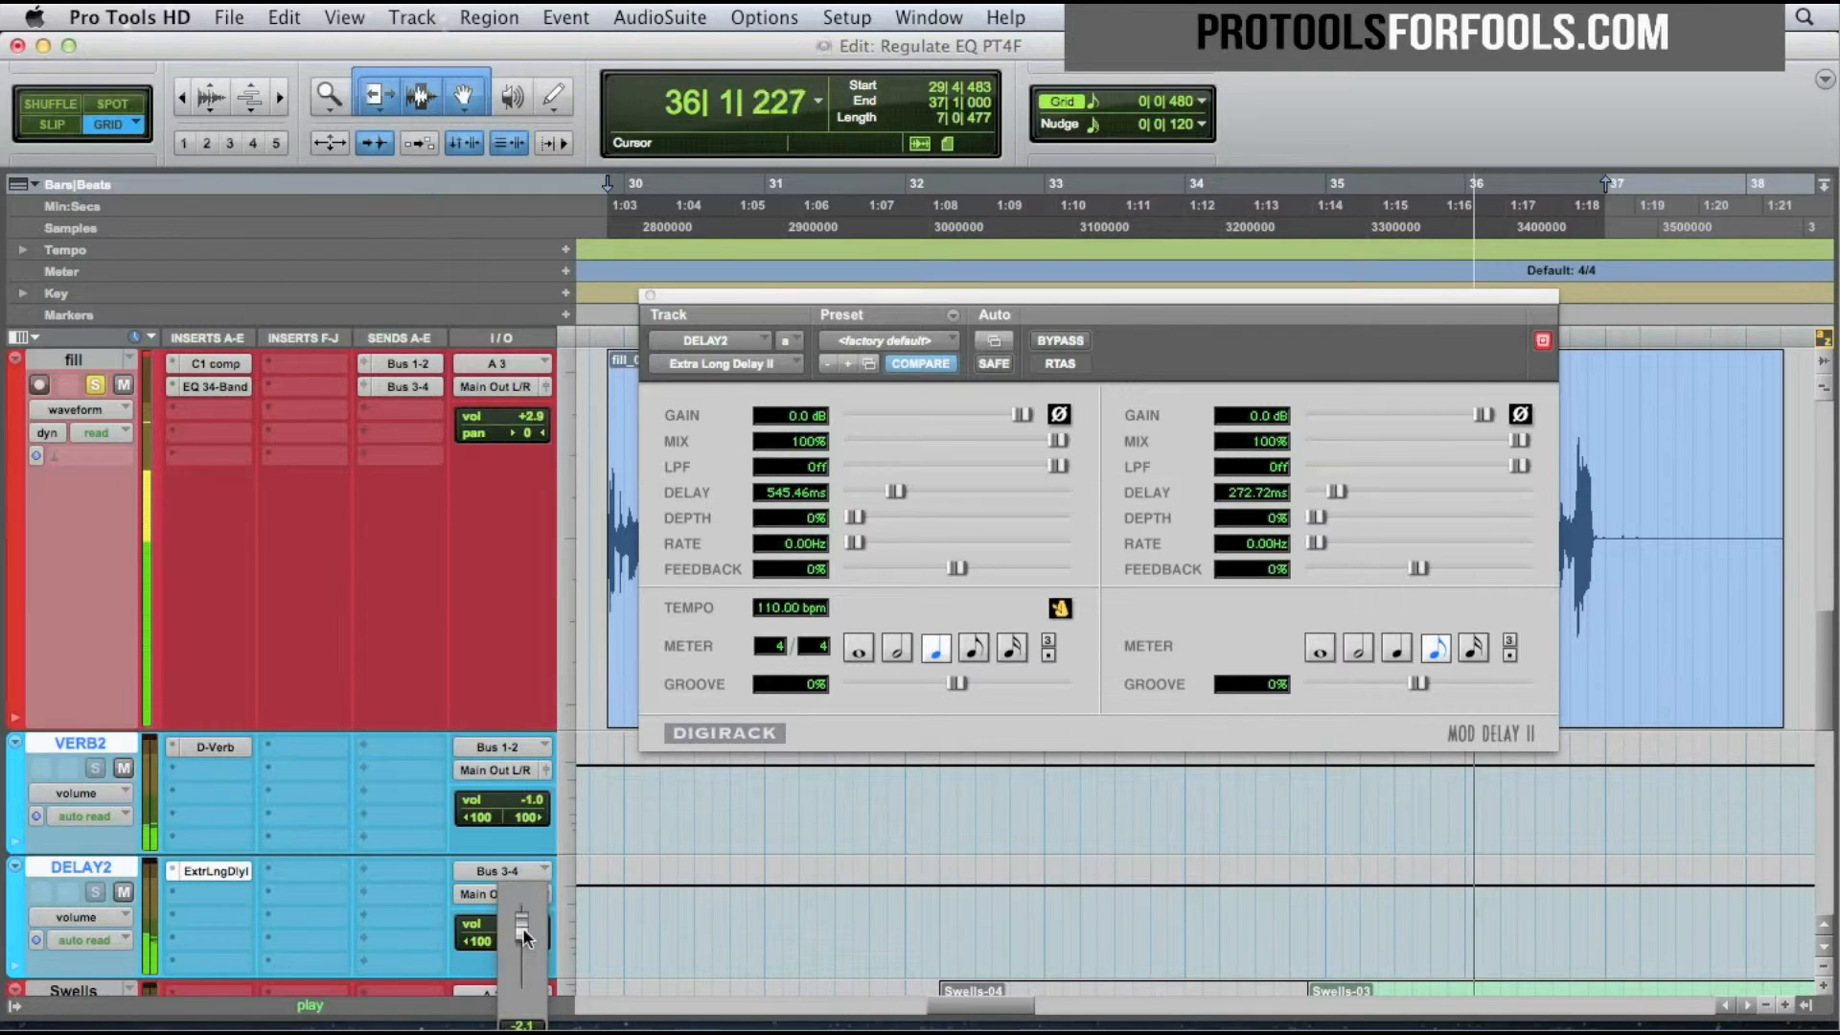
{"action": "left_click_drag", "start_coordinate": [522, 932], "coordinate": [522, 945]}
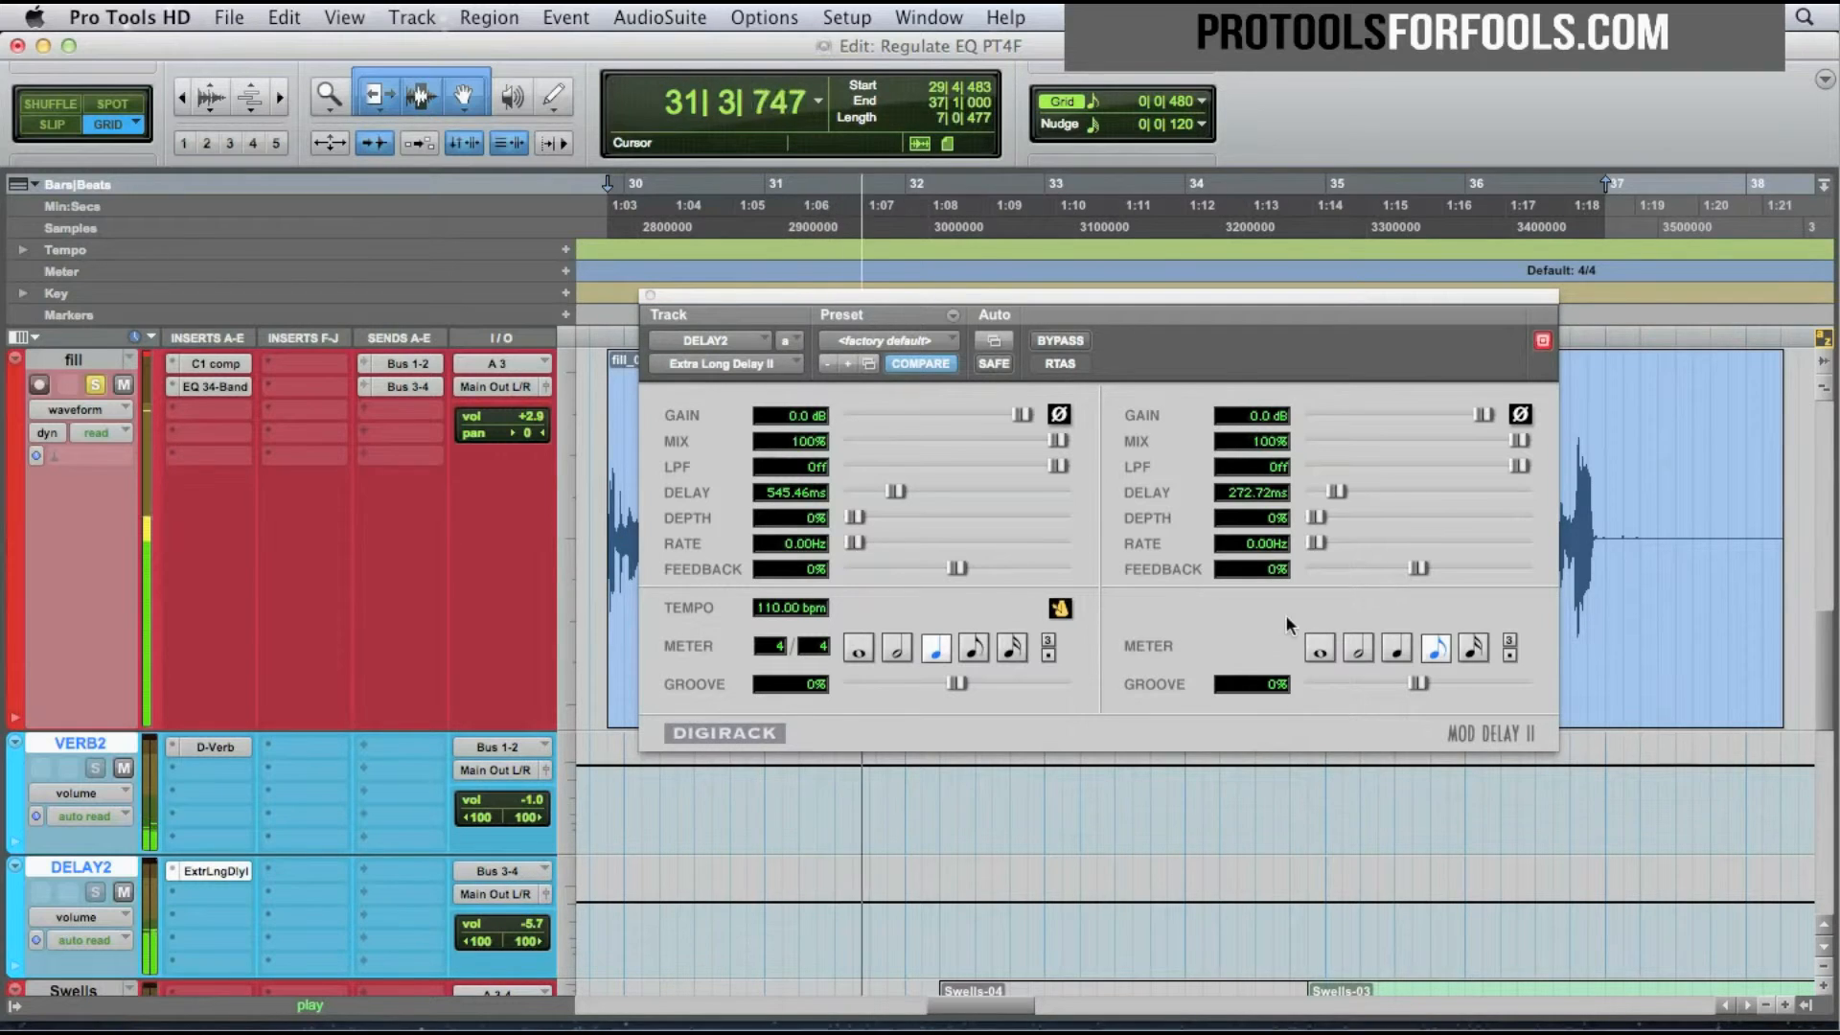
{"action": "left_click", "coordinate": [1397, 648]}
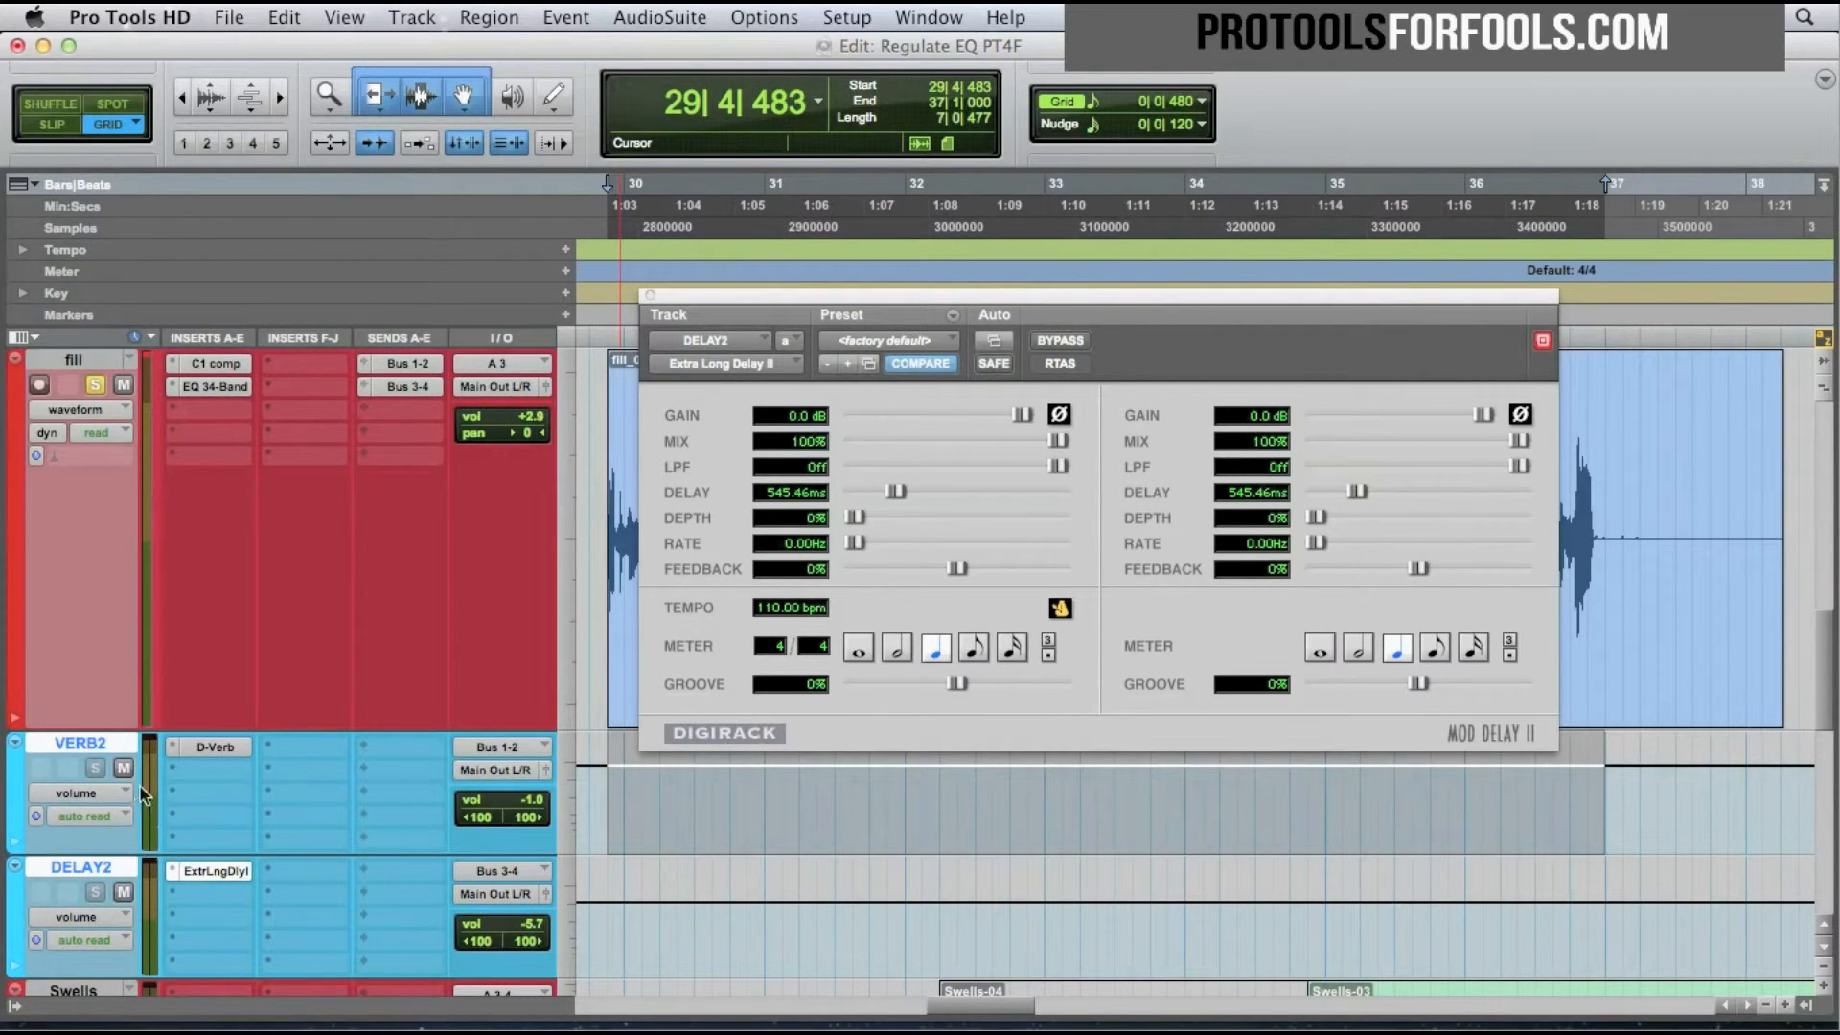
{"action": "mouse_move", "coordinate": [226, 825]}
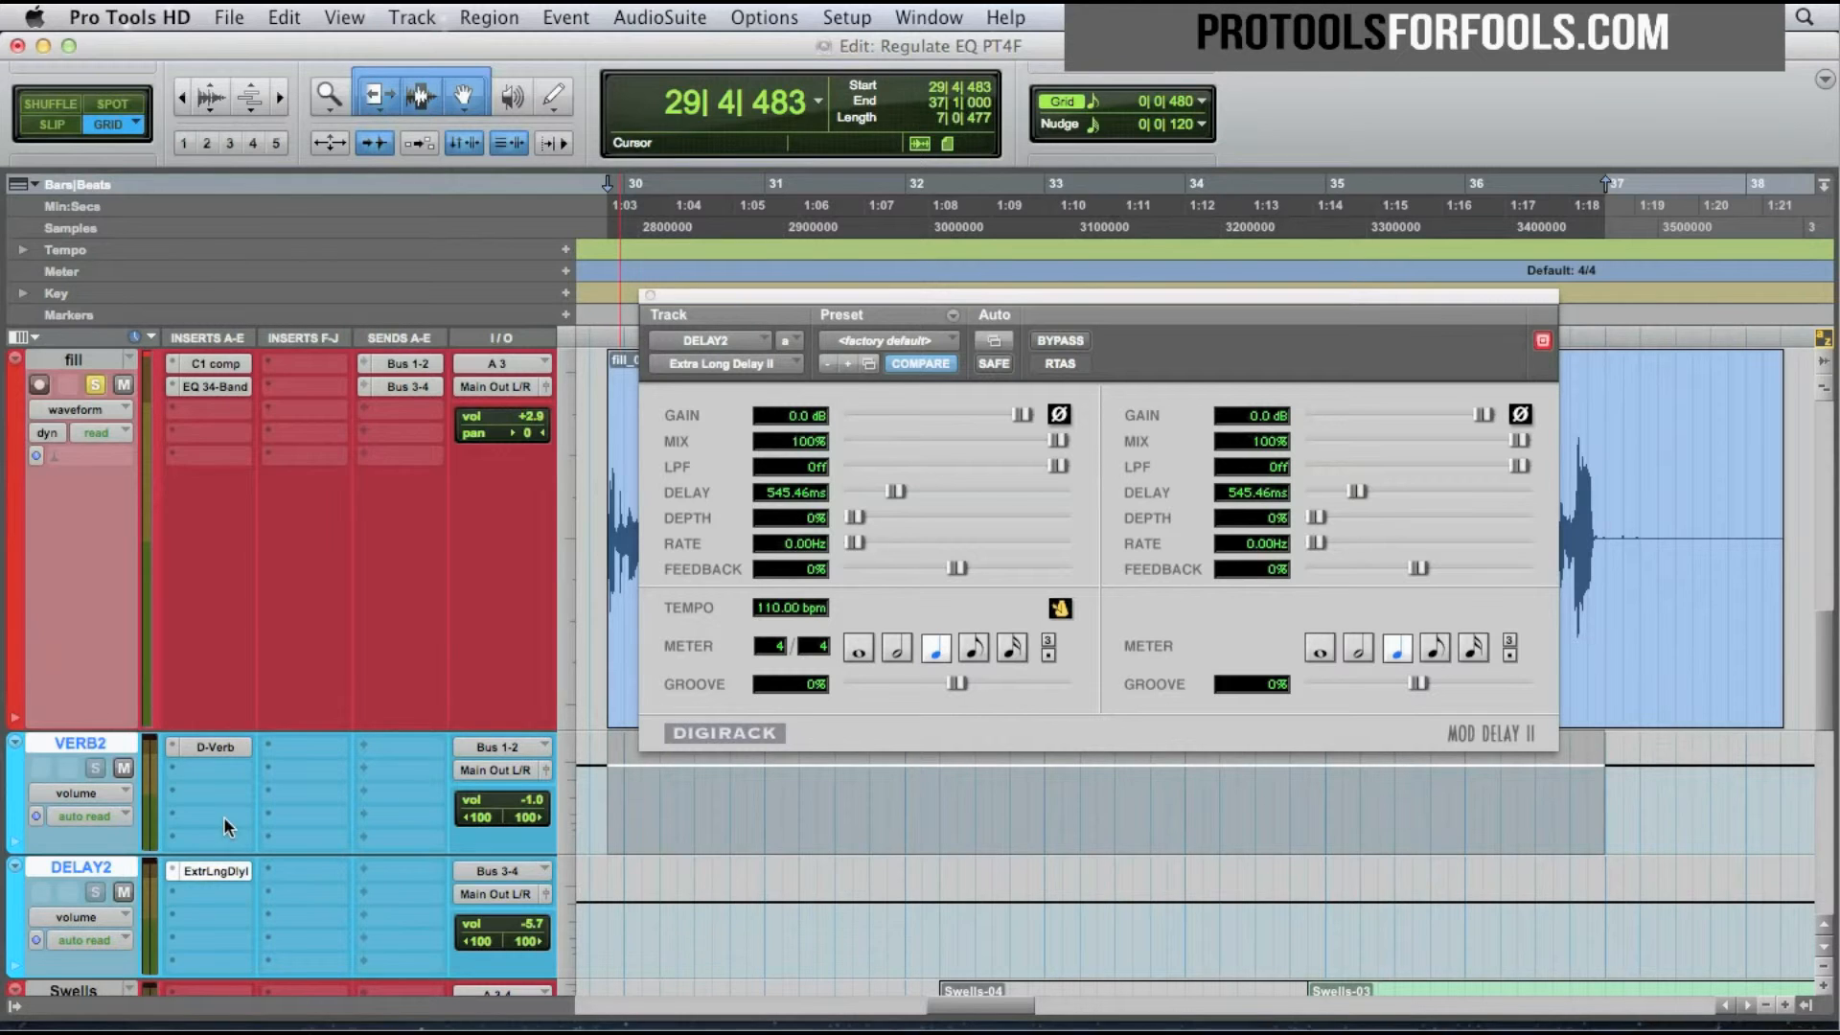
{"action": "left_click", "coordinate": [1541, 340]}
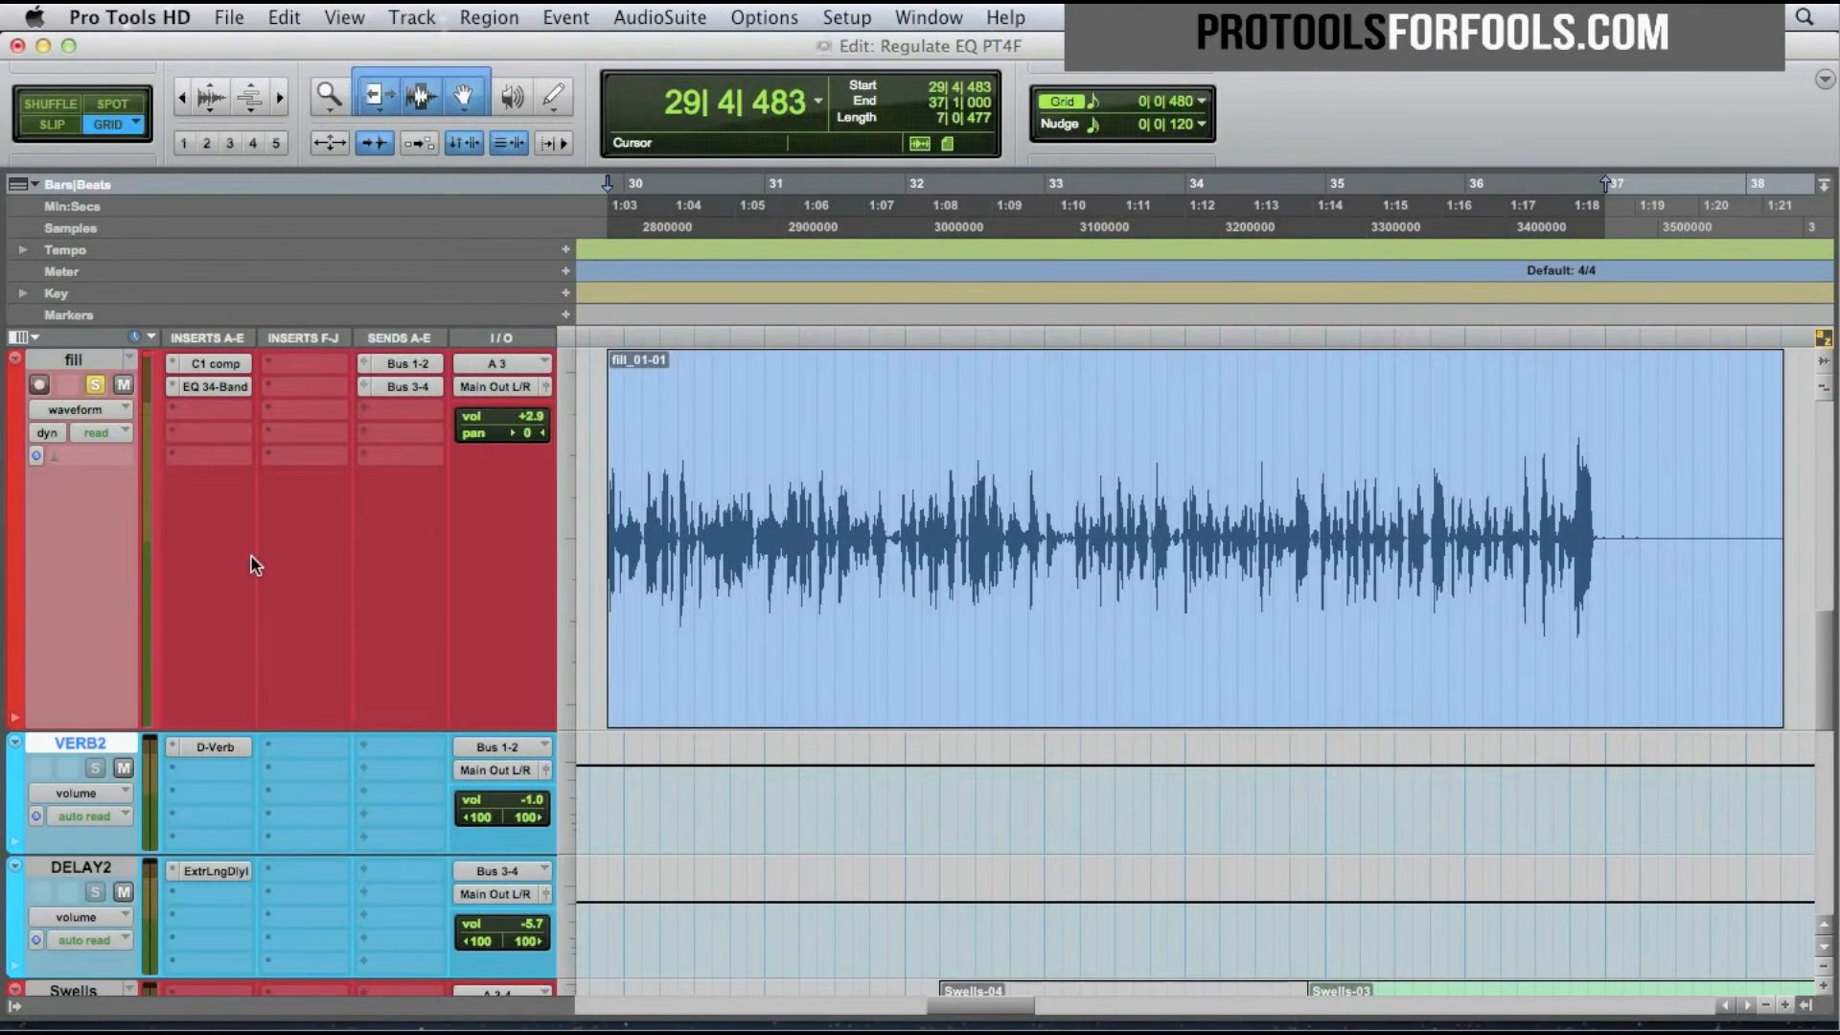
{"action": "mouse_move", "coordinate": [407, 362]}
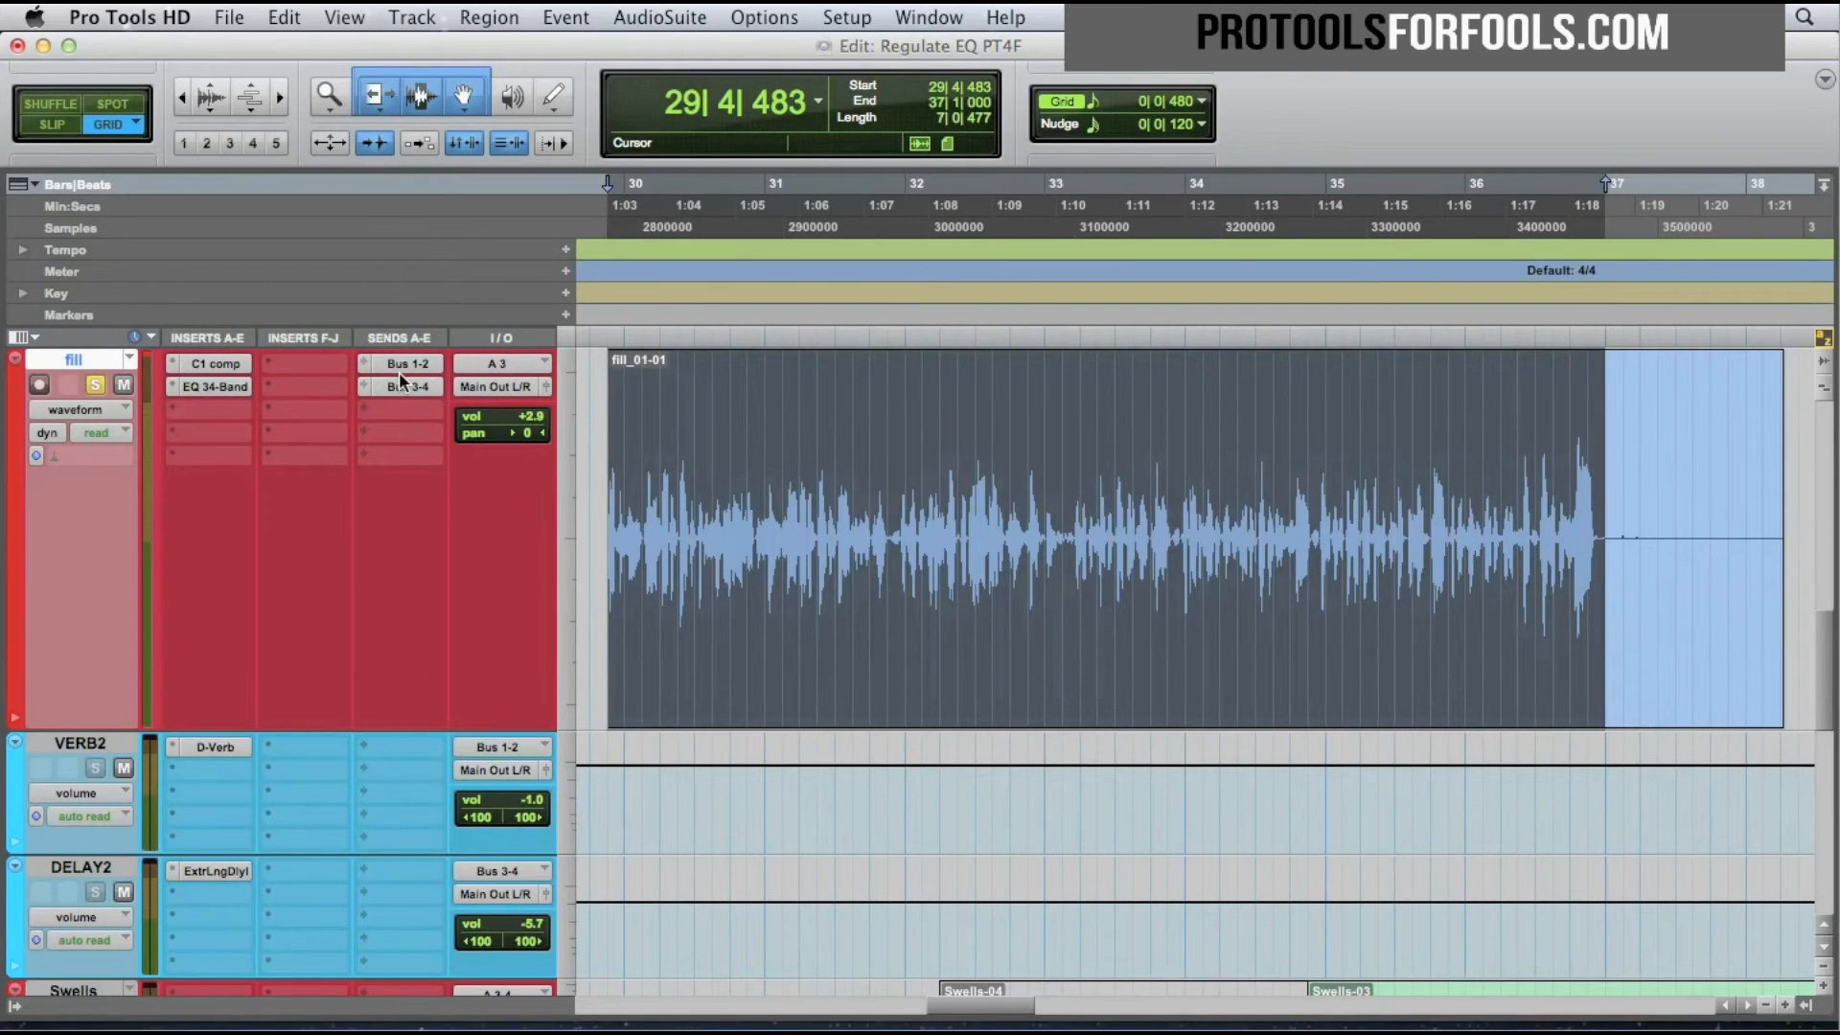
{"action": "mouse_move", "coordinate": [380, 443]}
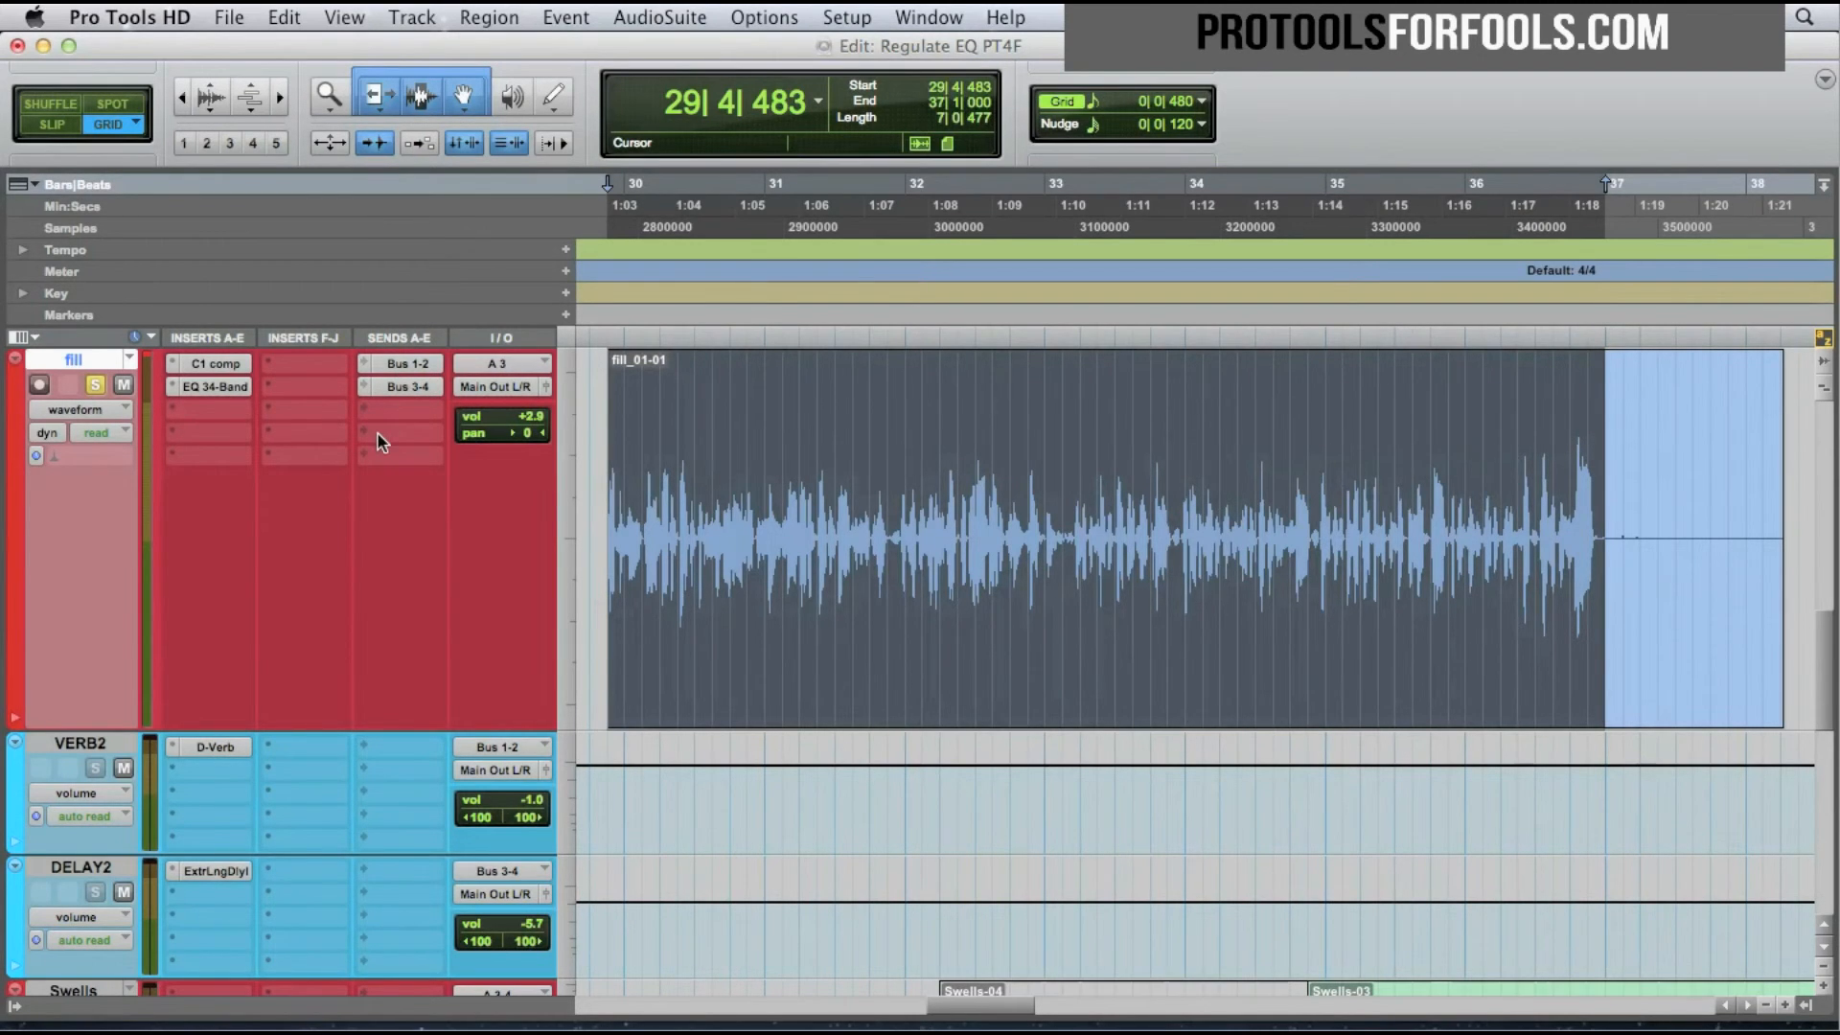